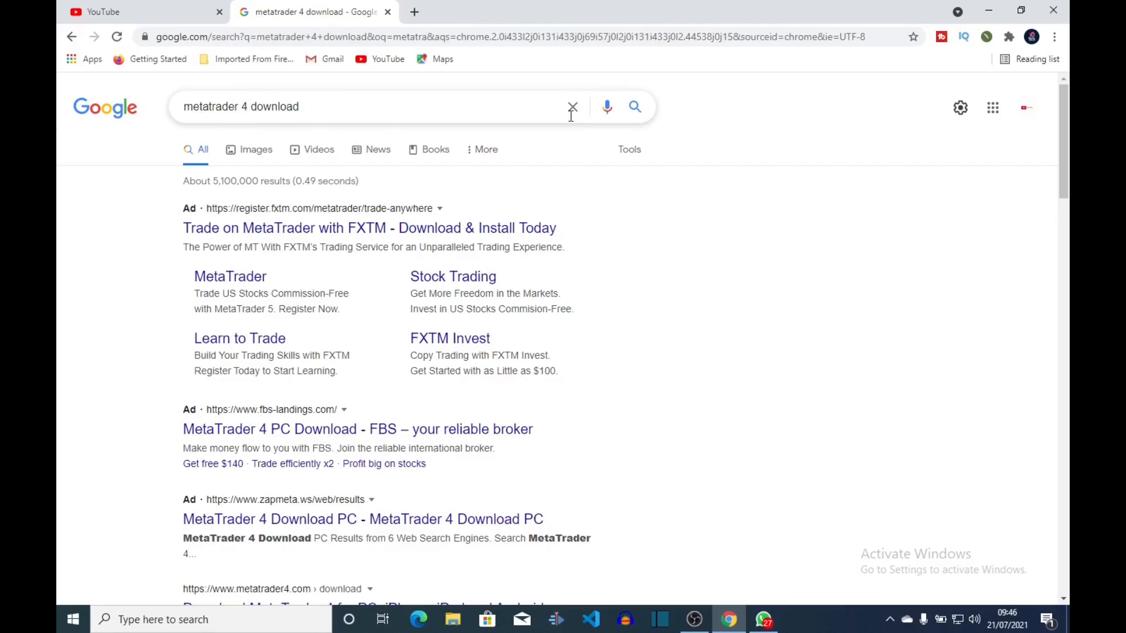
mouse_move(246, 233)
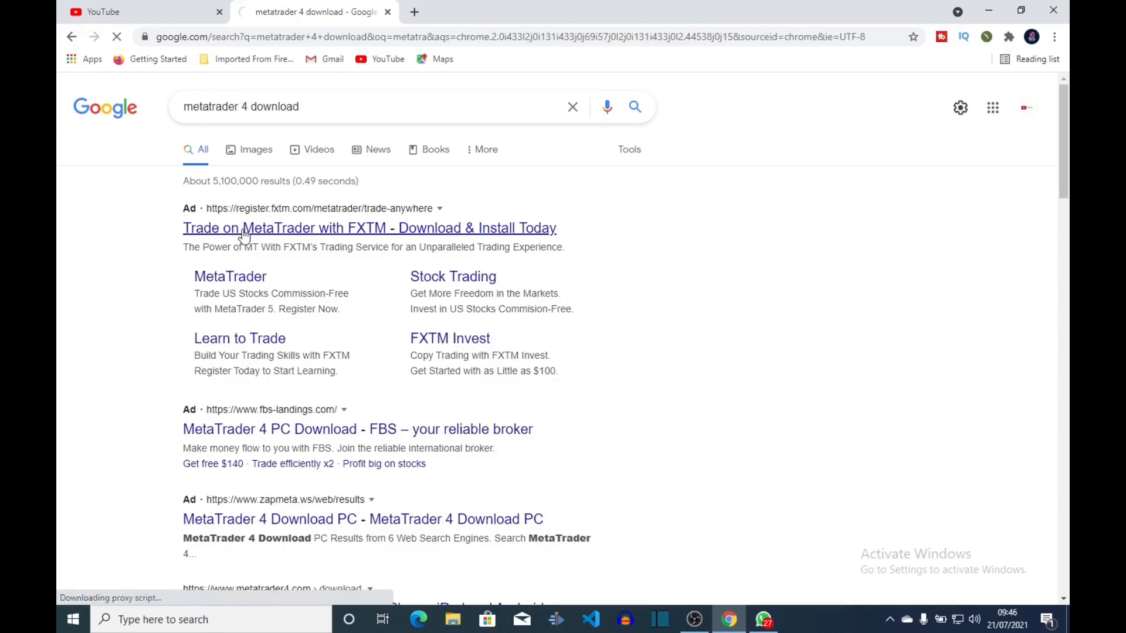
Open the official metatrader4.com download page from the 'metatrader 4 download' results.
click(369, 227)
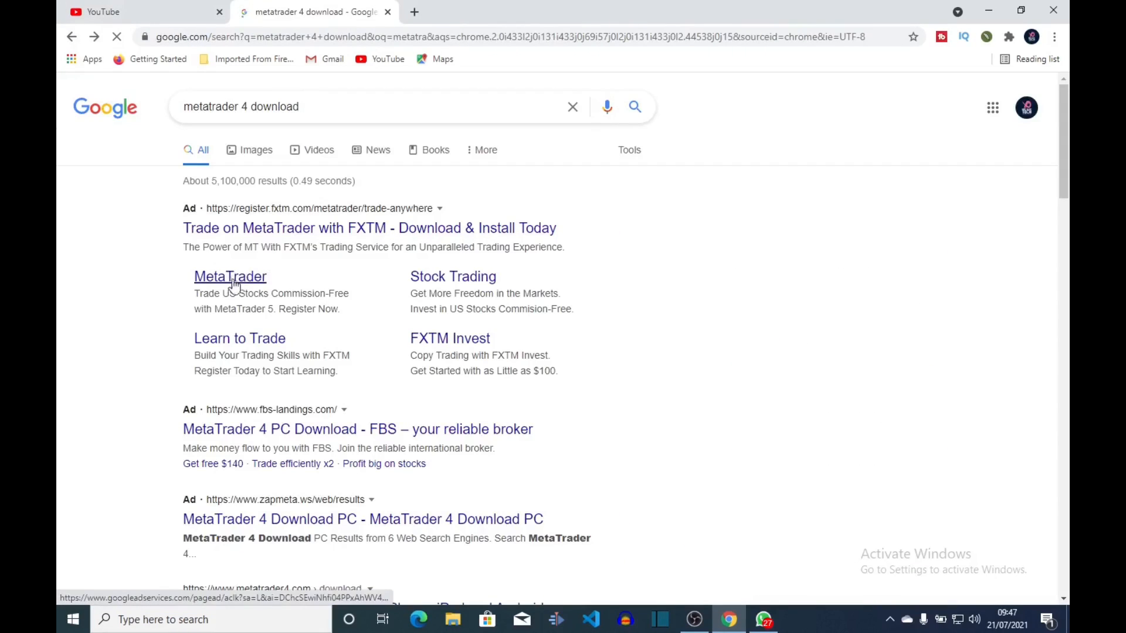
scroll(down, 3)
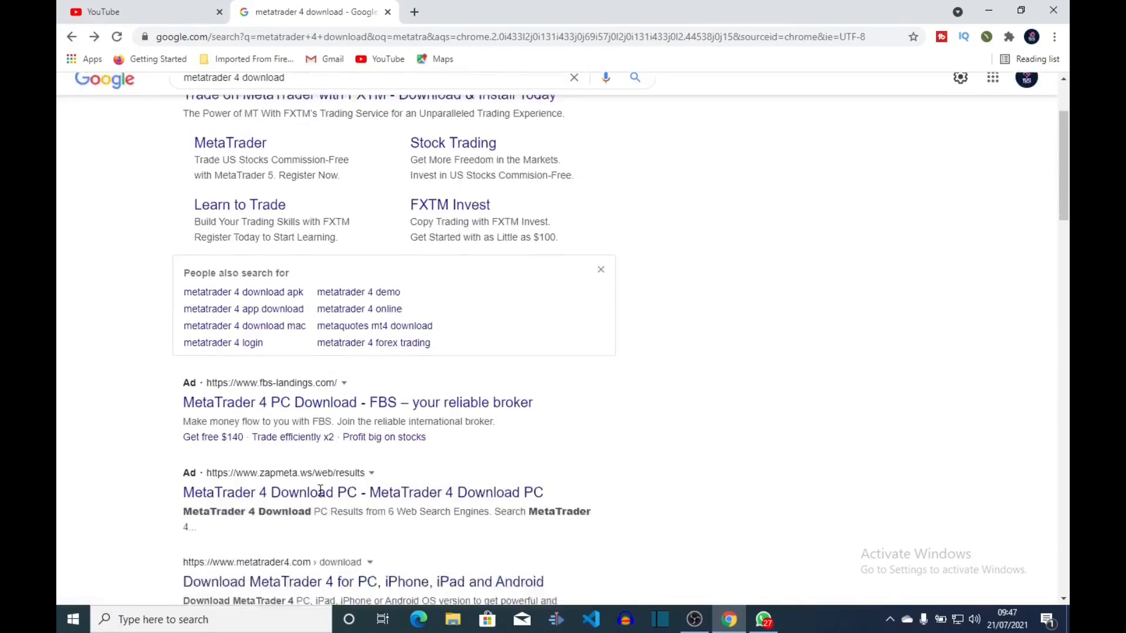
scroll(down, 3)
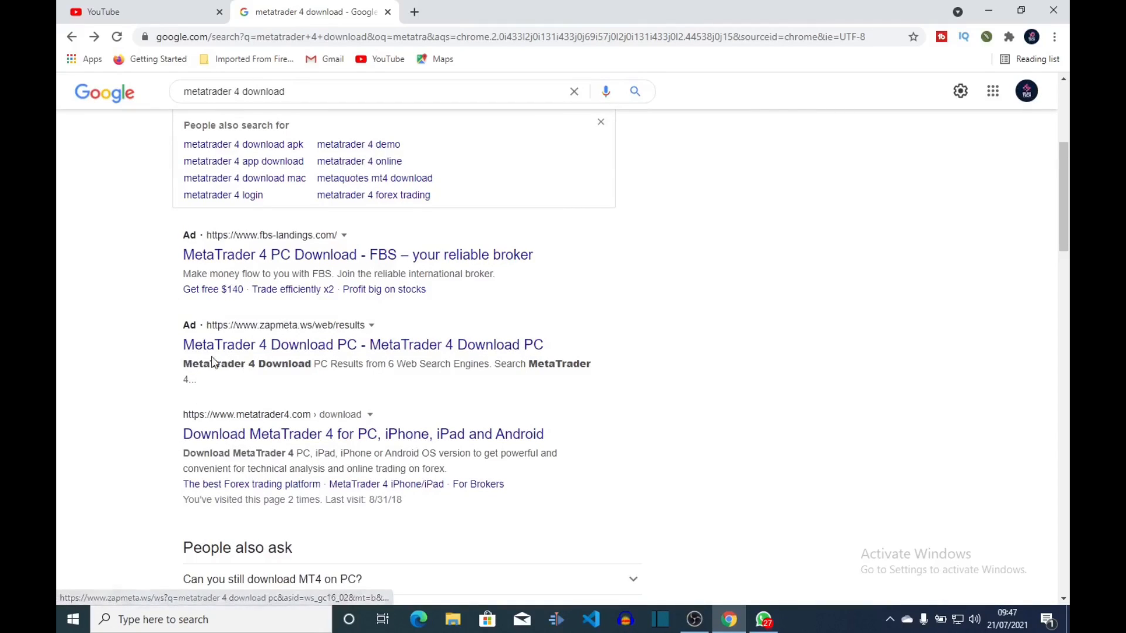
mouse_move(280, 348)
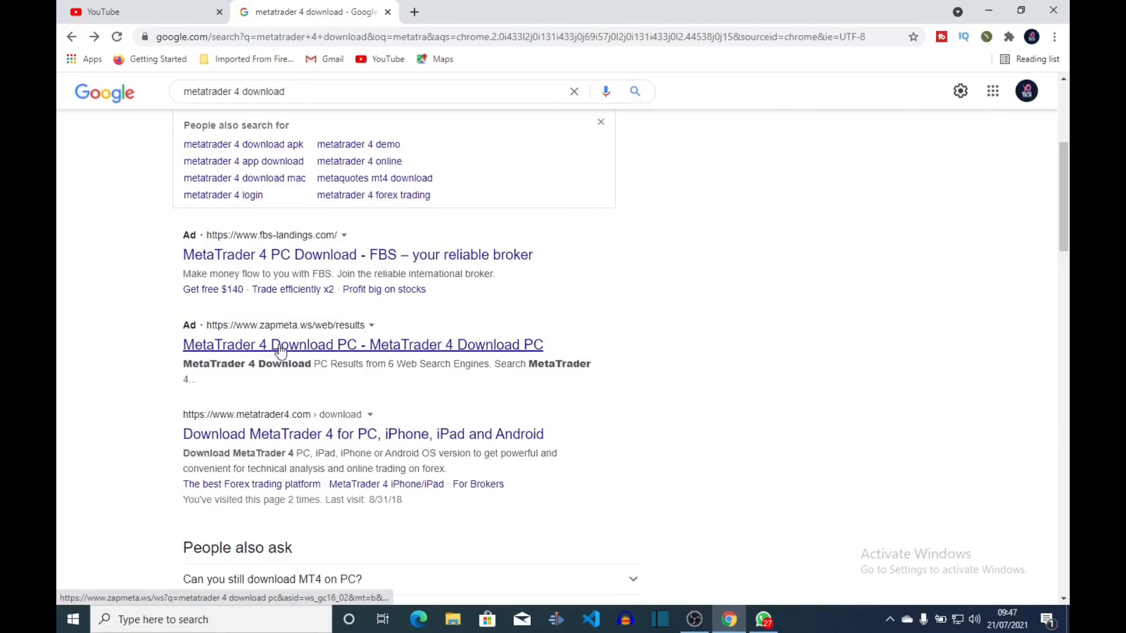
mouse_move(287, 439)
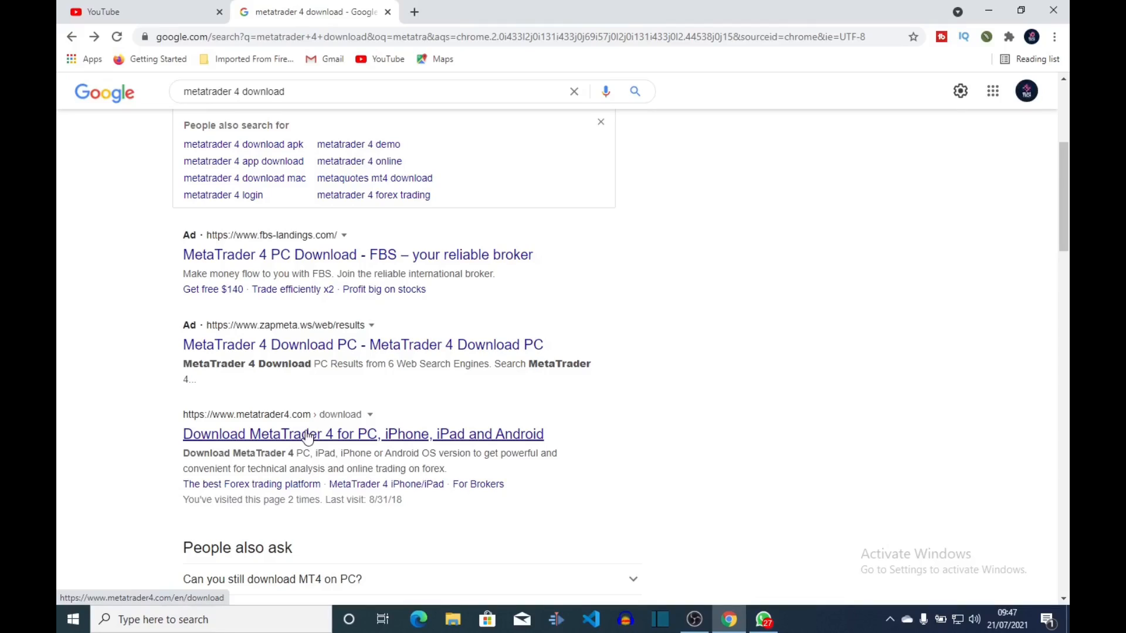
mouse_move(300, 446)
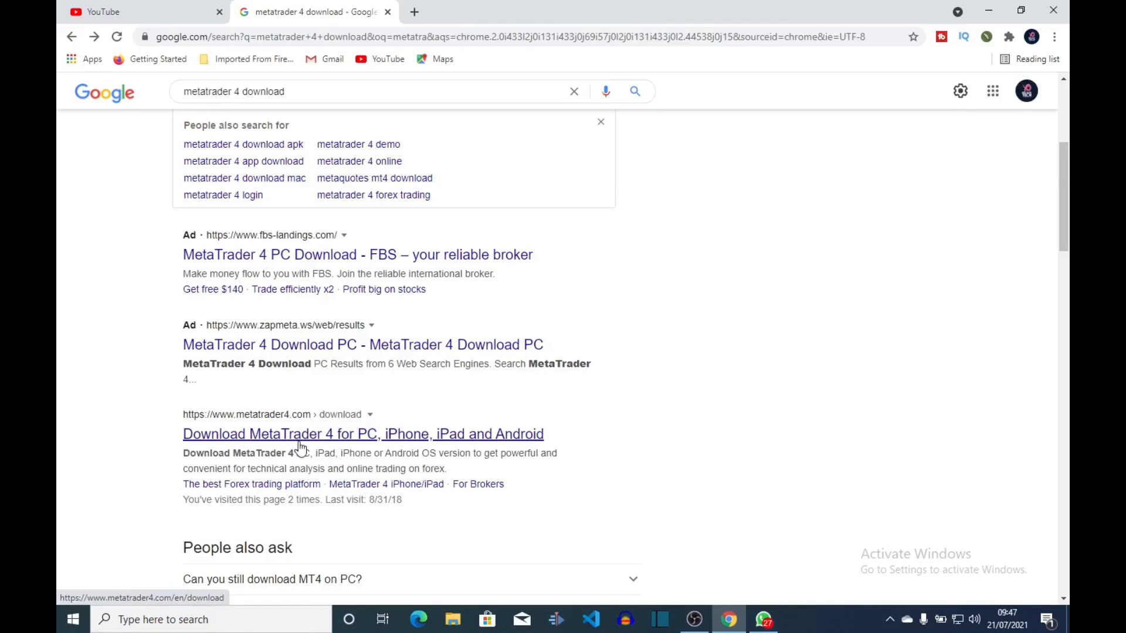
mouse_move(298, 441)
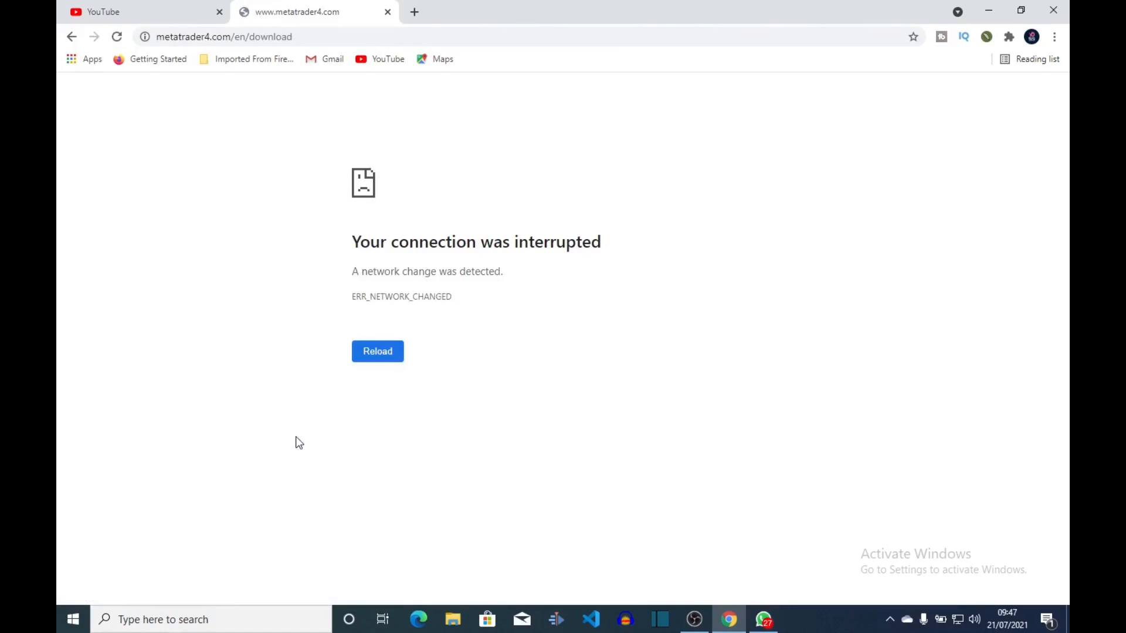
Reload the interrupted metatrader4.com download page and look over its content.
click(377, 351)
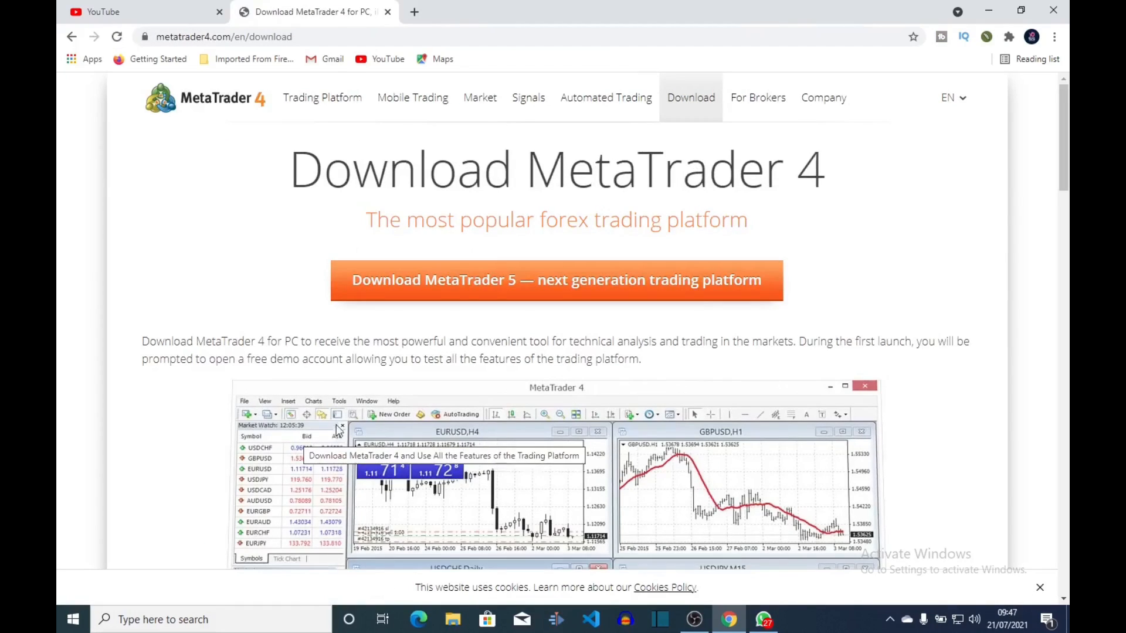
mouse_move(726, 263)
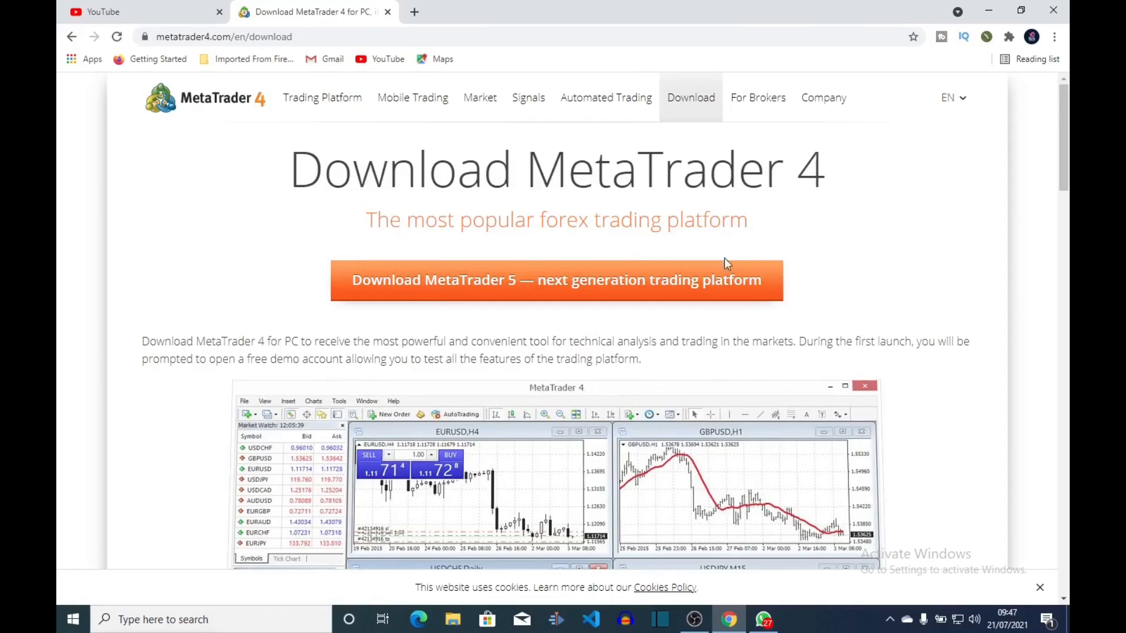
scroll(down, 3)
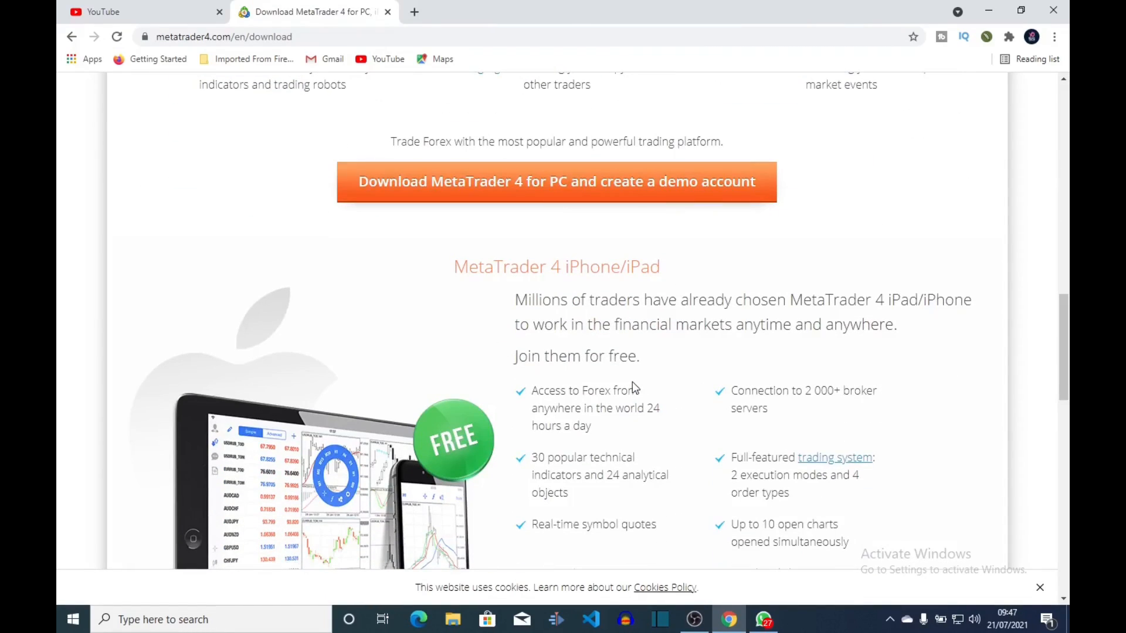
scroll(down, 3)
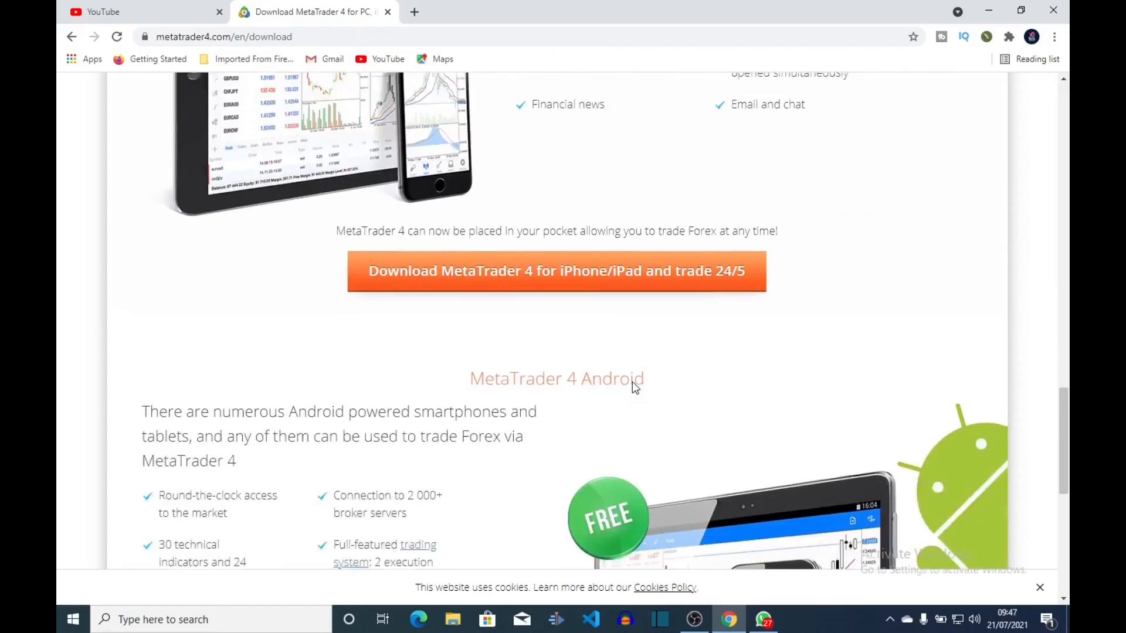
scroll(up, 3)
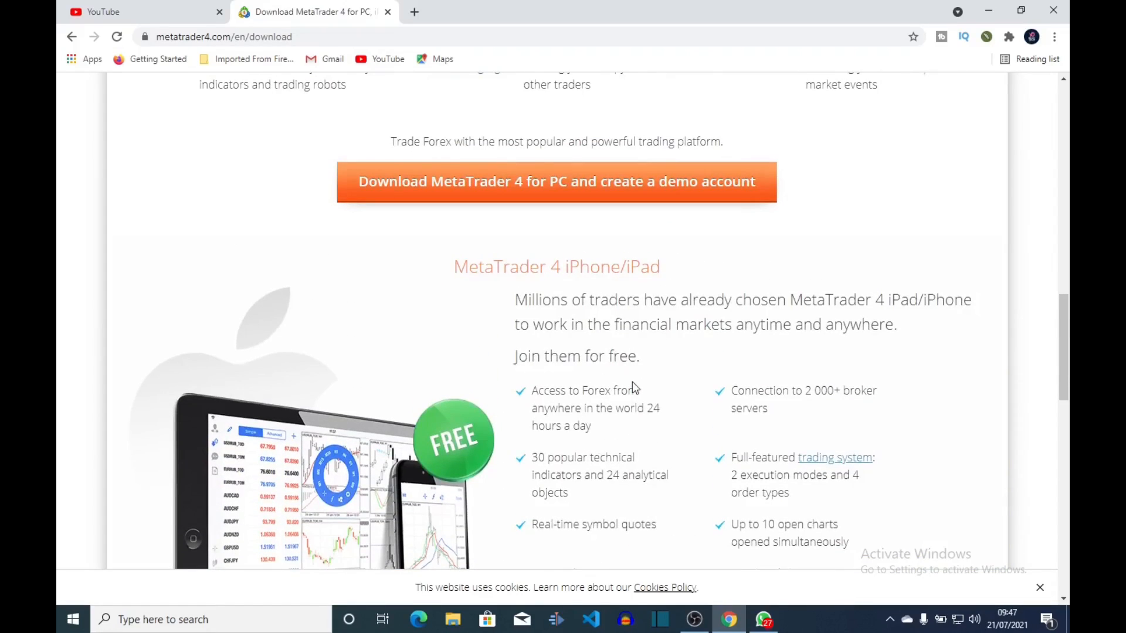
scroll(up, 3)
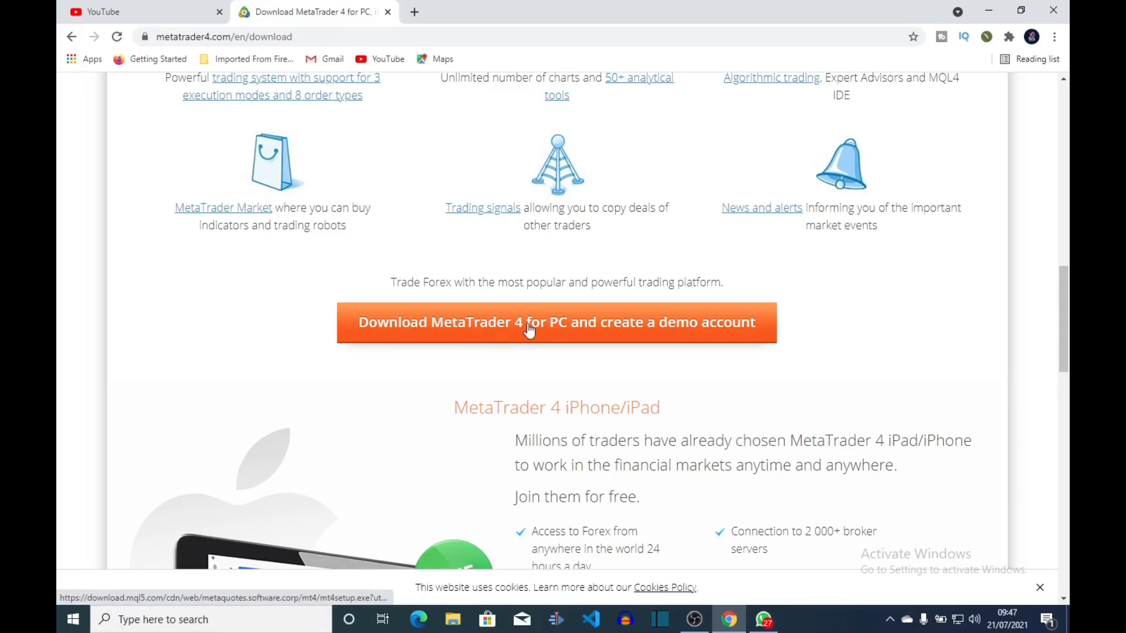
mouse_move(596, 327)
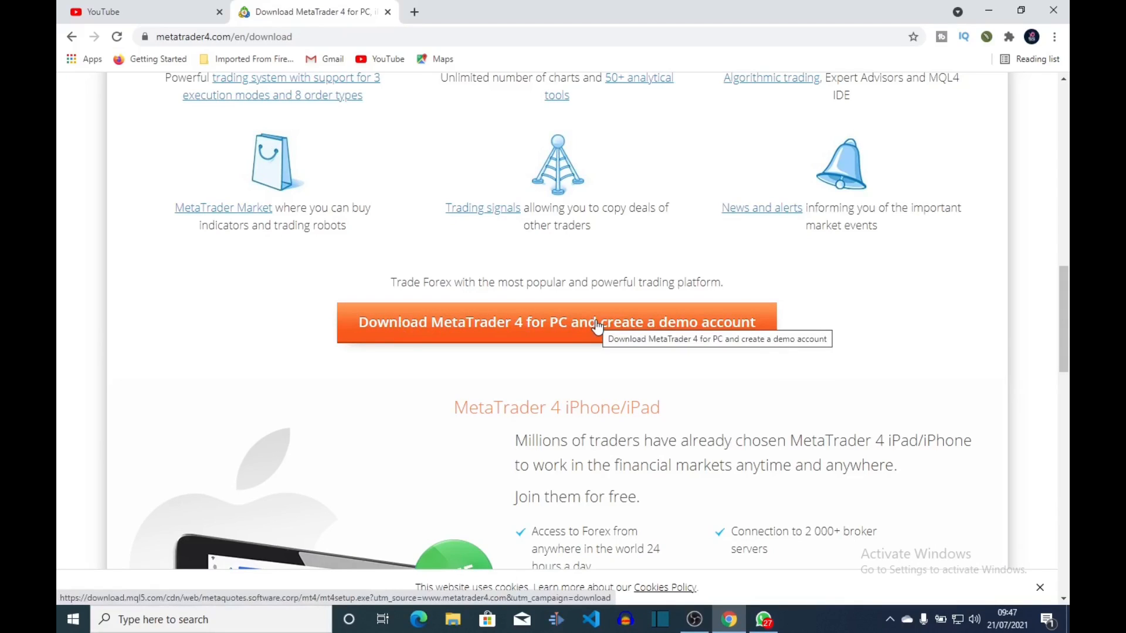
Start downloading the MetaTrader 4 for PC installer, mt4setup.exe.
scroll(down, 3)
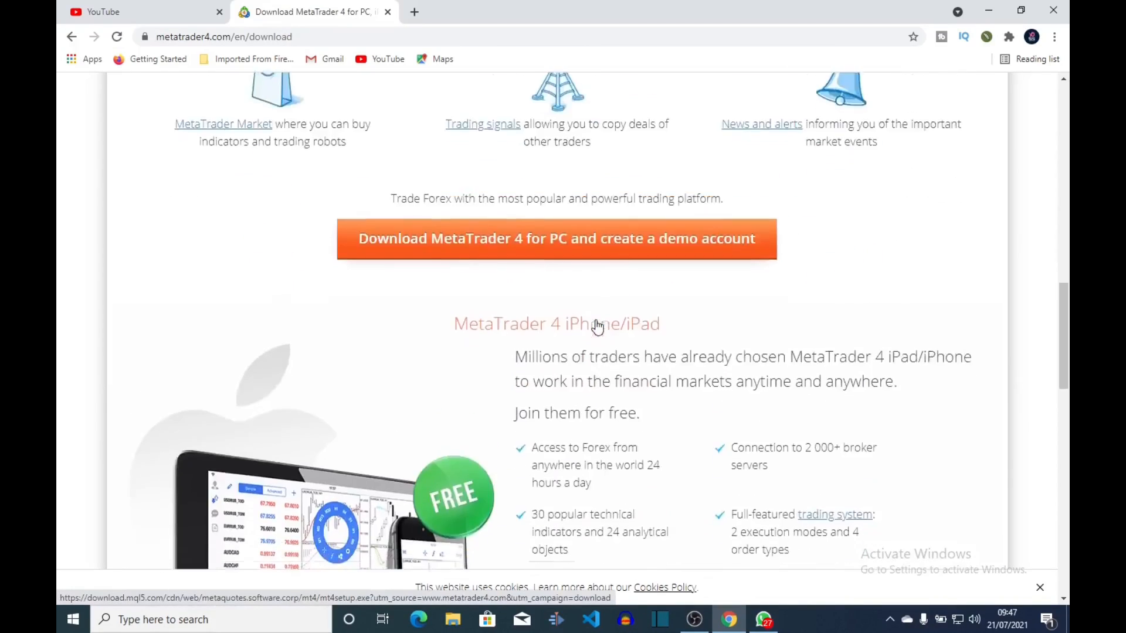
scroll(down, 3)
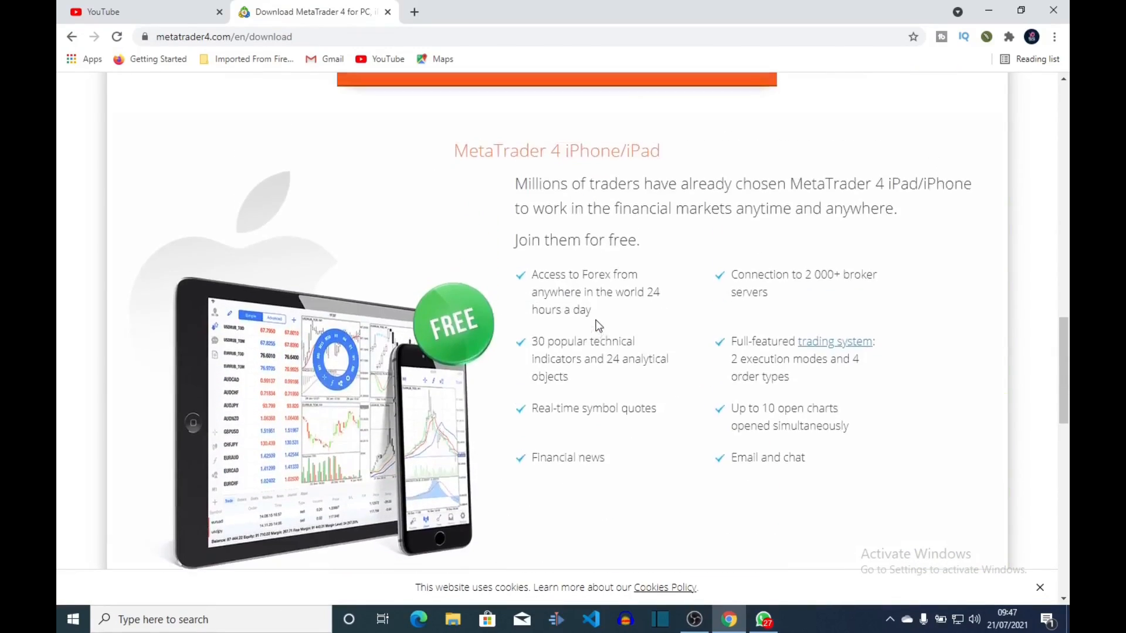
scroll(up, 3)
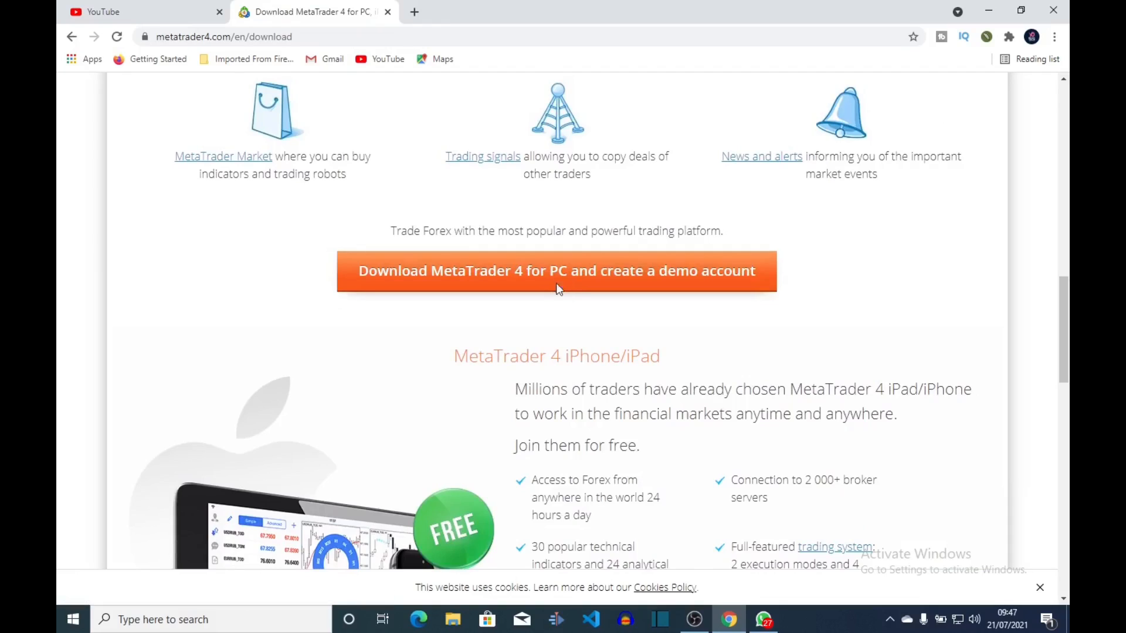
click(556, 271)
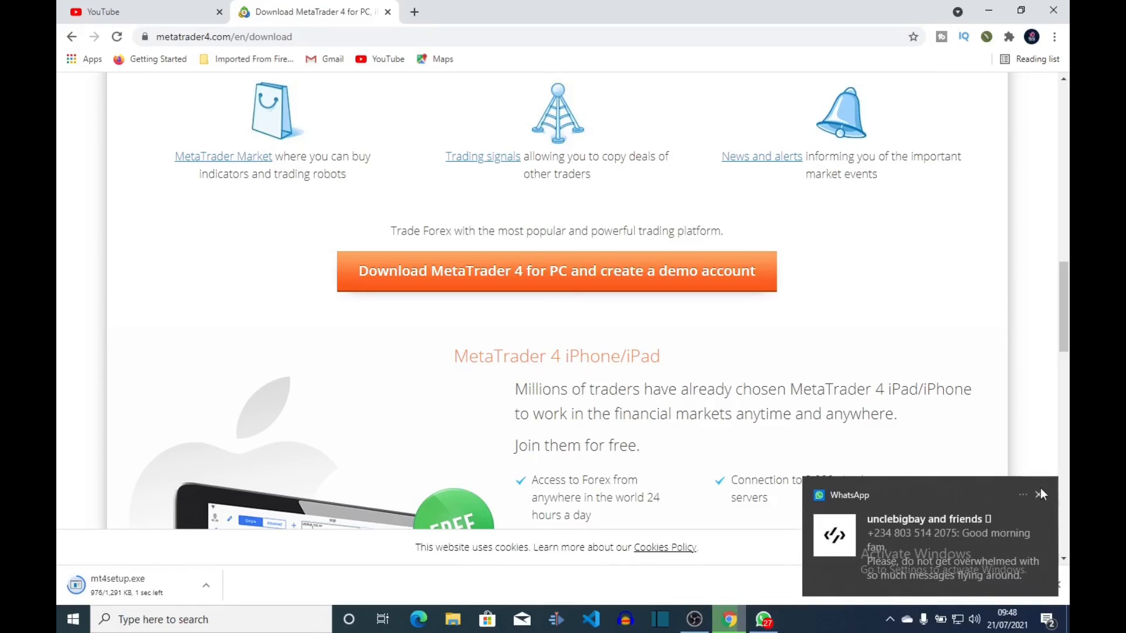
Dismiss the WhatsApp notification and launch the finished mt4setup.exe installer.
click(1039, 494)
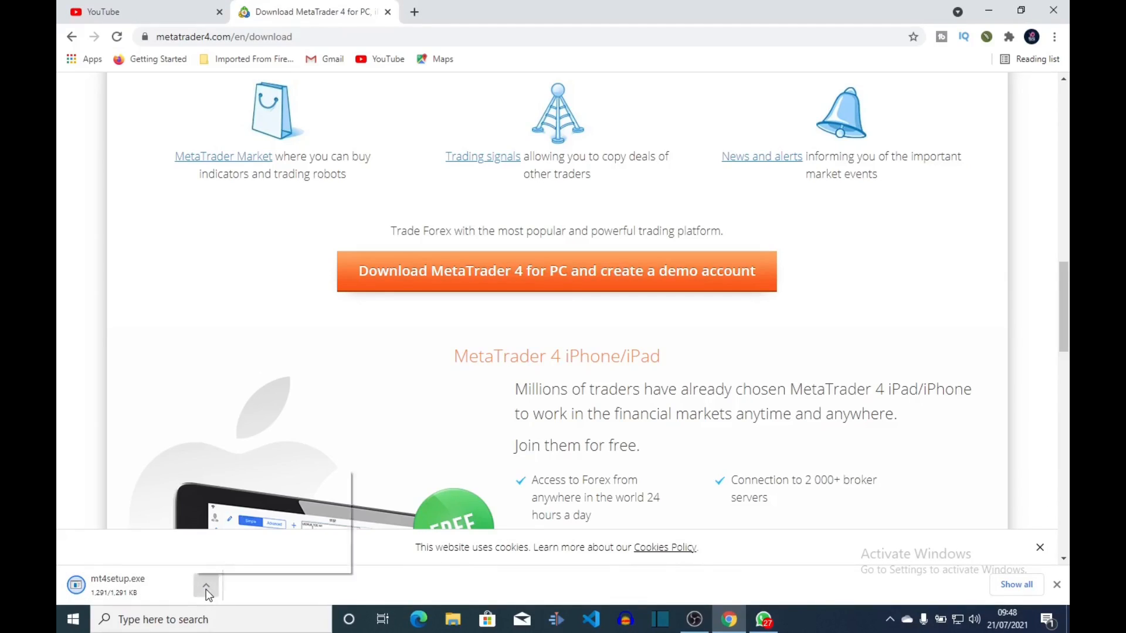
click(206, 585)
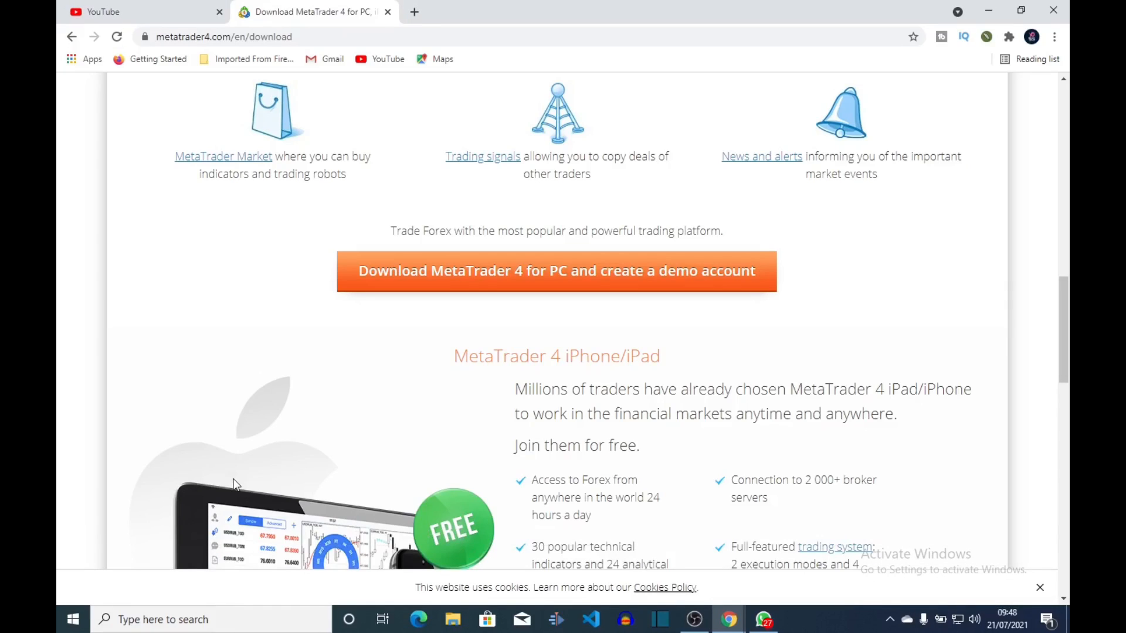
mouse_move(1042, 45)
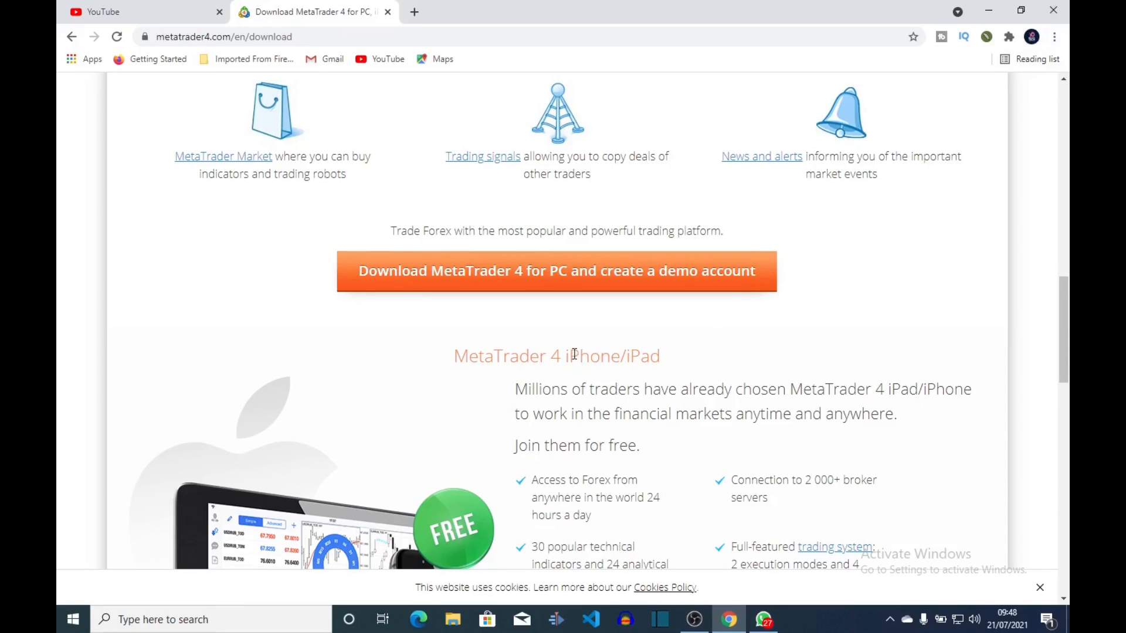
click(556, 271)
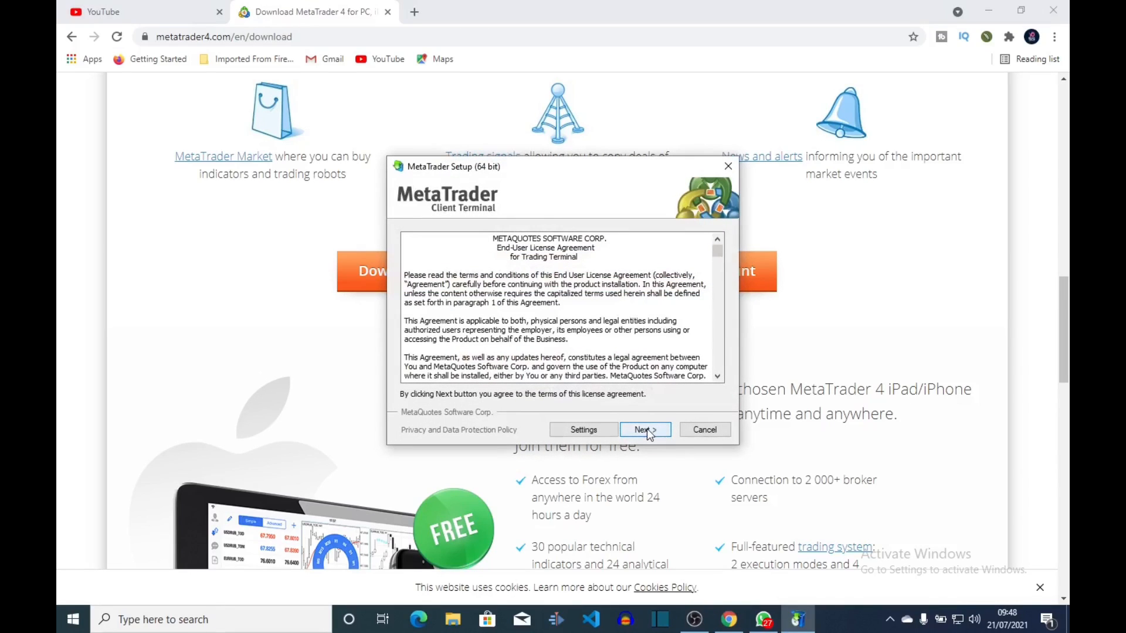
Accept the MetaTrader 4 license, let installation complete, and click Finish.
click(644, 429)
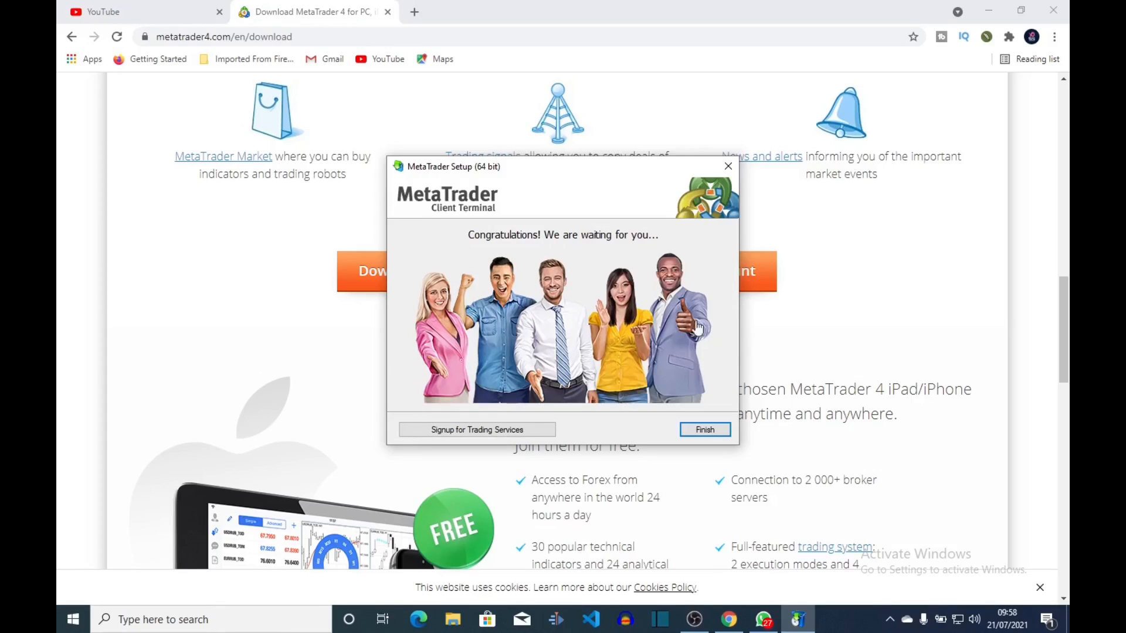
click(477, 429)
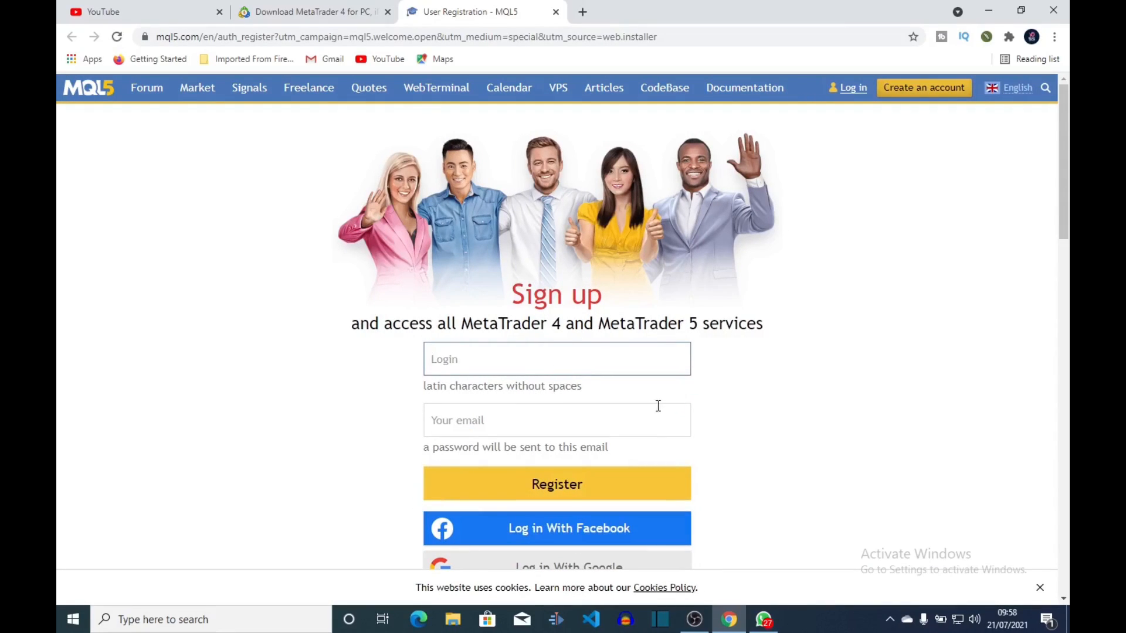
scroll(down, 3)
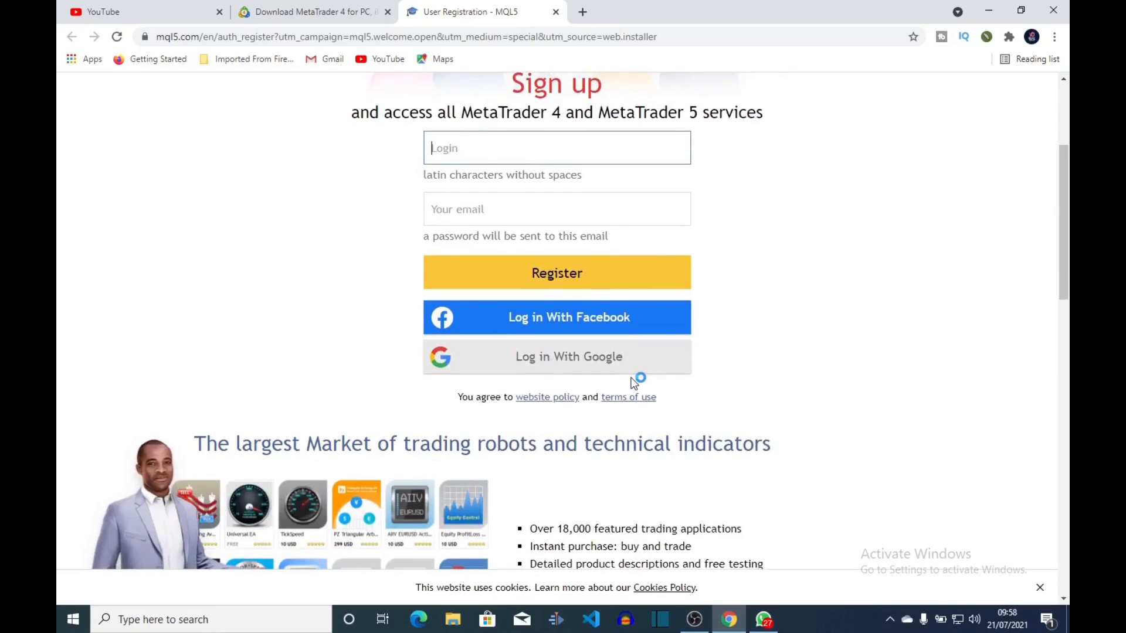
mouse_move(528, 356)
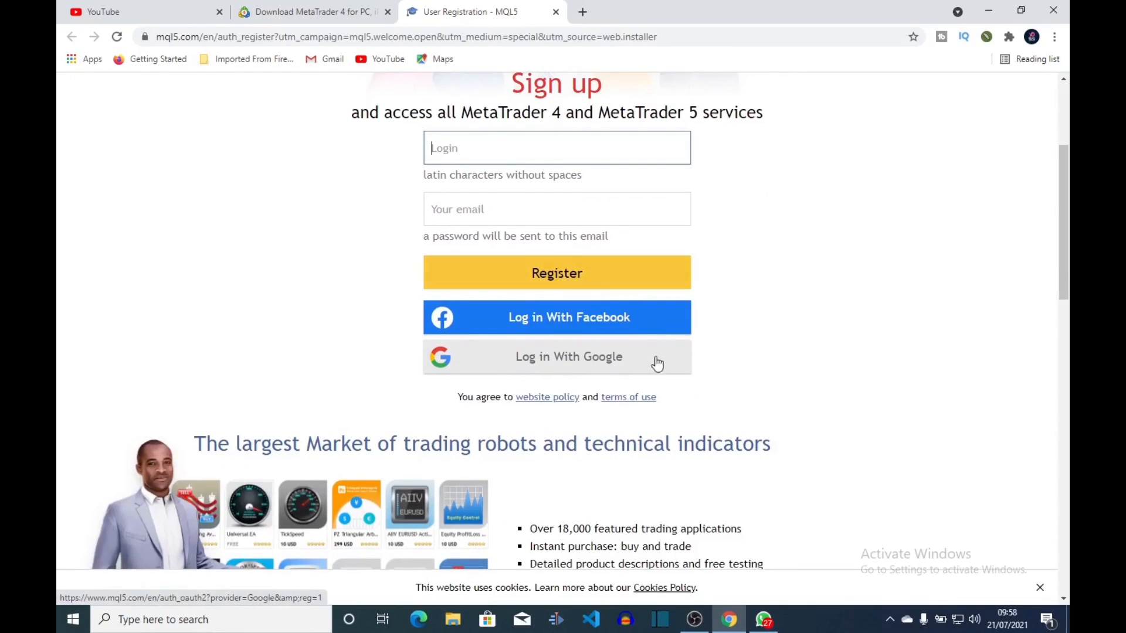
scroll(down, 3)
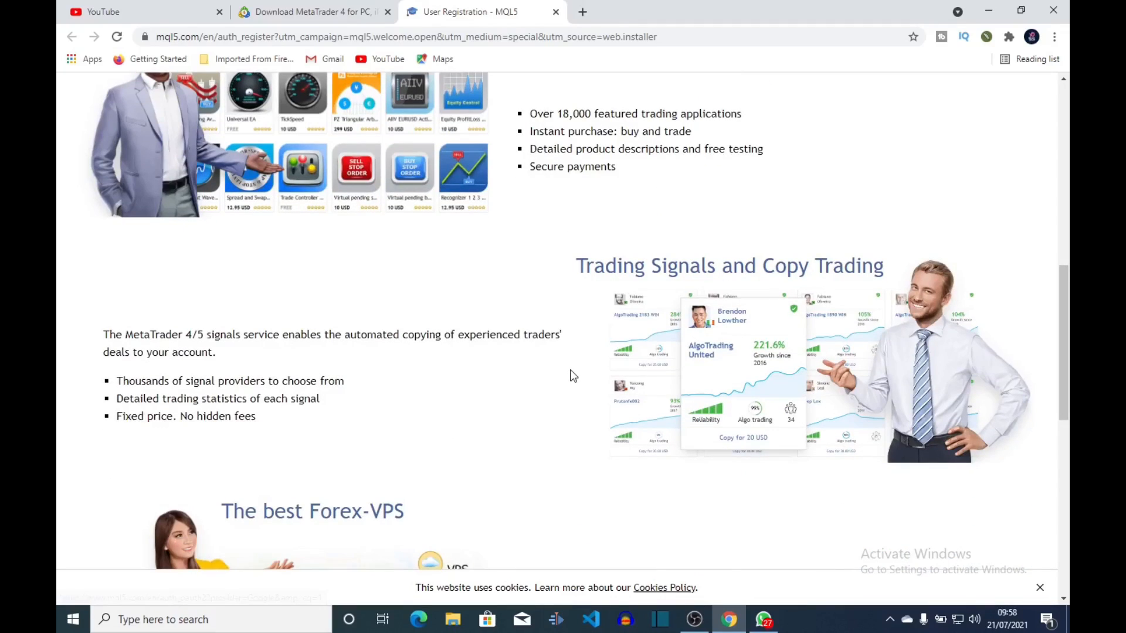
scroll(up, 3)
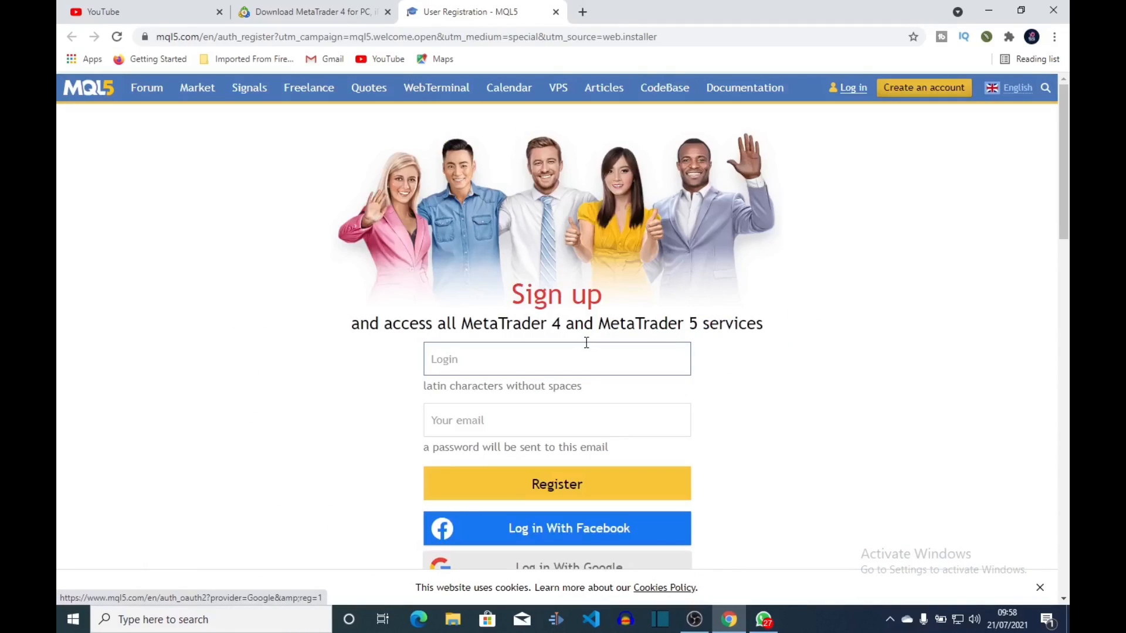
click(557, 359)
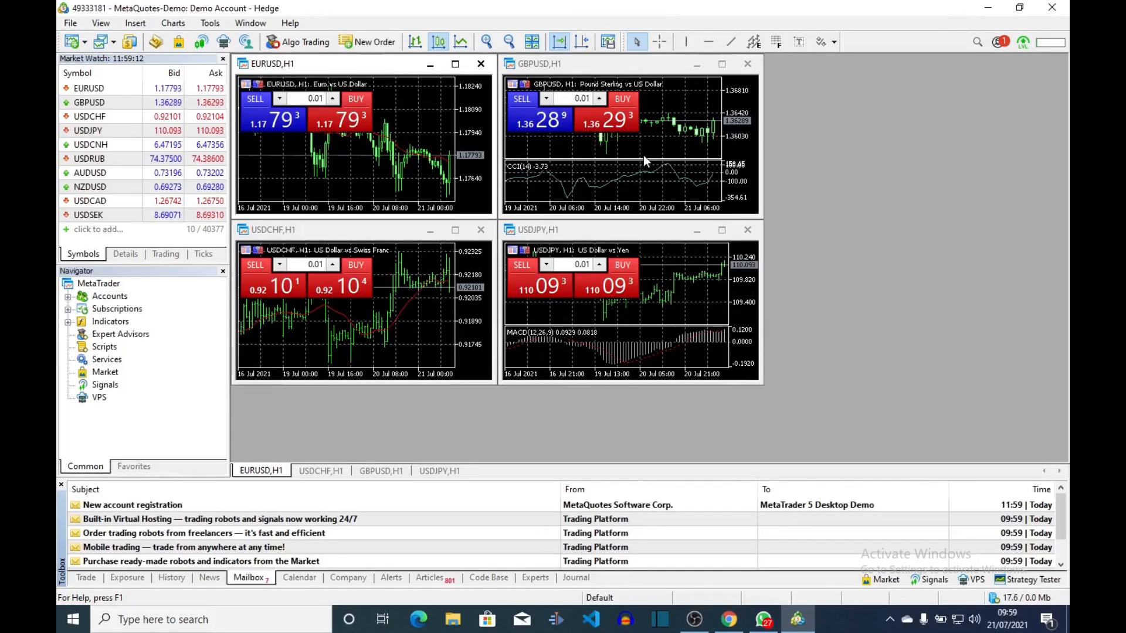
mouse_move(765, 440)
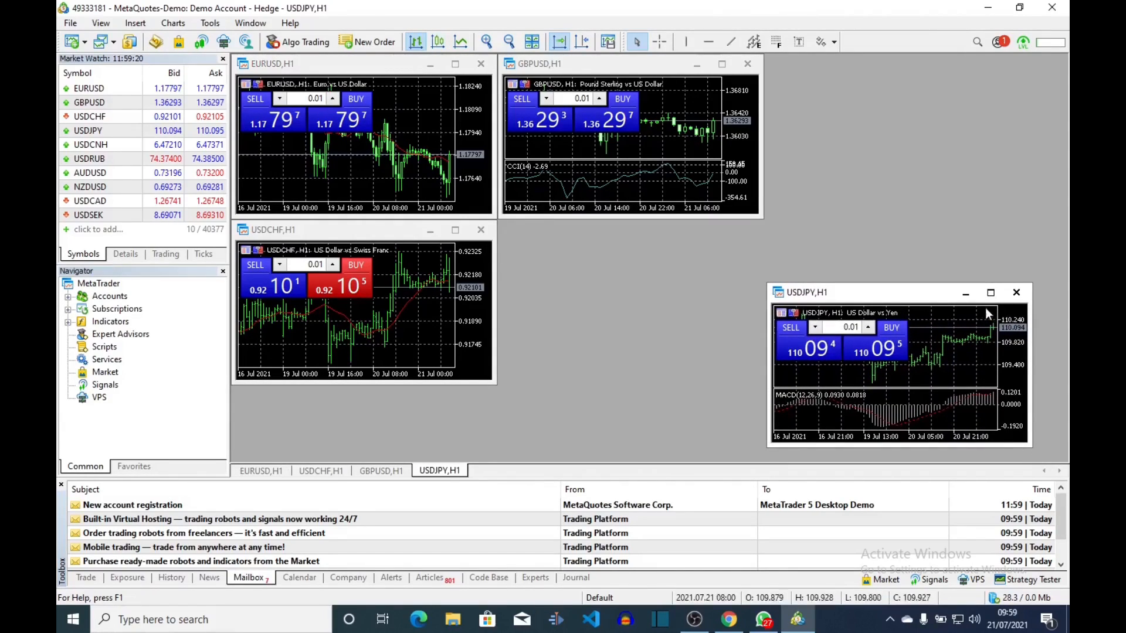
Maximize the USDJPY hourly chart with MACD to fill the workspace.
click(990, 292)
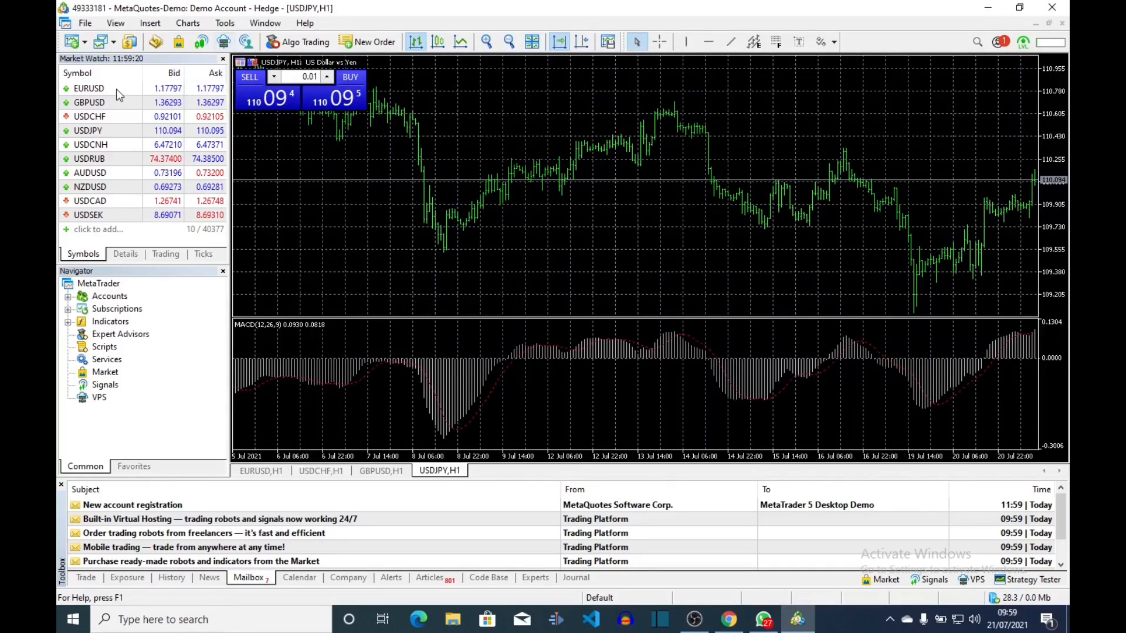
mouse_move(1067, 48)
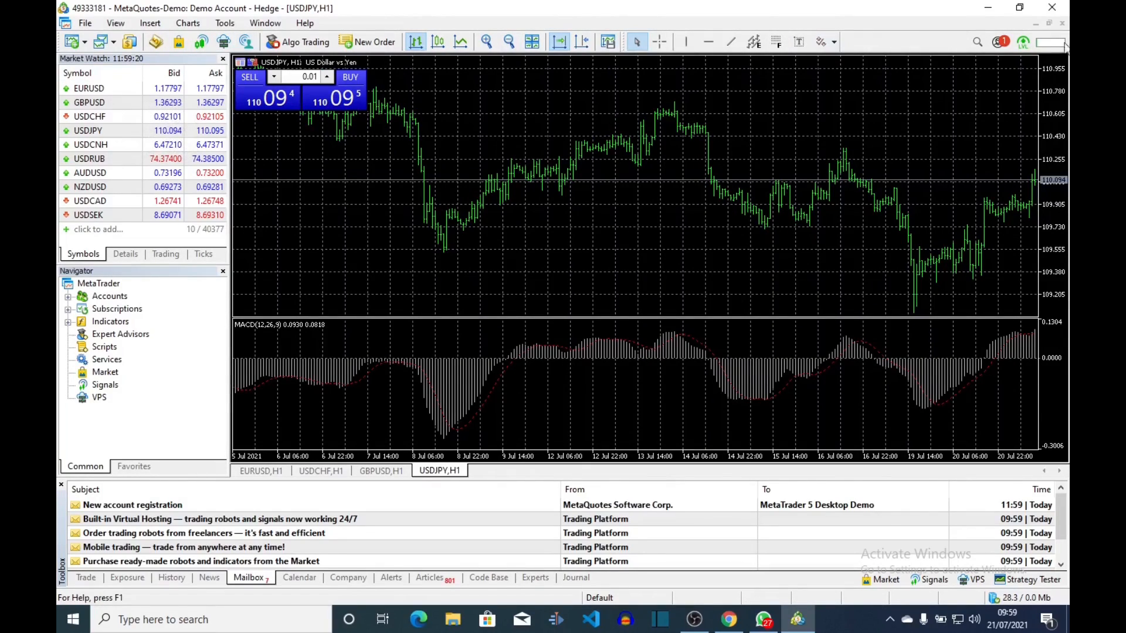
mouse_move(83, 102)
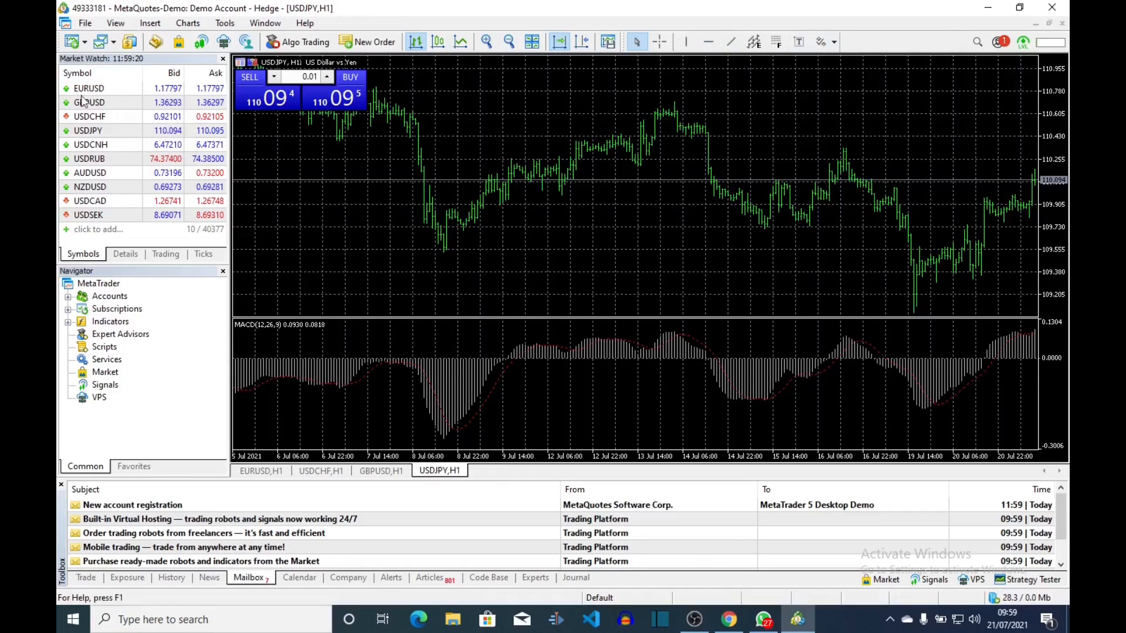
mouse_move(99, 41)
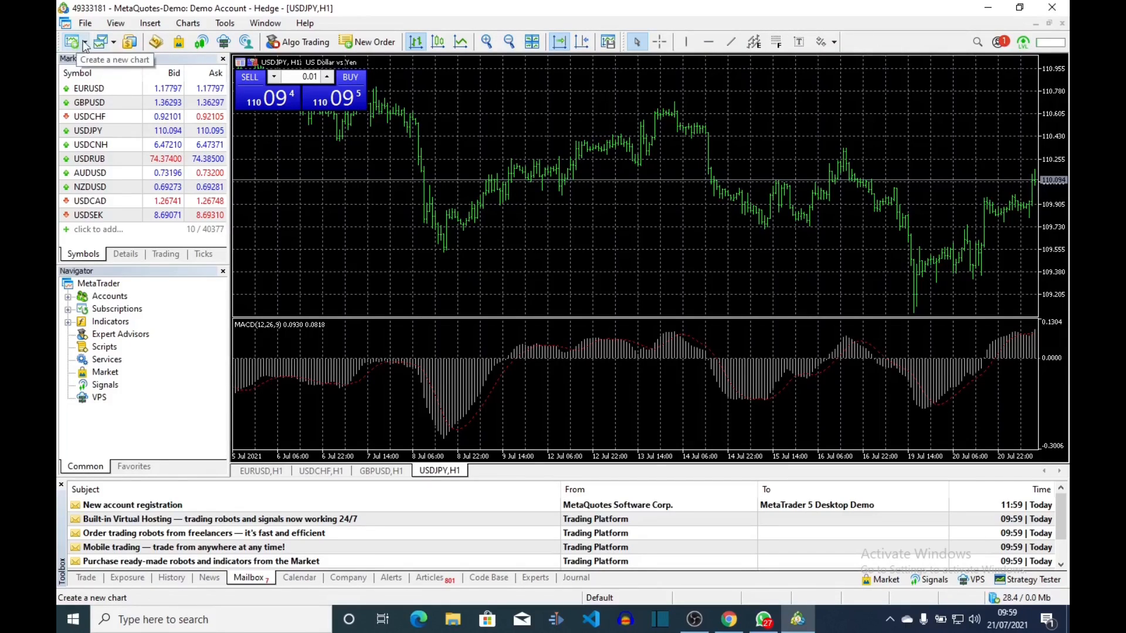
click(104, 41)
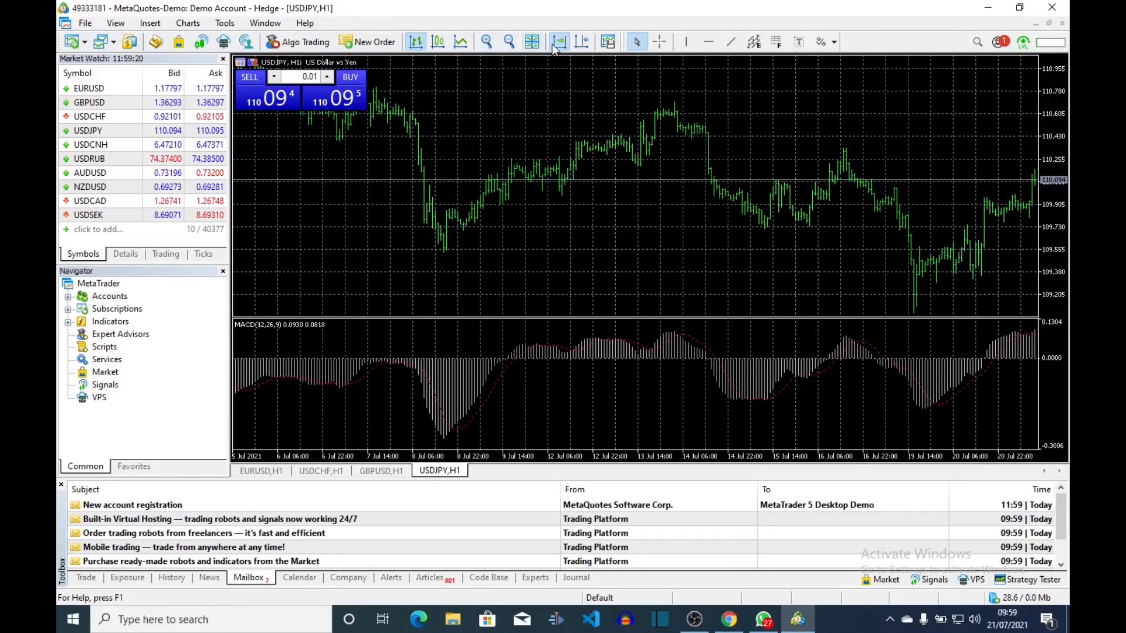
mouse_move(533, 42)
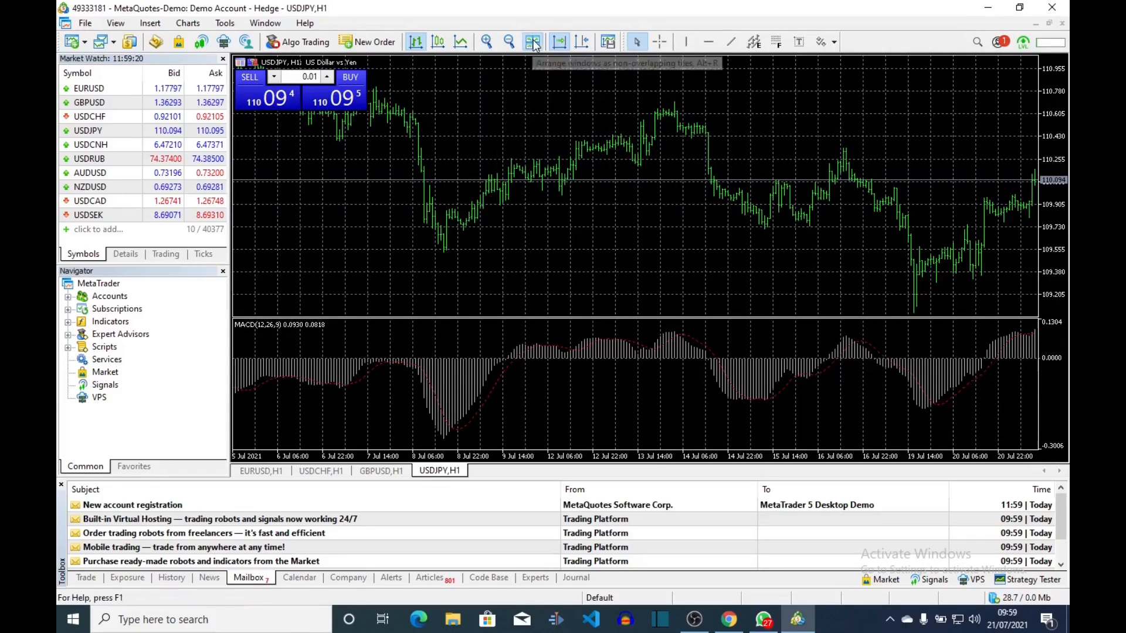
Tile the four currency charts and show the Trade tab in the Terminal.
click(533, 42)
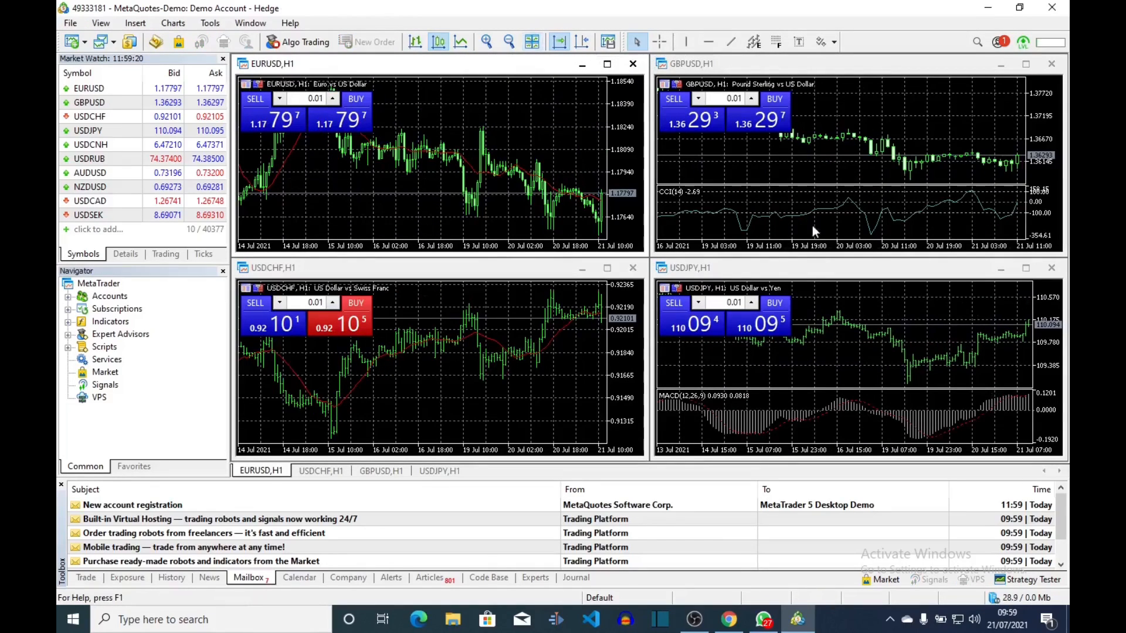
mouse_move(582, 286)
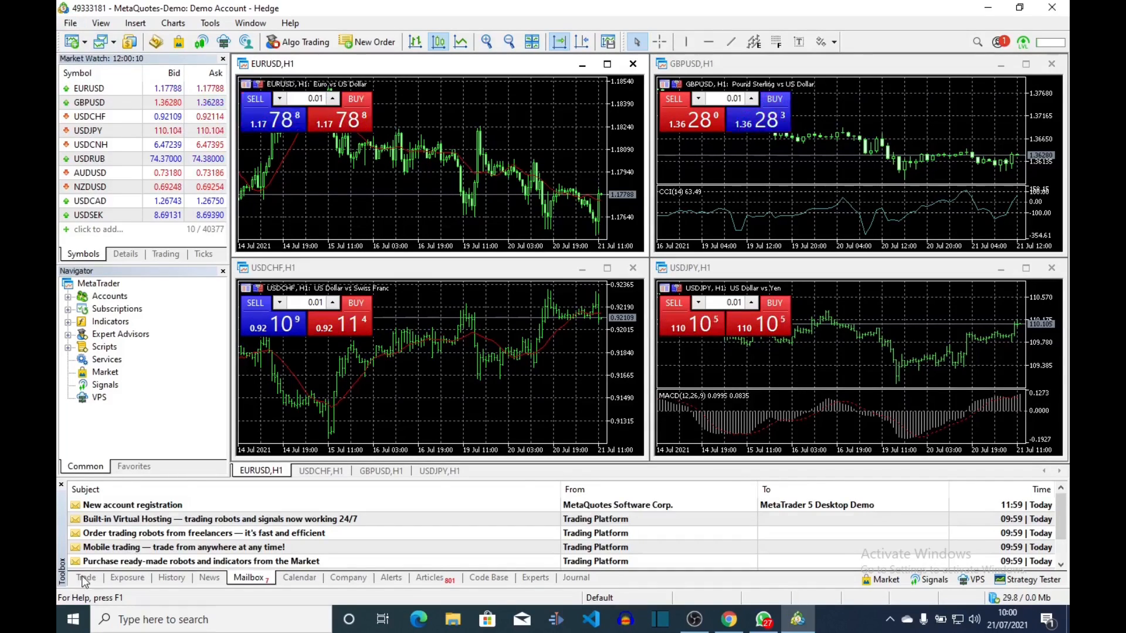
click(86, 577)
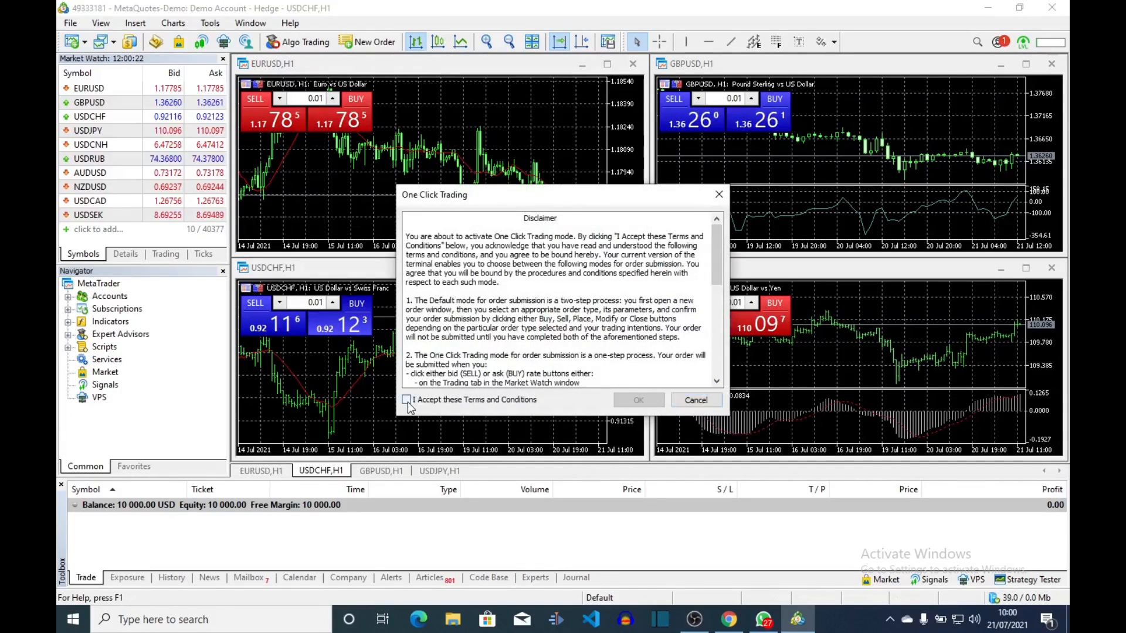
Accept one-click trading terms and buy 0.01 lot of USDCHF.
click(695, 400)
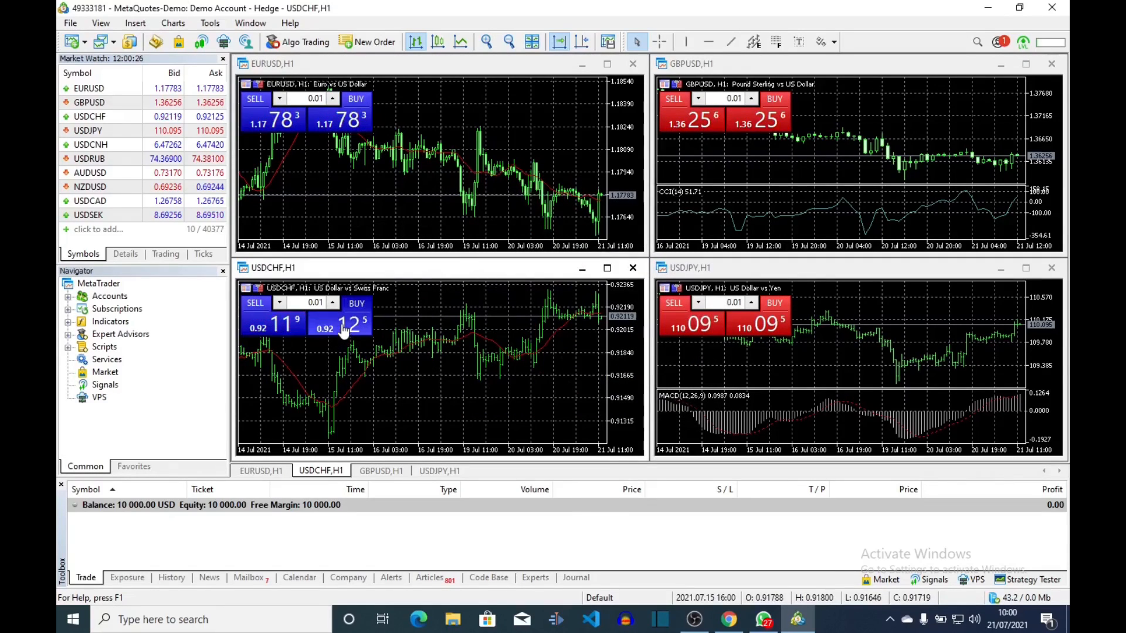
click(356, 321)
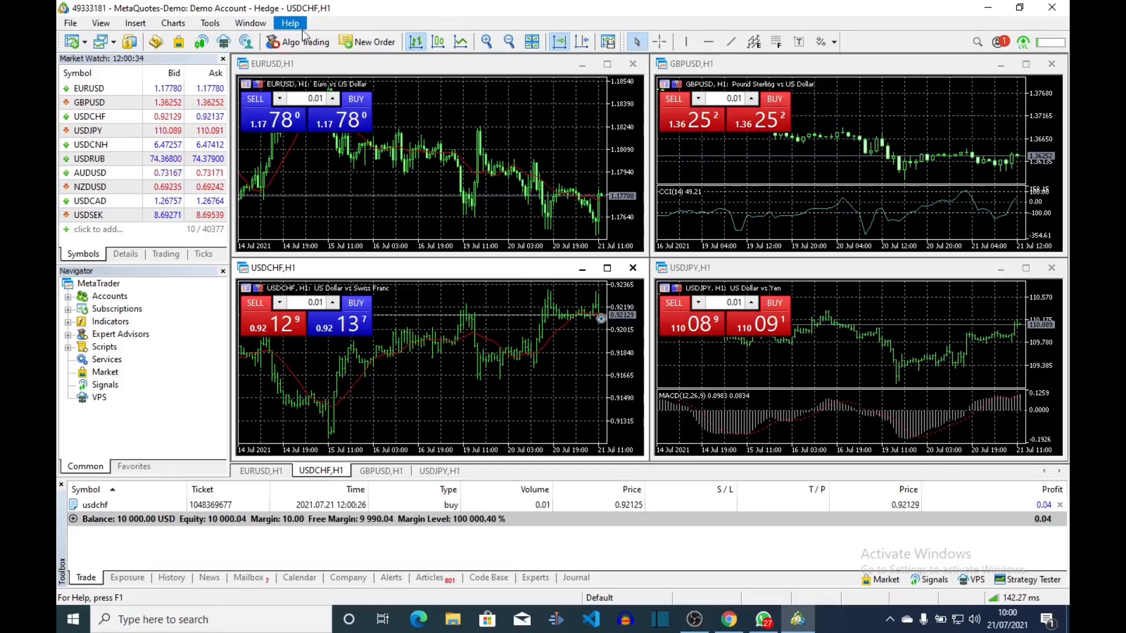
click(367, 41)
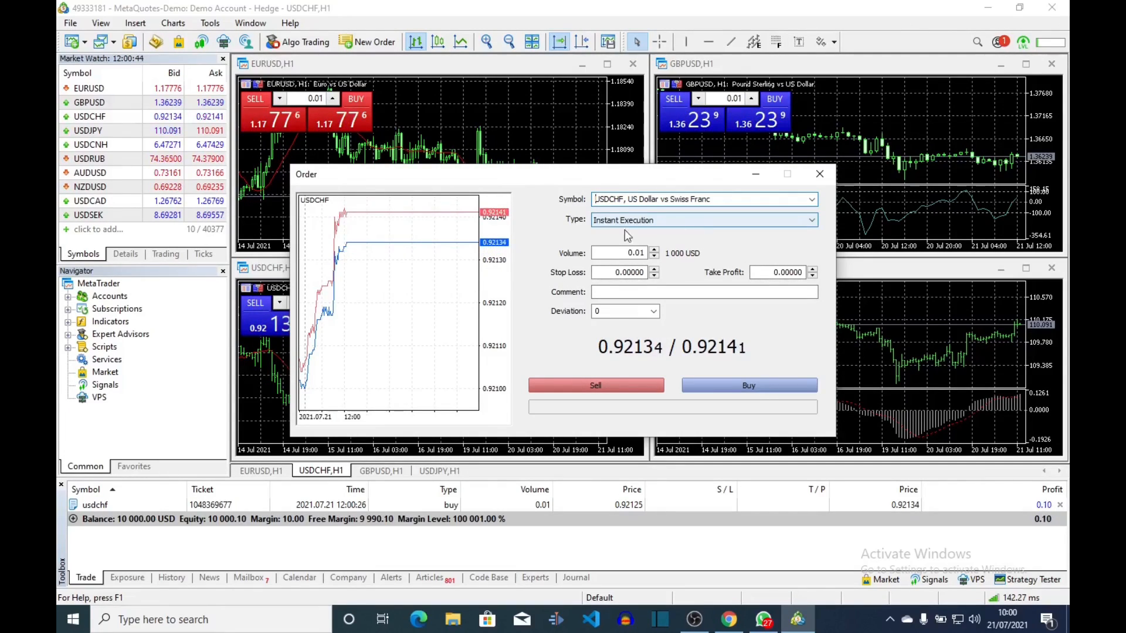
Set the USDCHF order type to Pending Order (Buy Limit) and list the symbols.
click(812, 220)
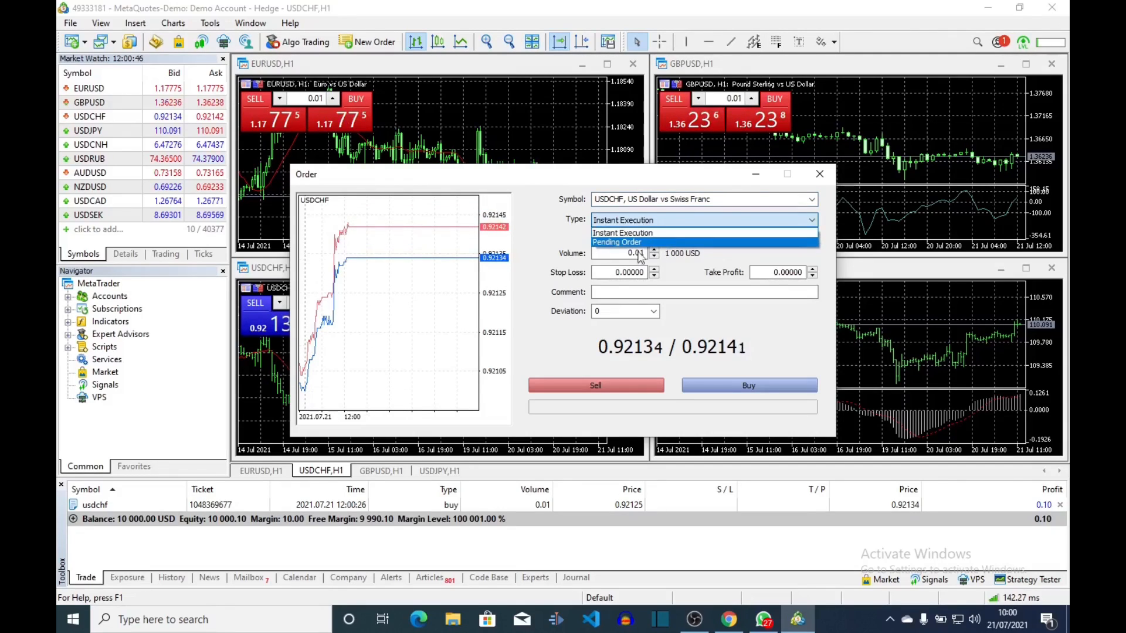
click(615, 243)
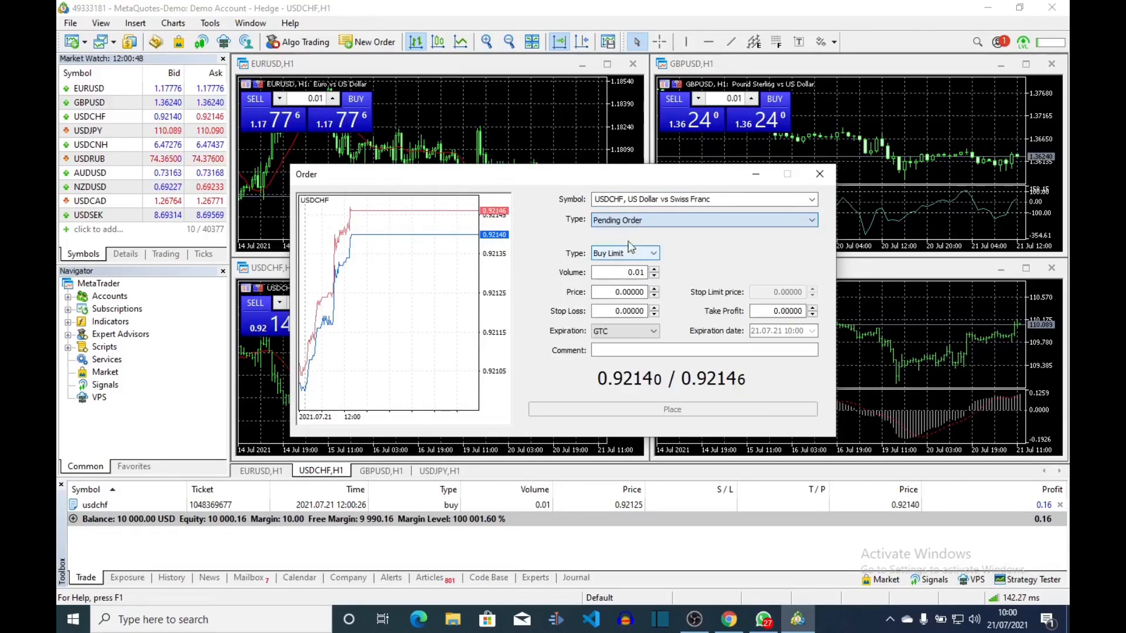
click(812, 199)
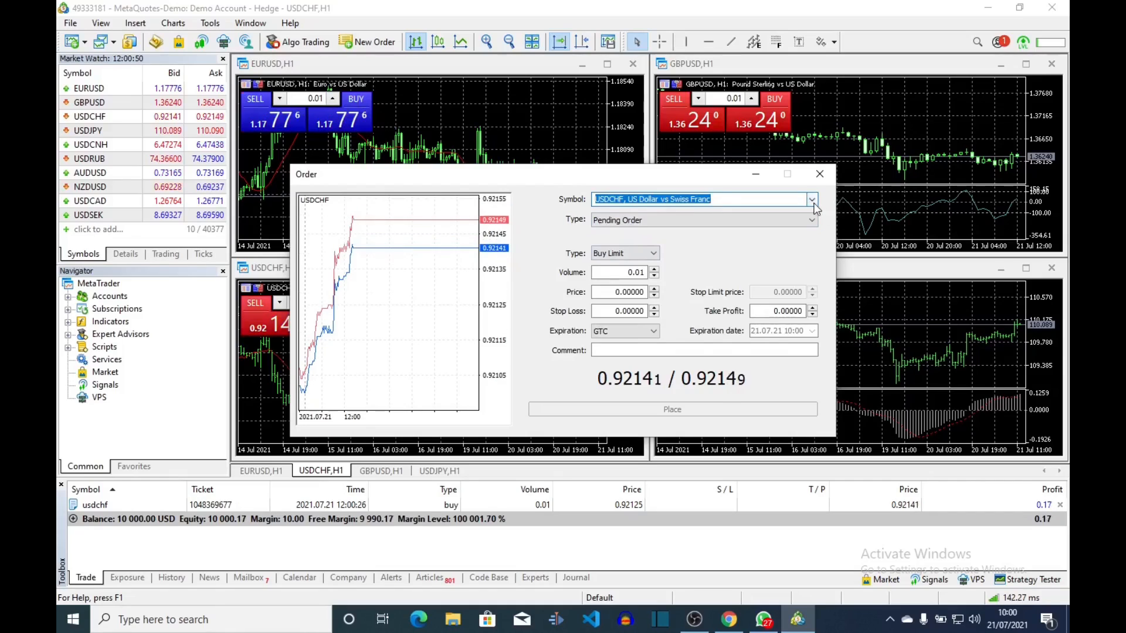
click(811, 198)
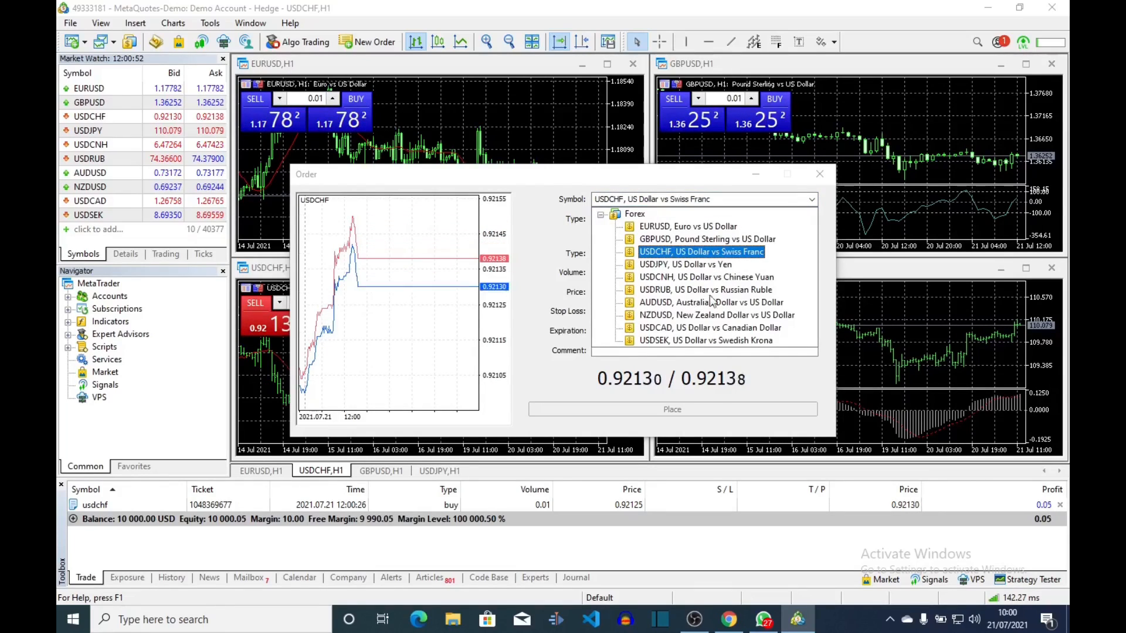
mouse_move(802, 196)
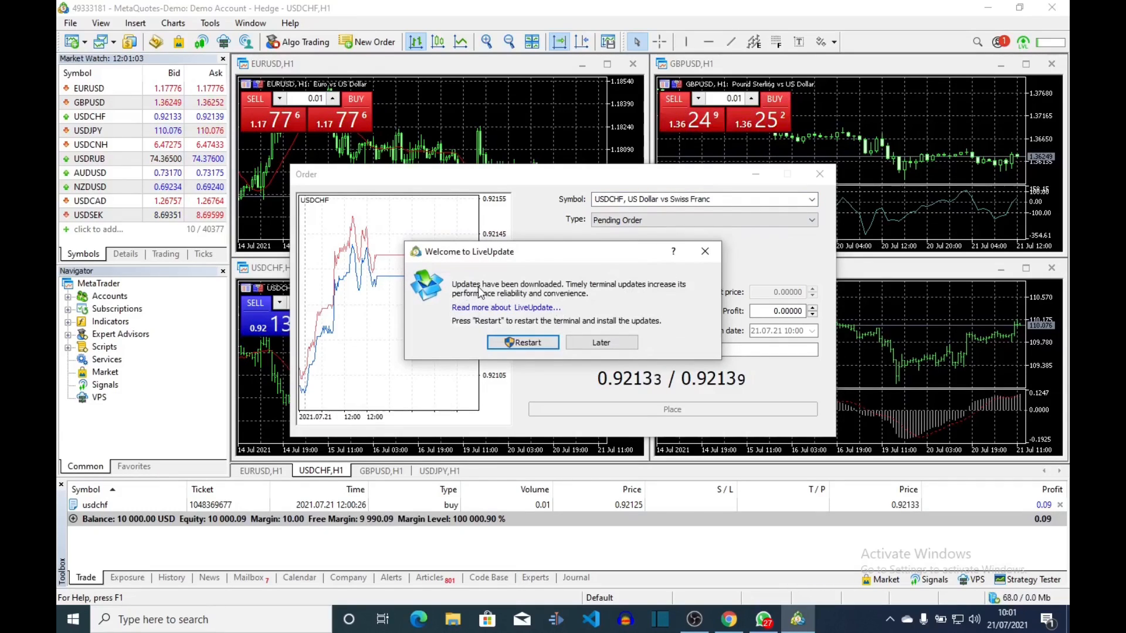
mouse_move(578, 291)
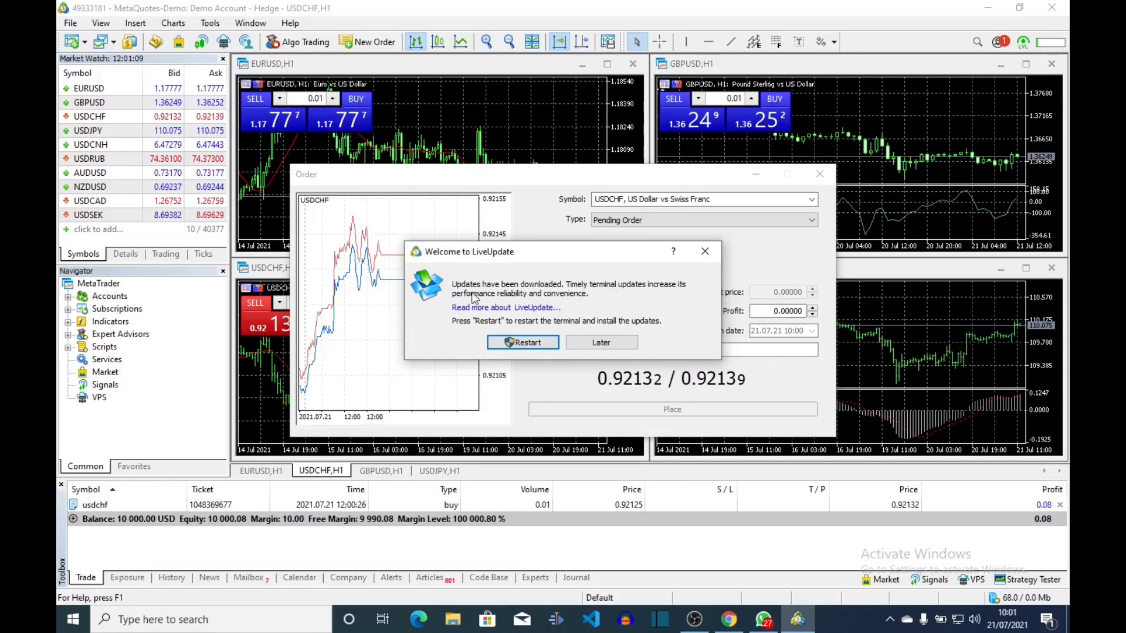
mouse_move(567, 293)
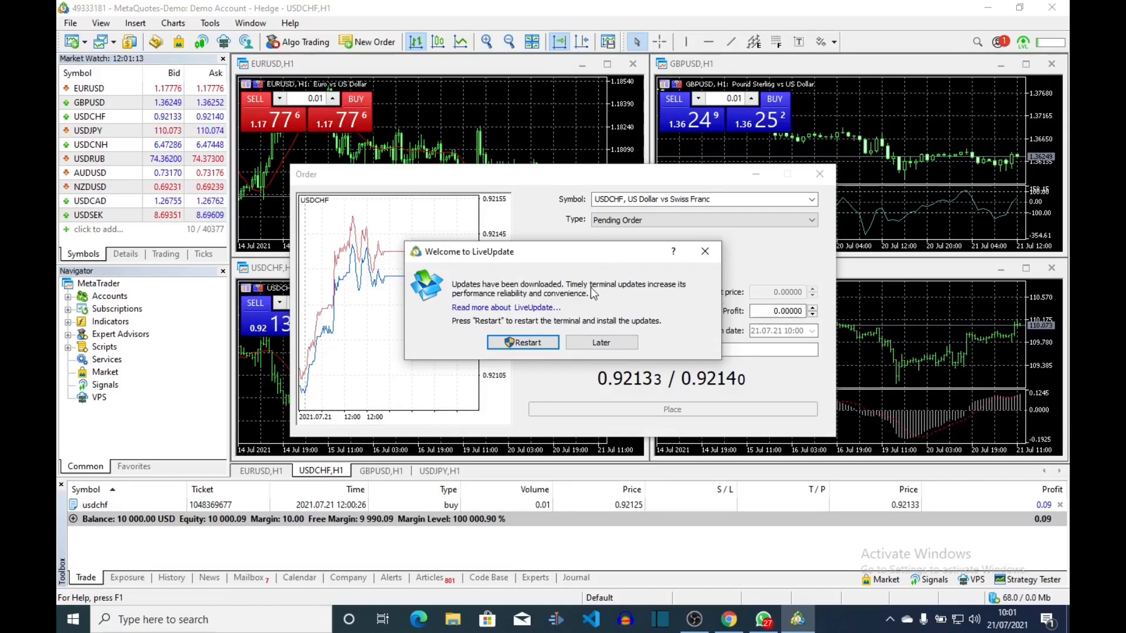
mouse_move(574, 298)
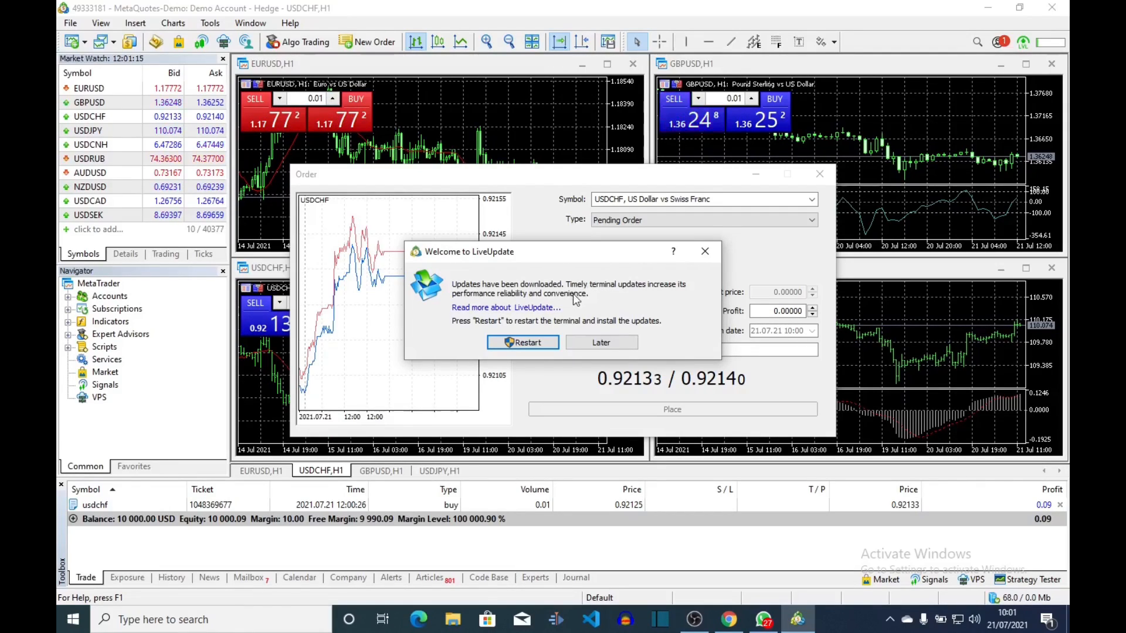
mouse_move(625, 291)
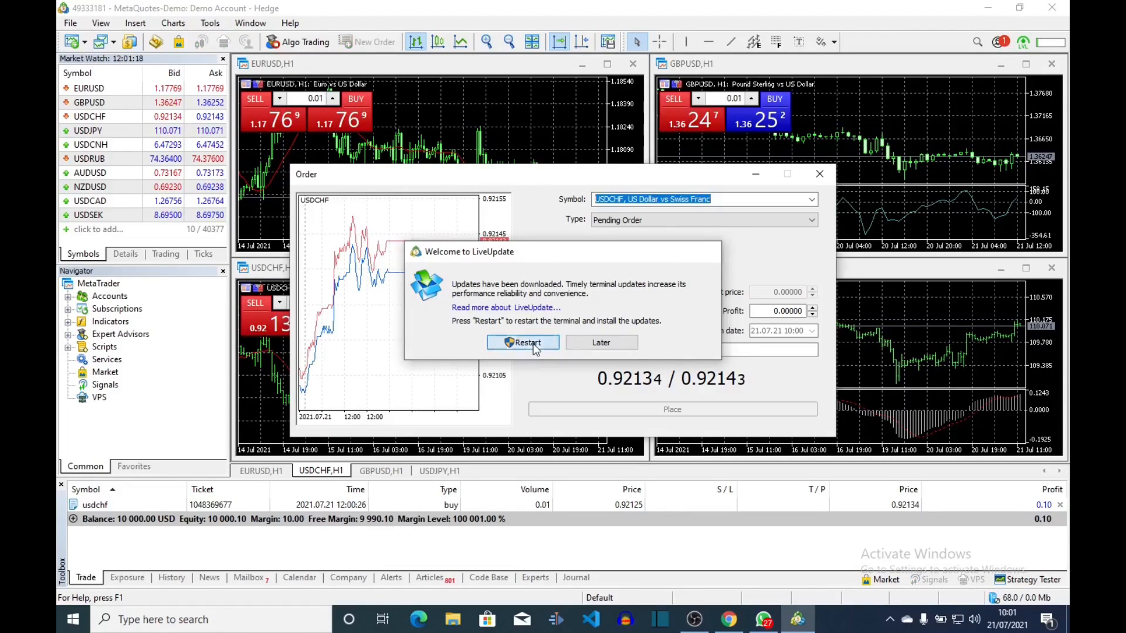
Restart to install the LiveUpdate and close the unplaced Order window.
click(601, 342)
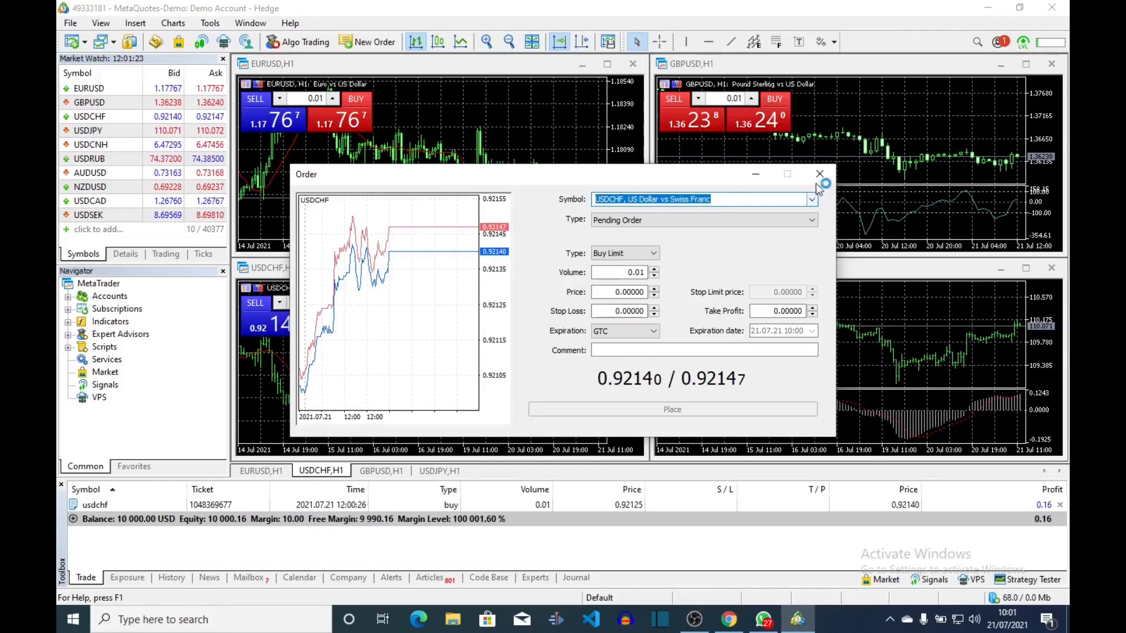
click(818, 174)
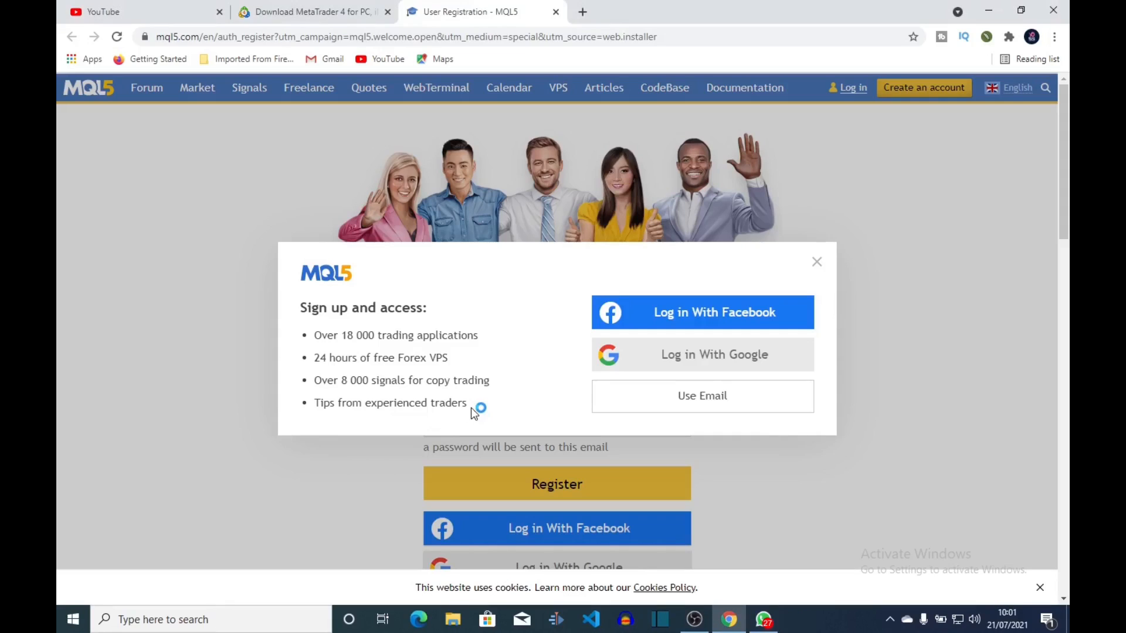
mouse_move(415, 402)
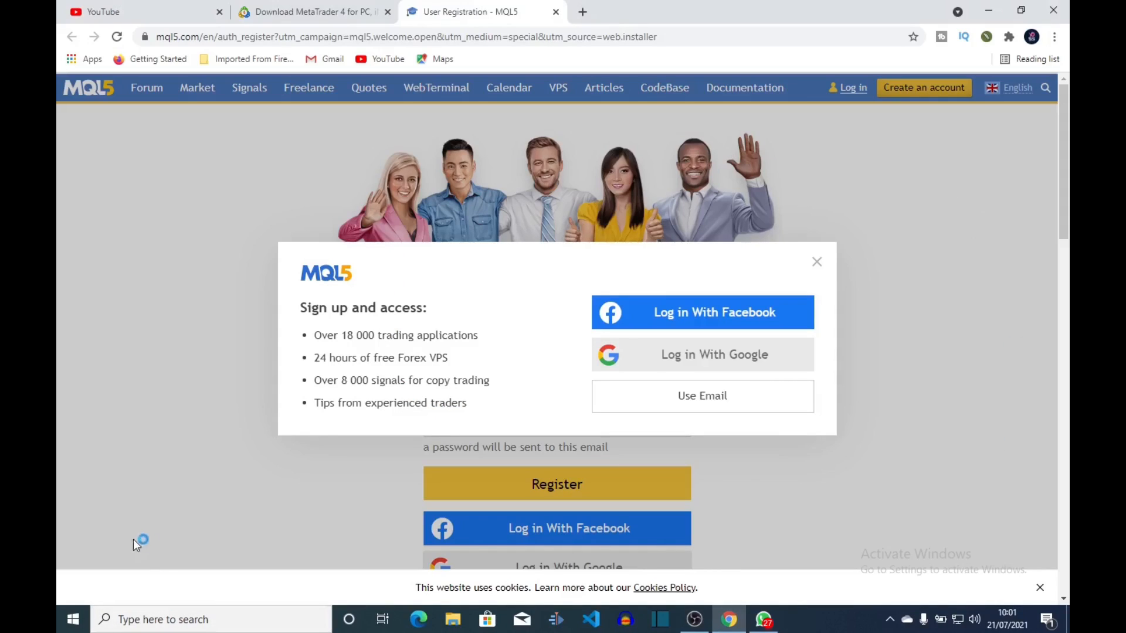
mouse_move(765, 413)
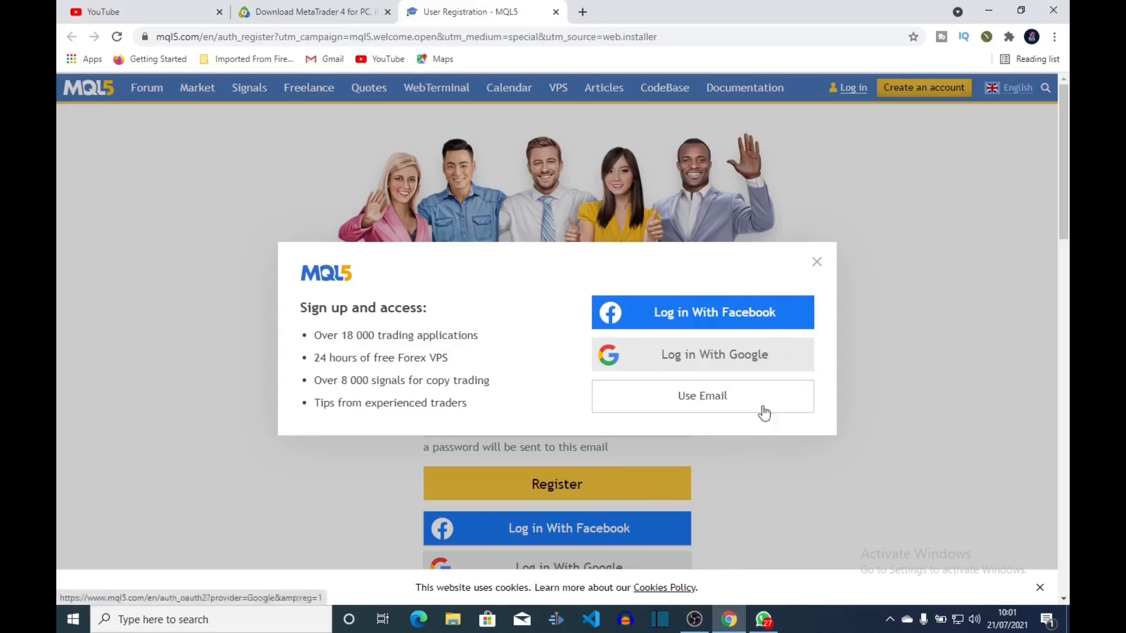
mouse_move(258, 551)
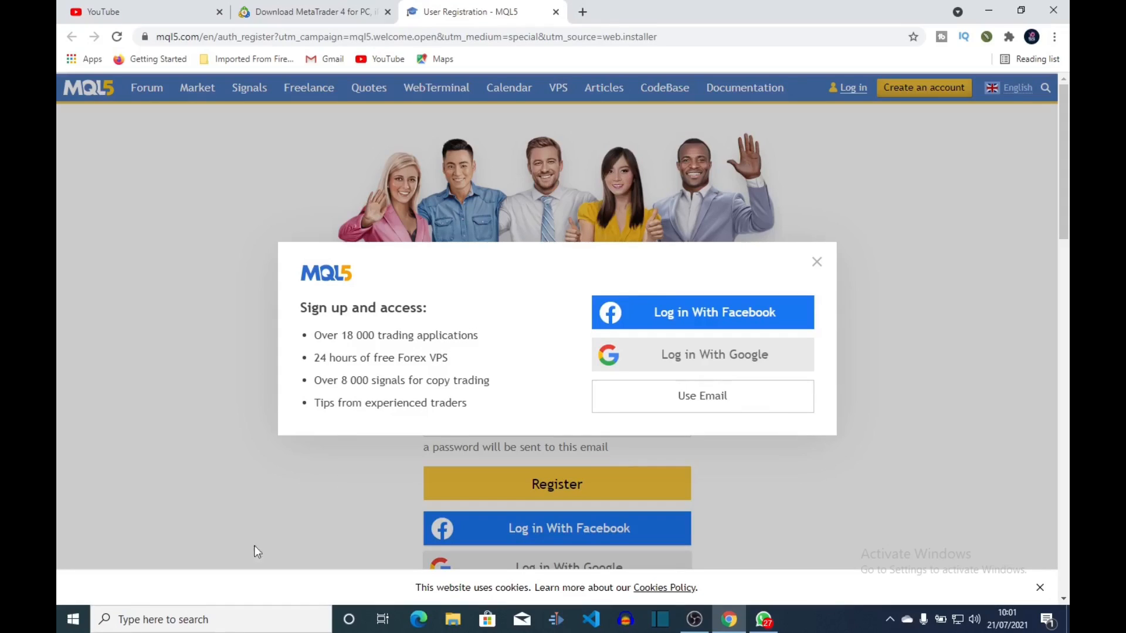
mouse_move(640, 358)
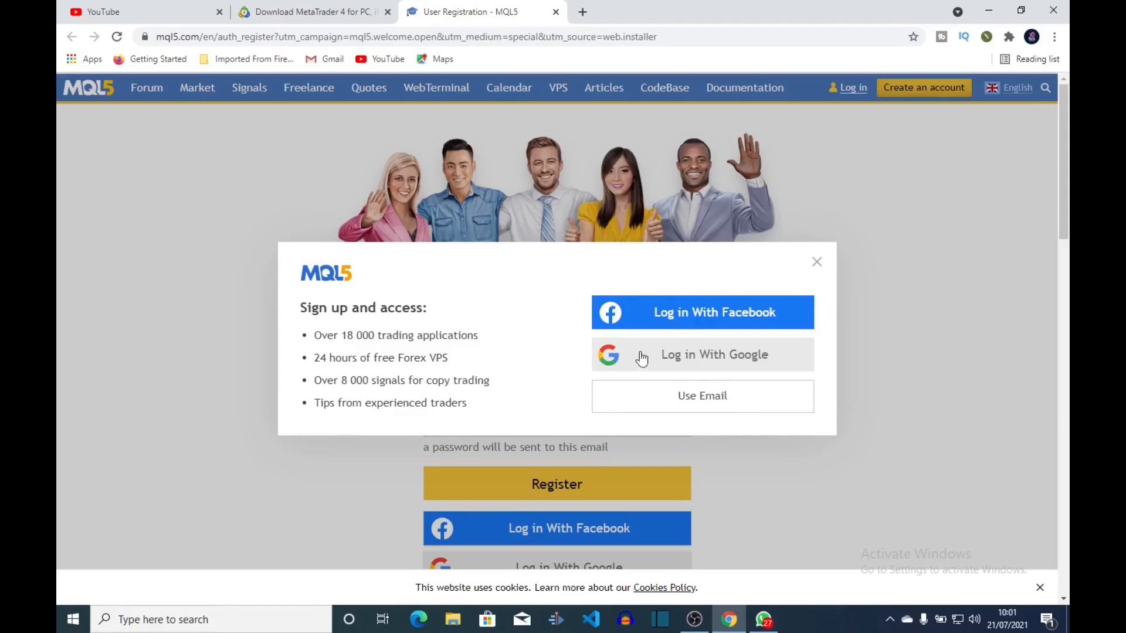
mouse_move(711, 369)
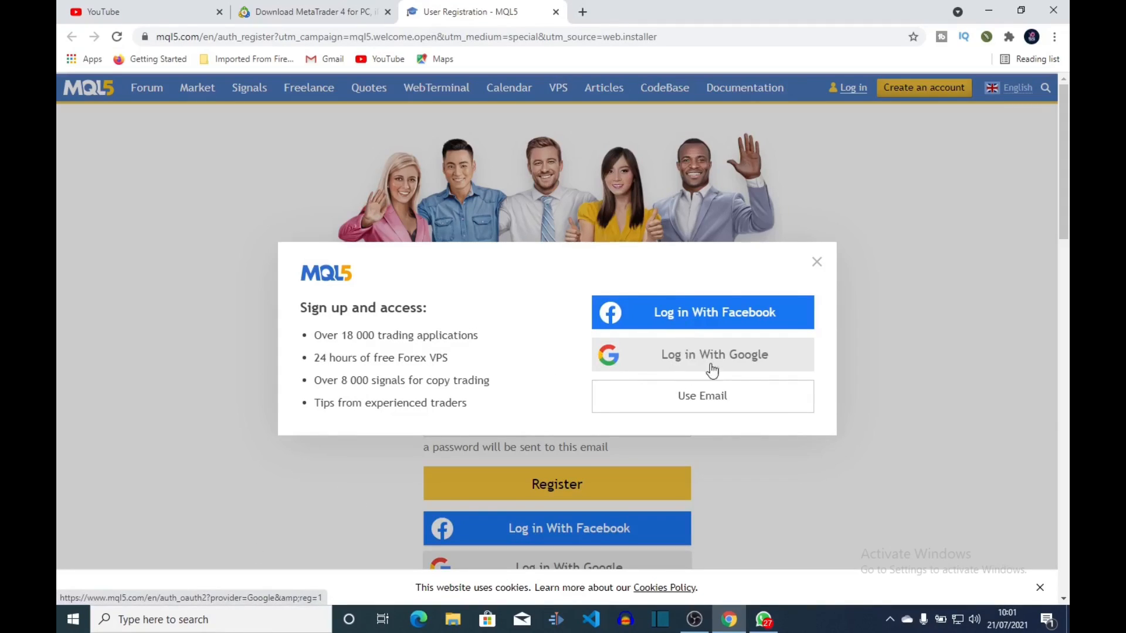
mouse_move(672, 374)
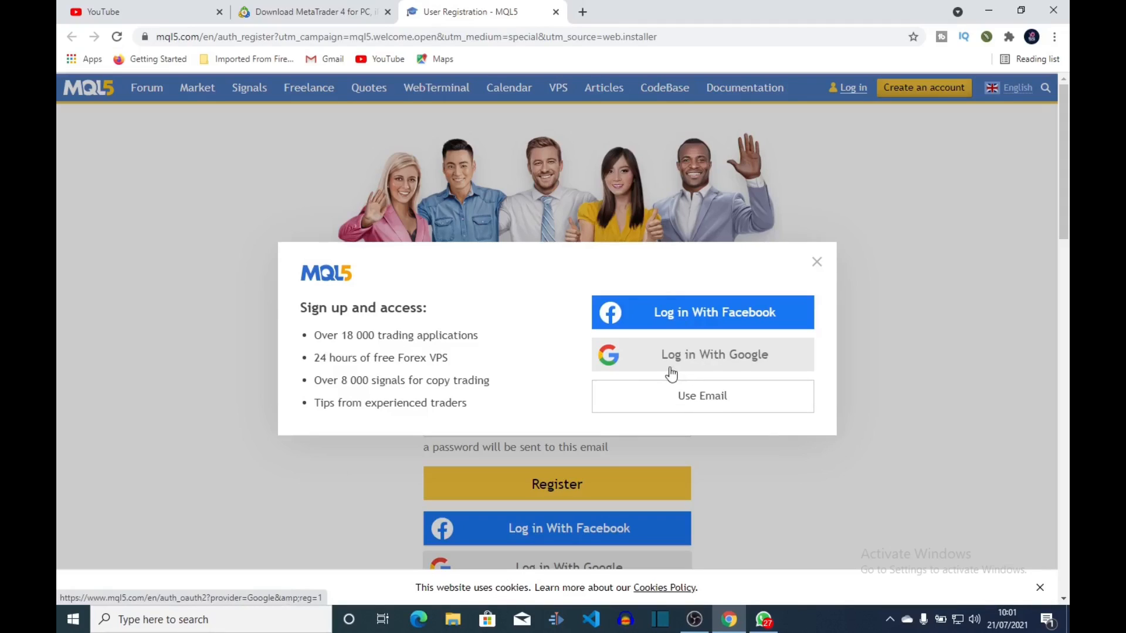
mouse_move(763, 415)
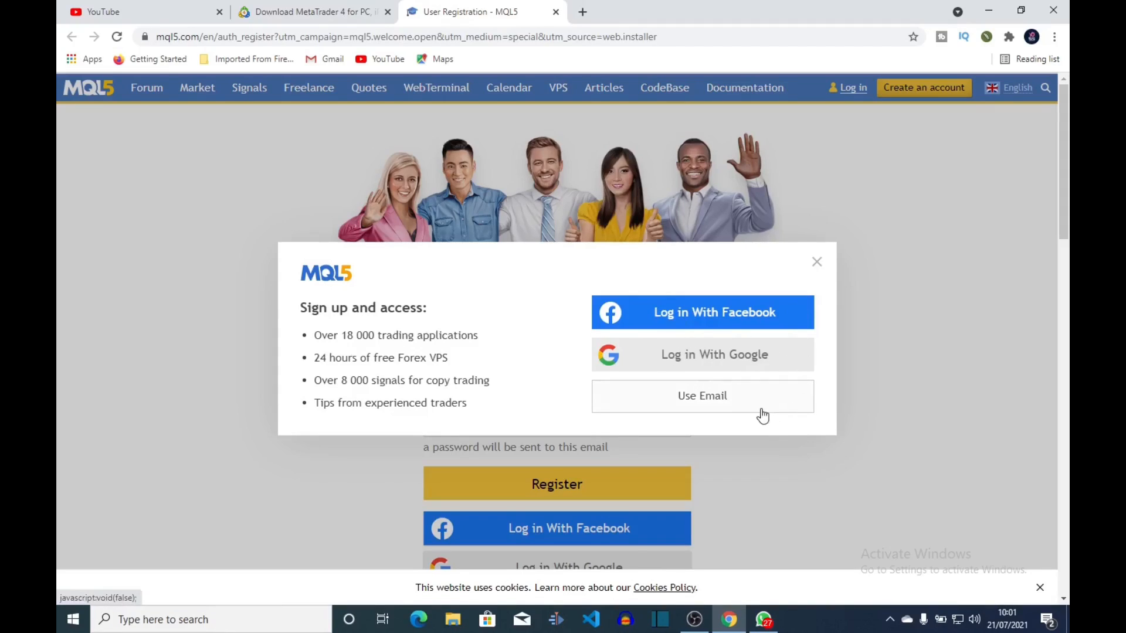
mouse_move(273, 381)
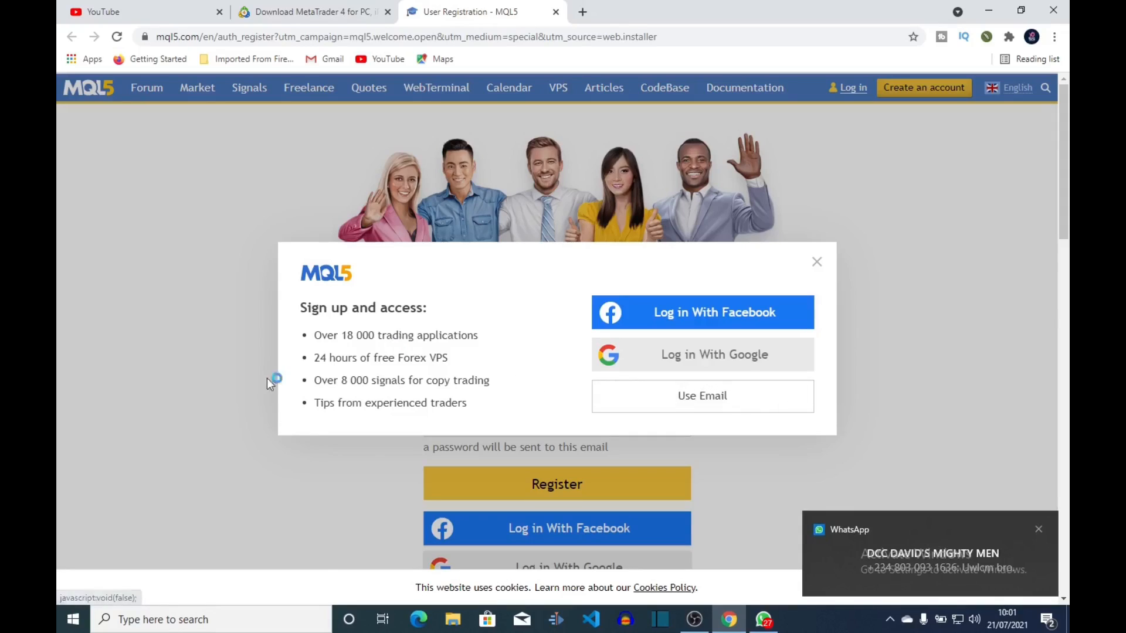
click(797, 620)
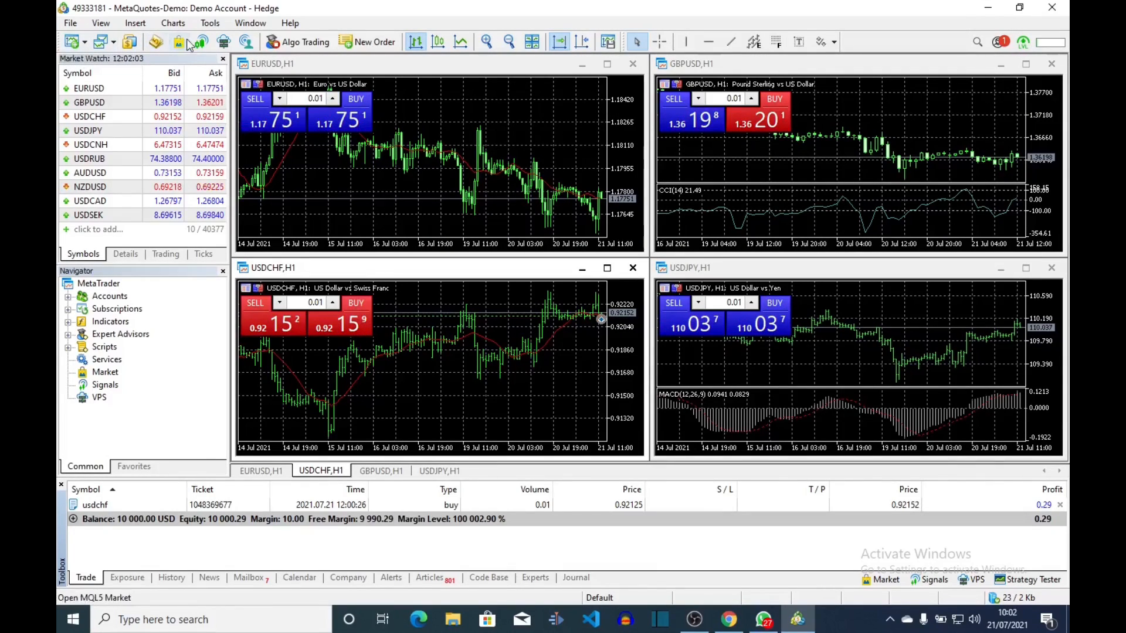
Switch the Terminal panel to the News tab and open the File menu.
click(209, 577)
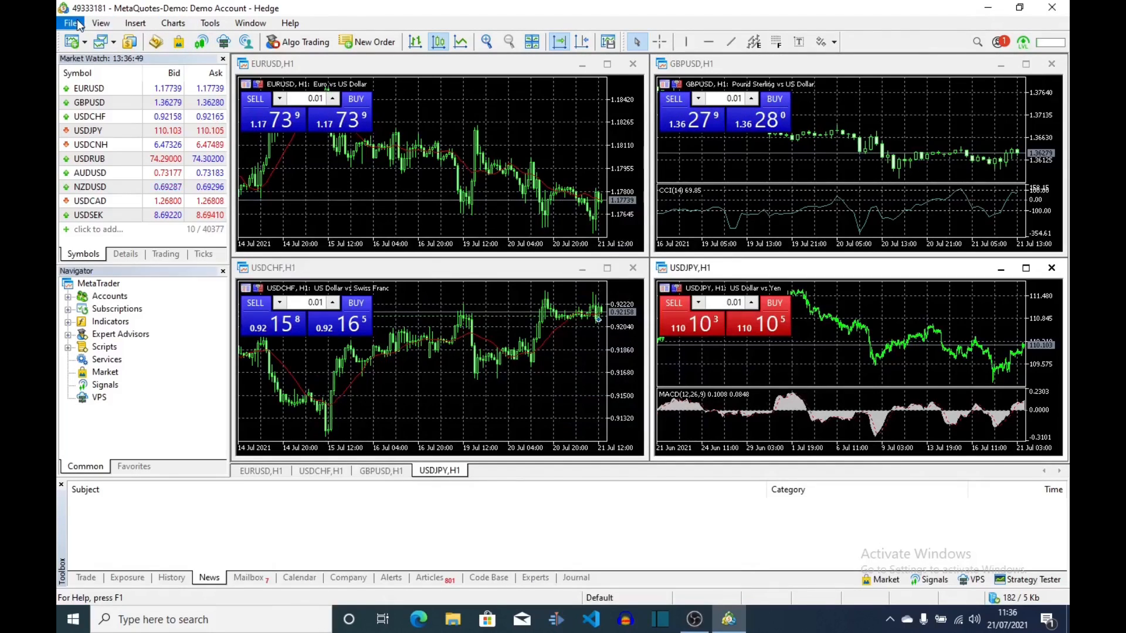
click(70, 22)
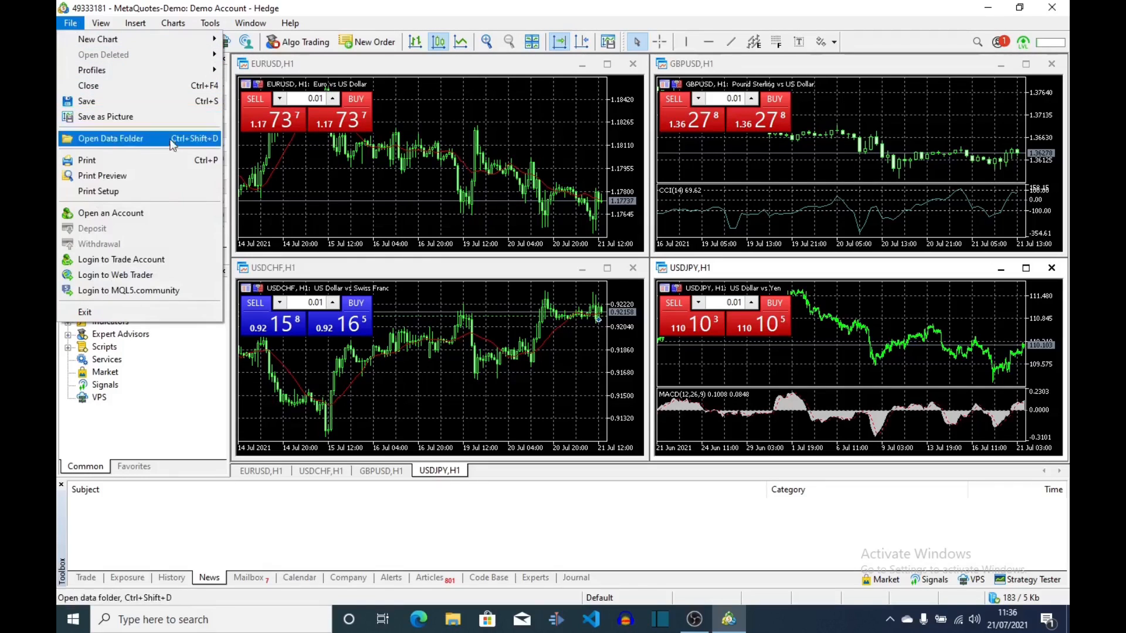
mouse_move(110, 213)
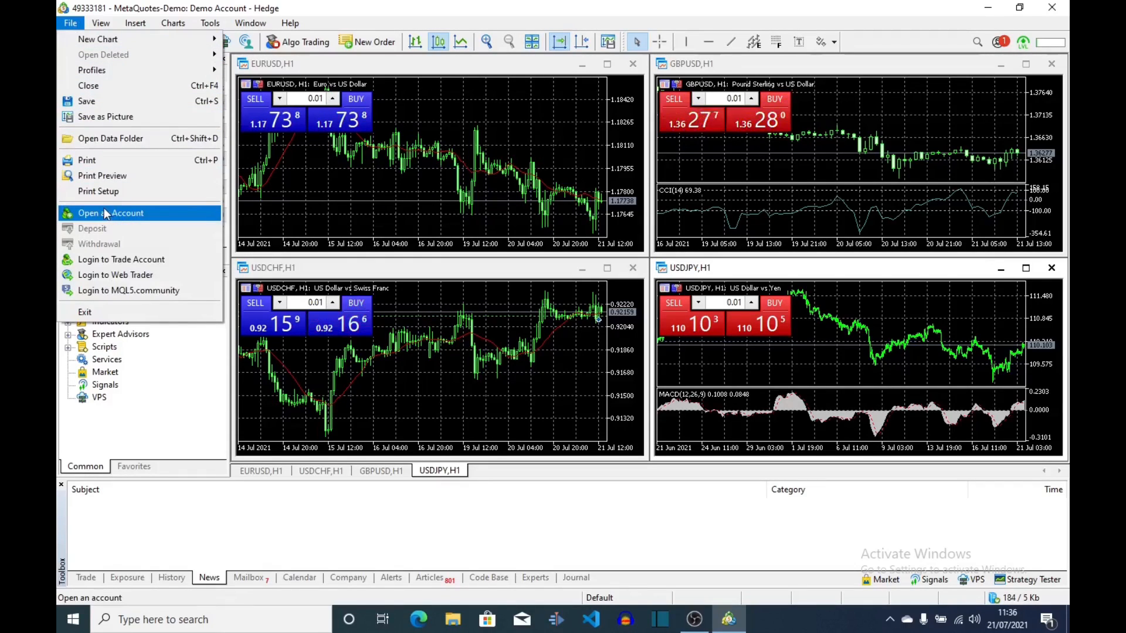
Start opening a new account and enter 'forexTime-stand' as the broker name.
click(110, 213)
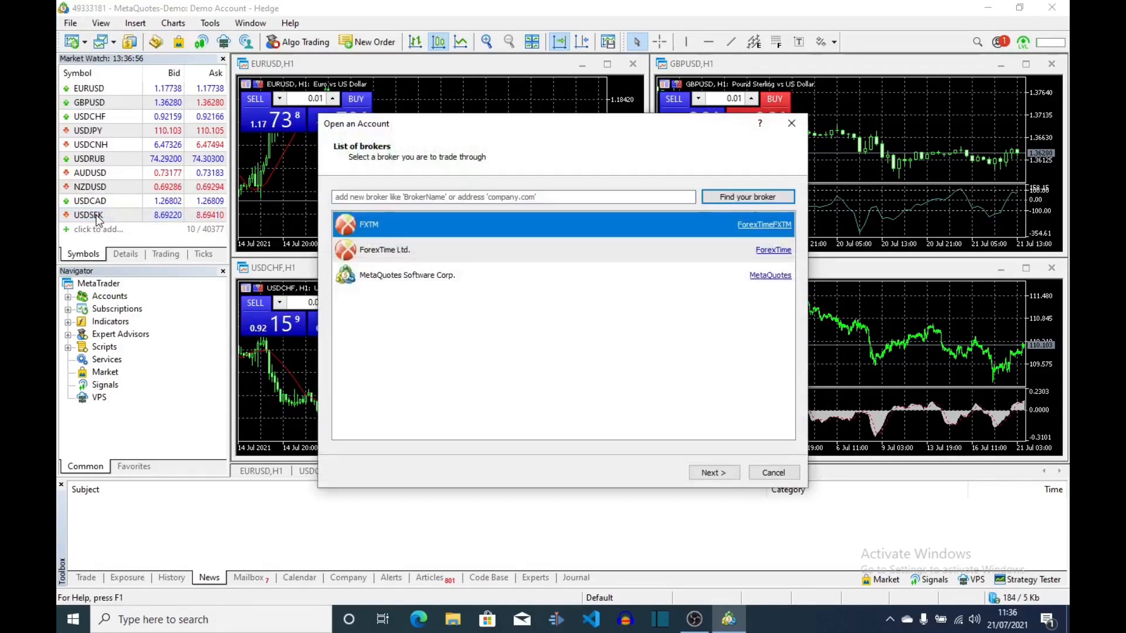
mouse_move(667, 162)
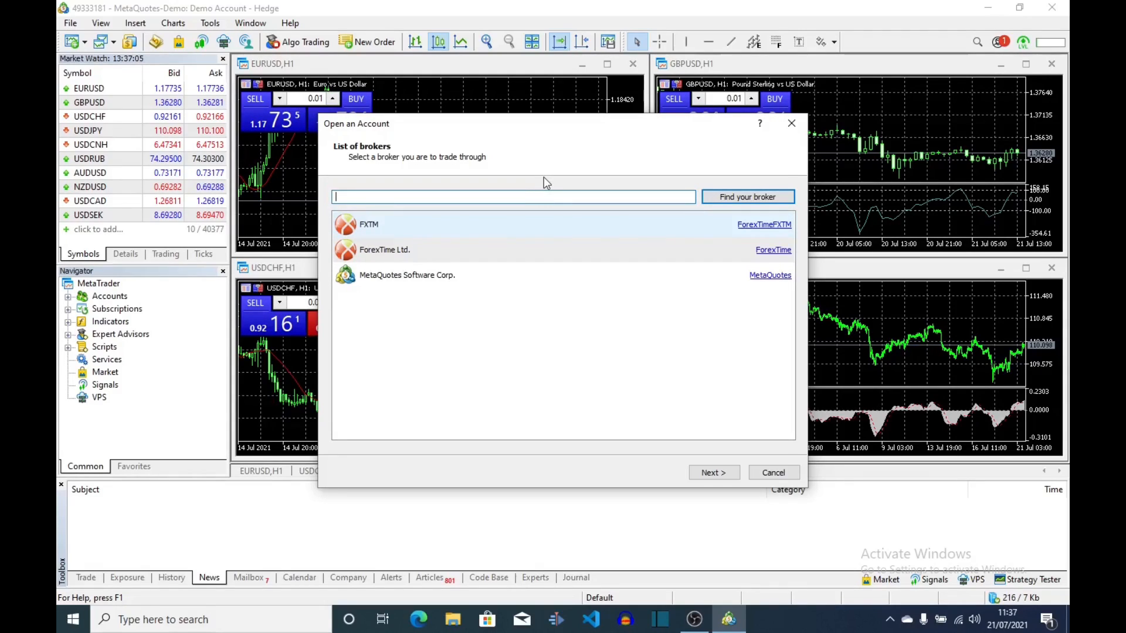
text(f)
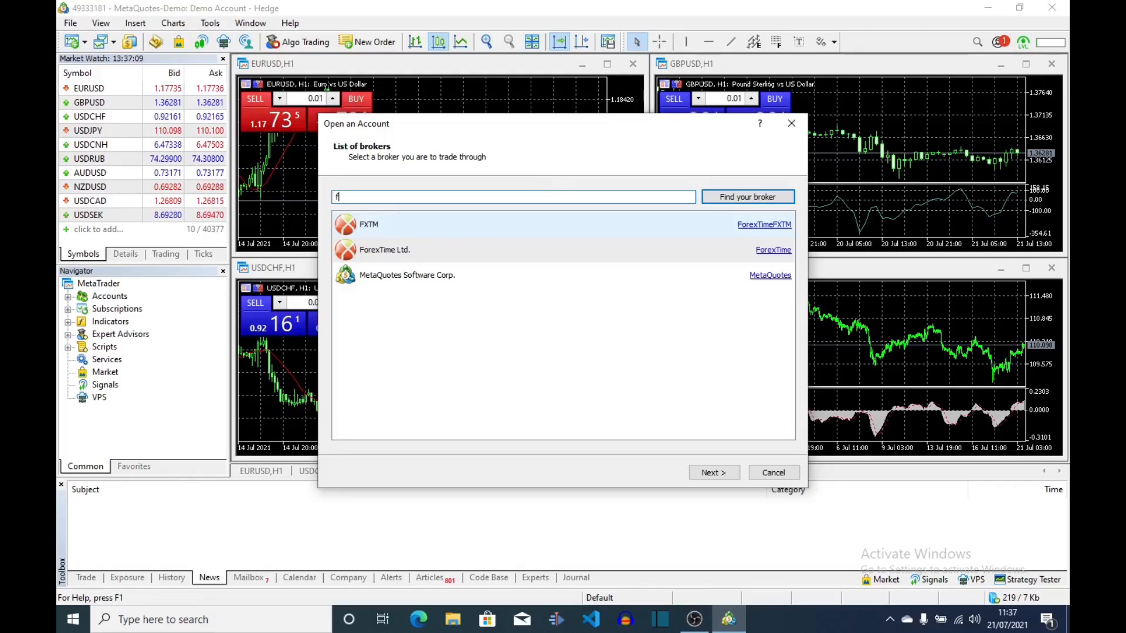
text(or)
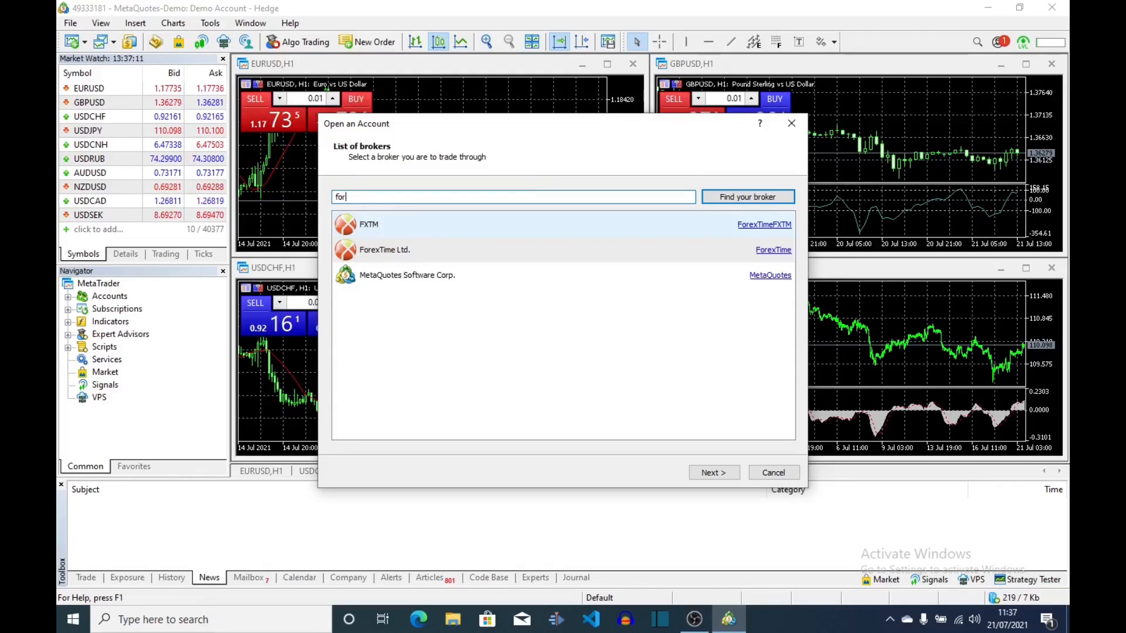
text(e)
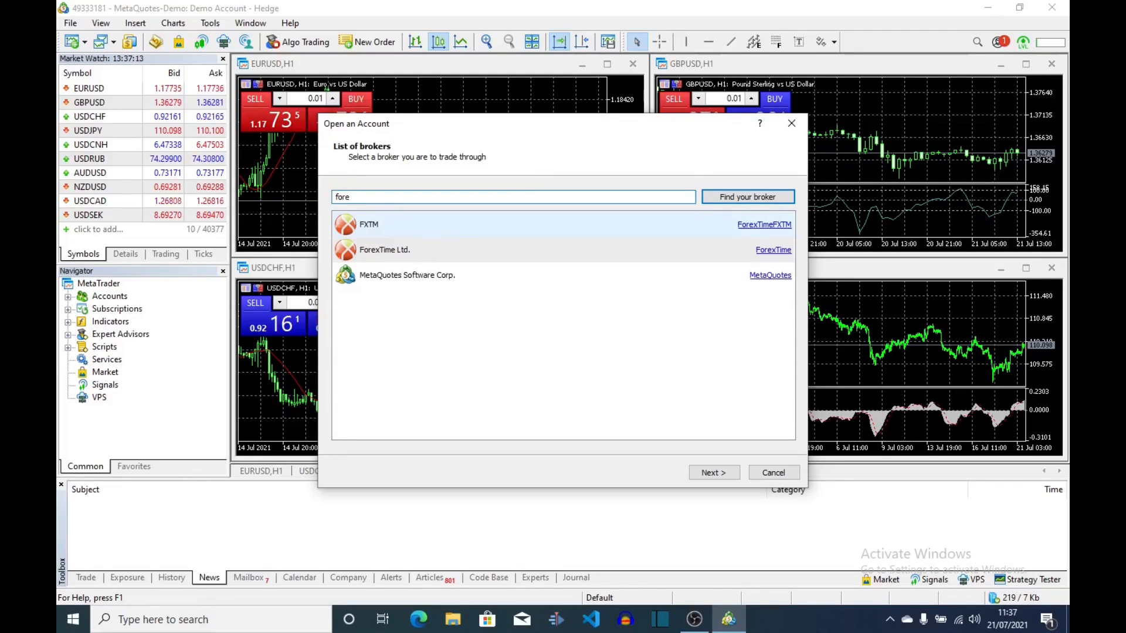
text(x)
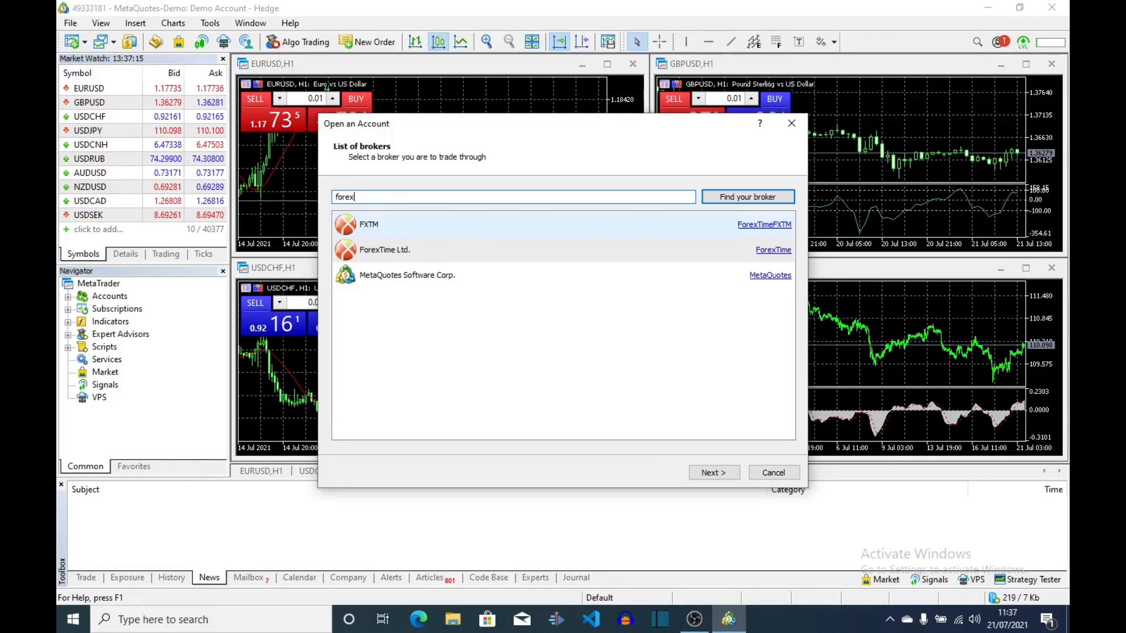
text(T)
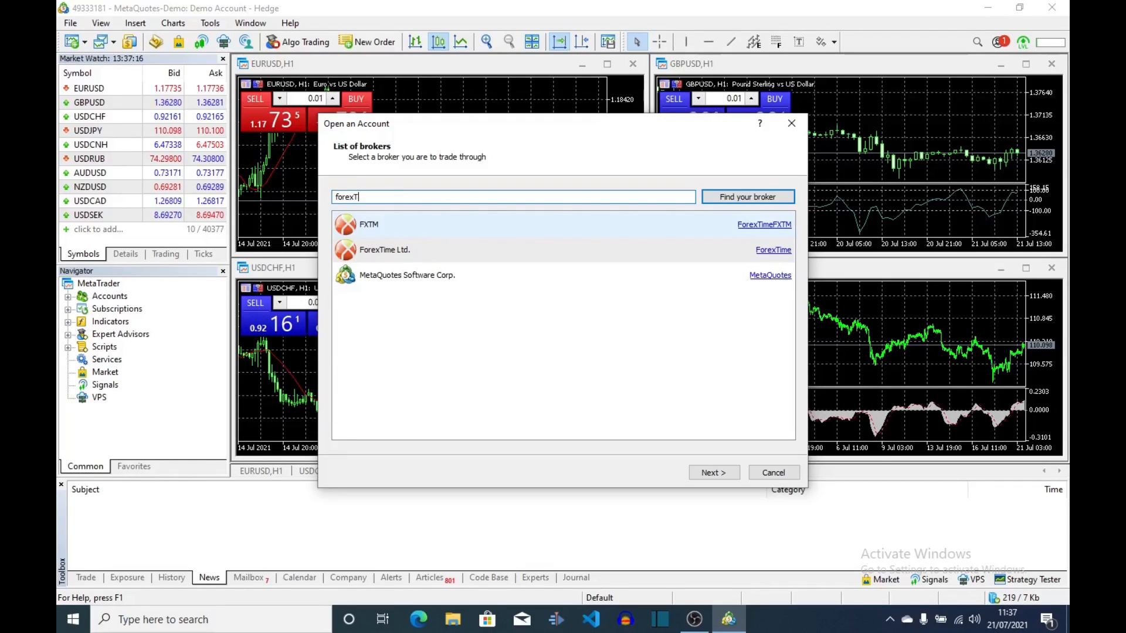
text(im)
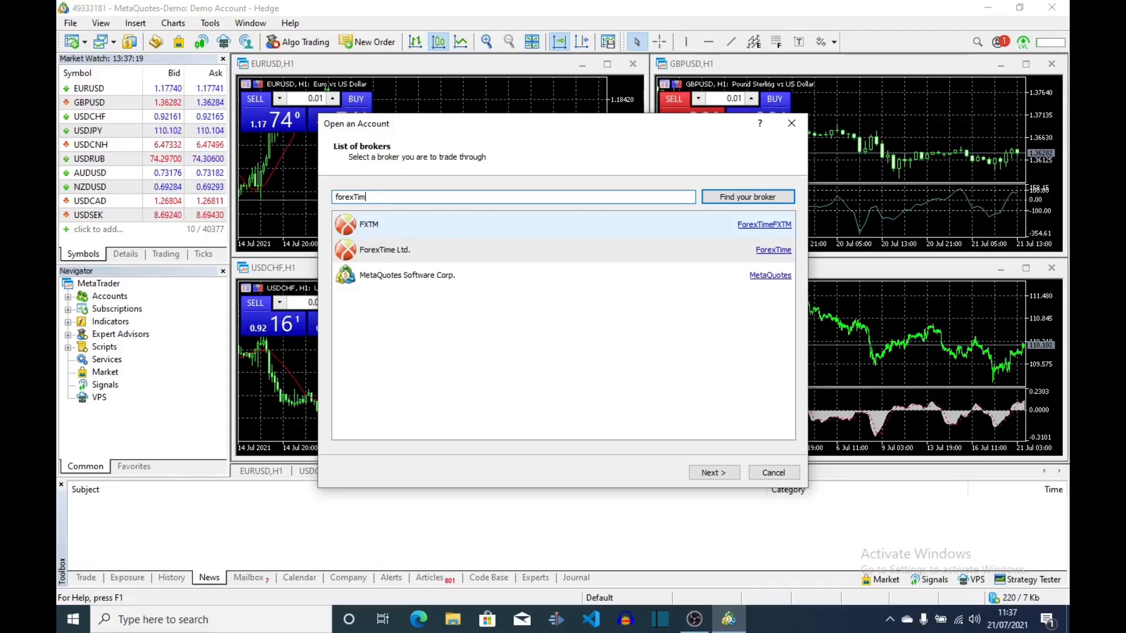
text(e)
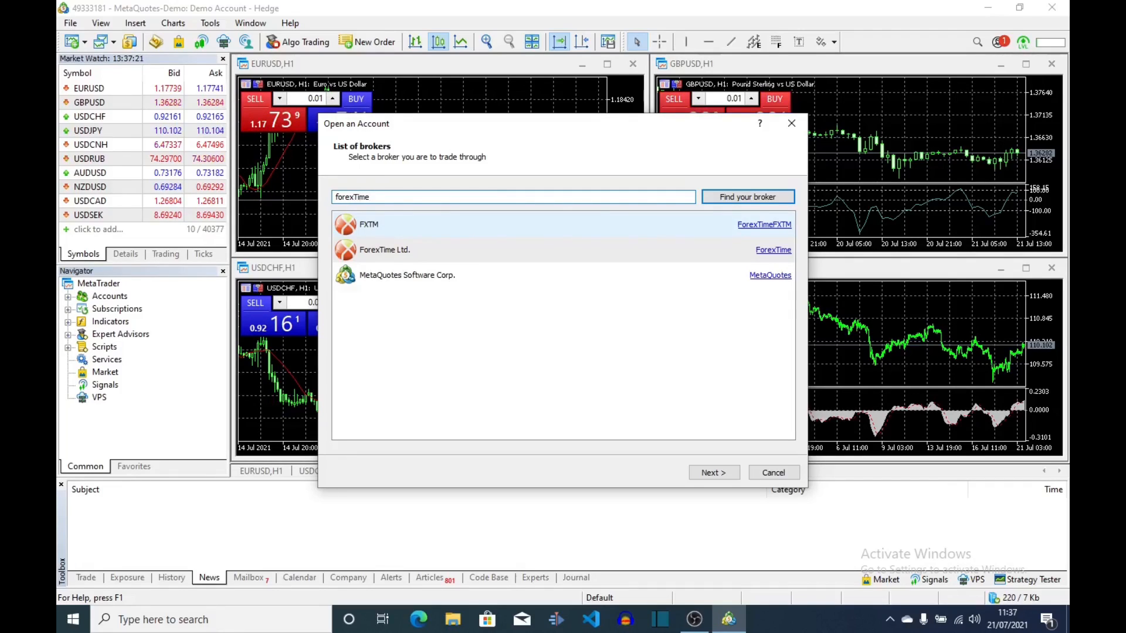
text(-s)
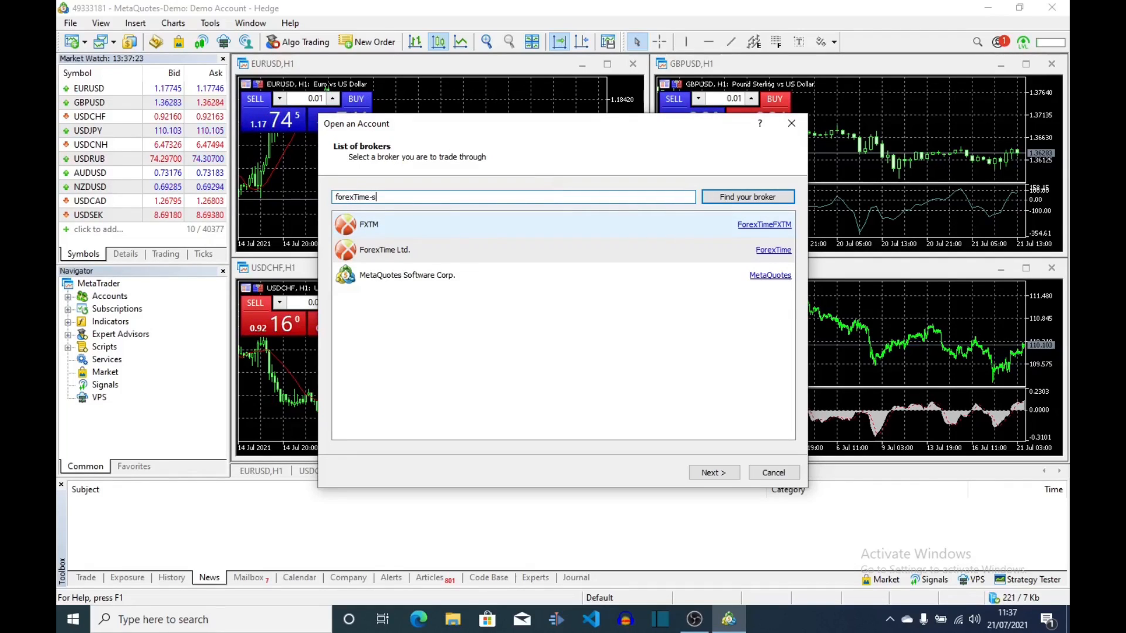
text(ta)
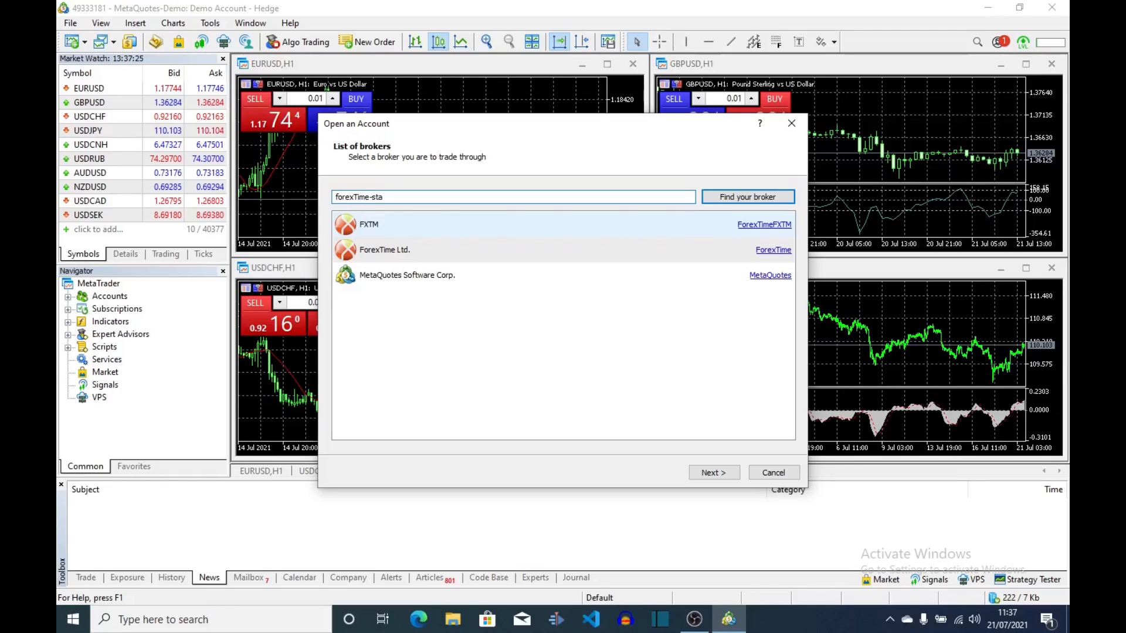
text(nd)
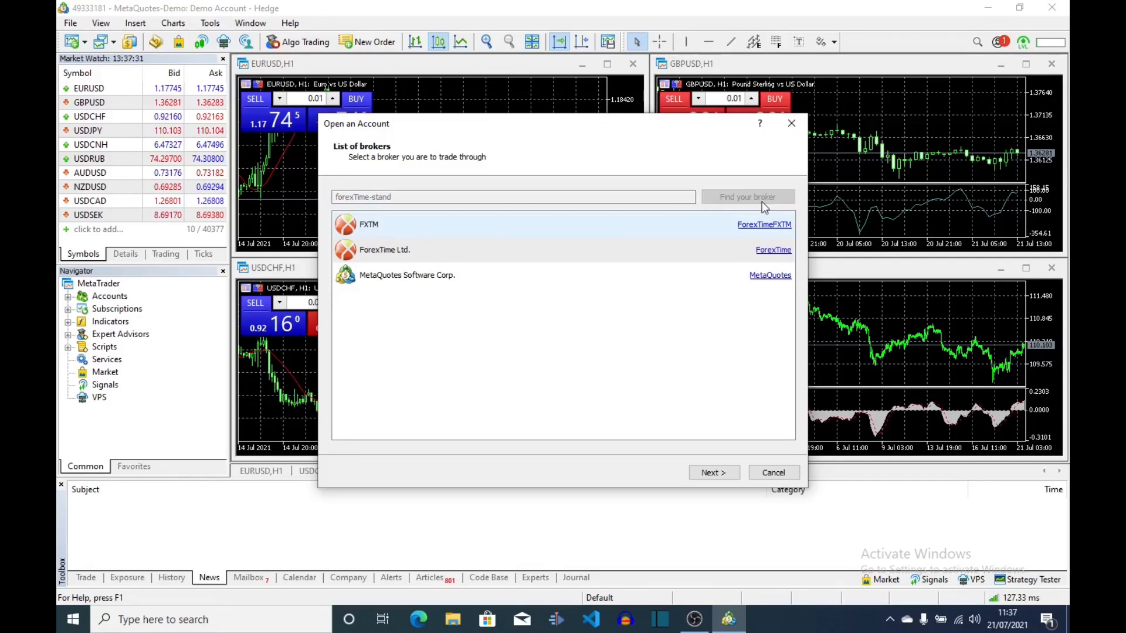
Search brokers for 'forextime', check the FXTM website, then return to MetaTrader.
click(503, 224)
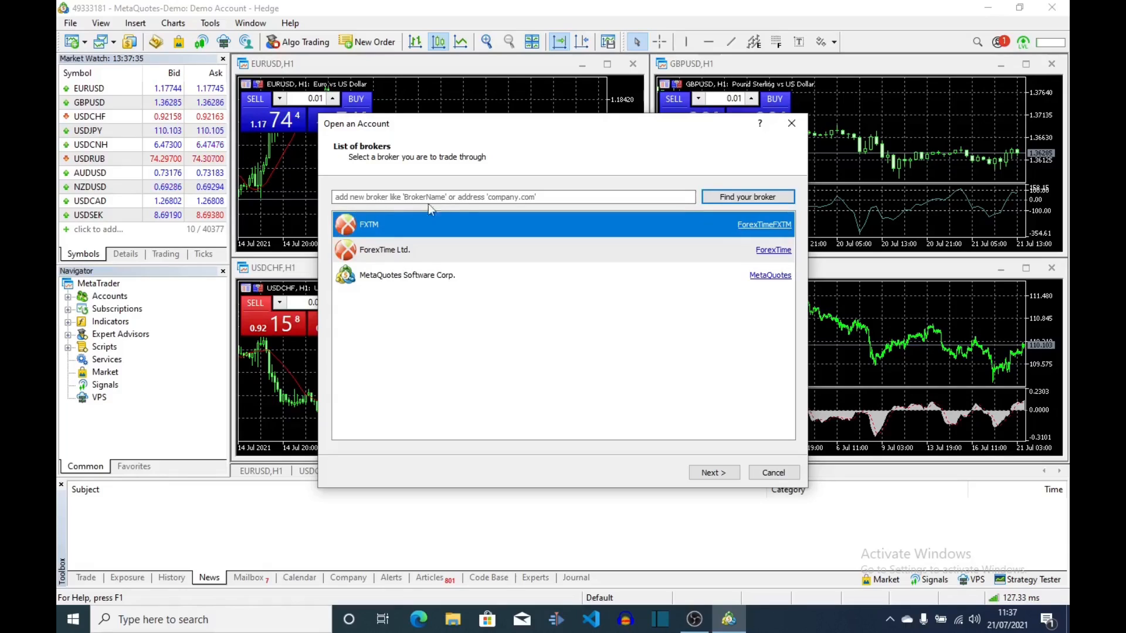
text(forextime)
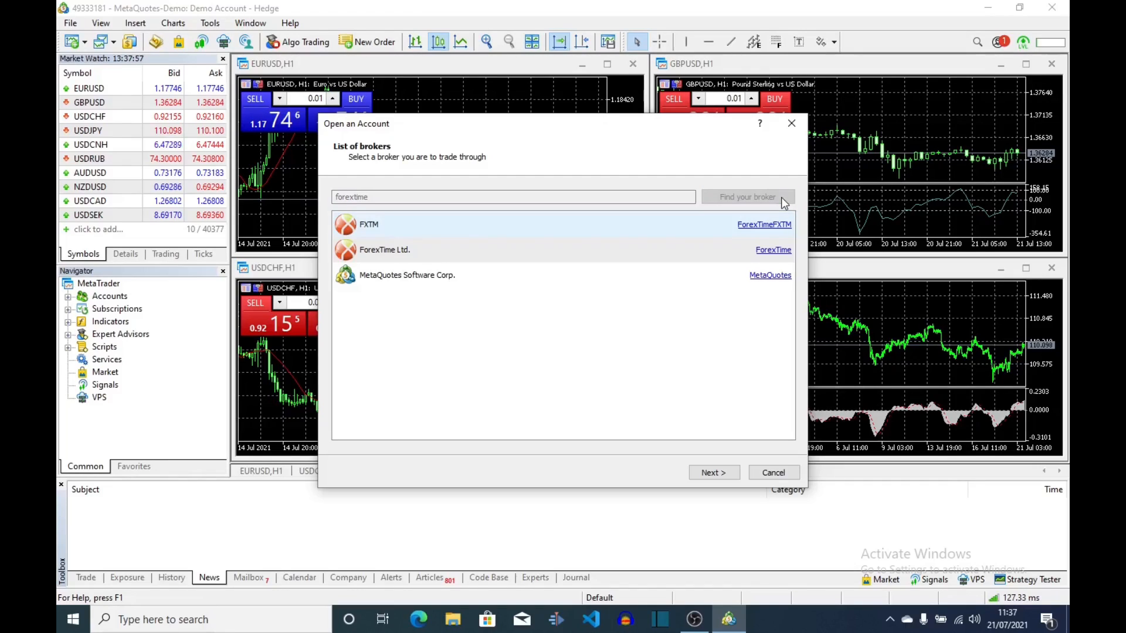
click(747, 197)
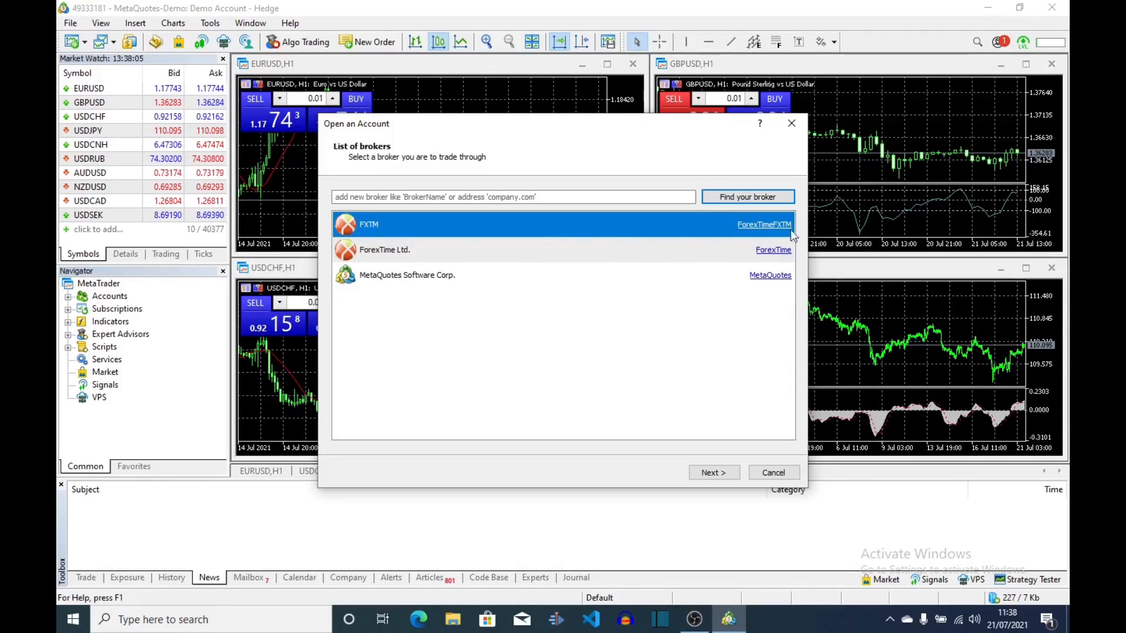
mouse_move(765, 225)
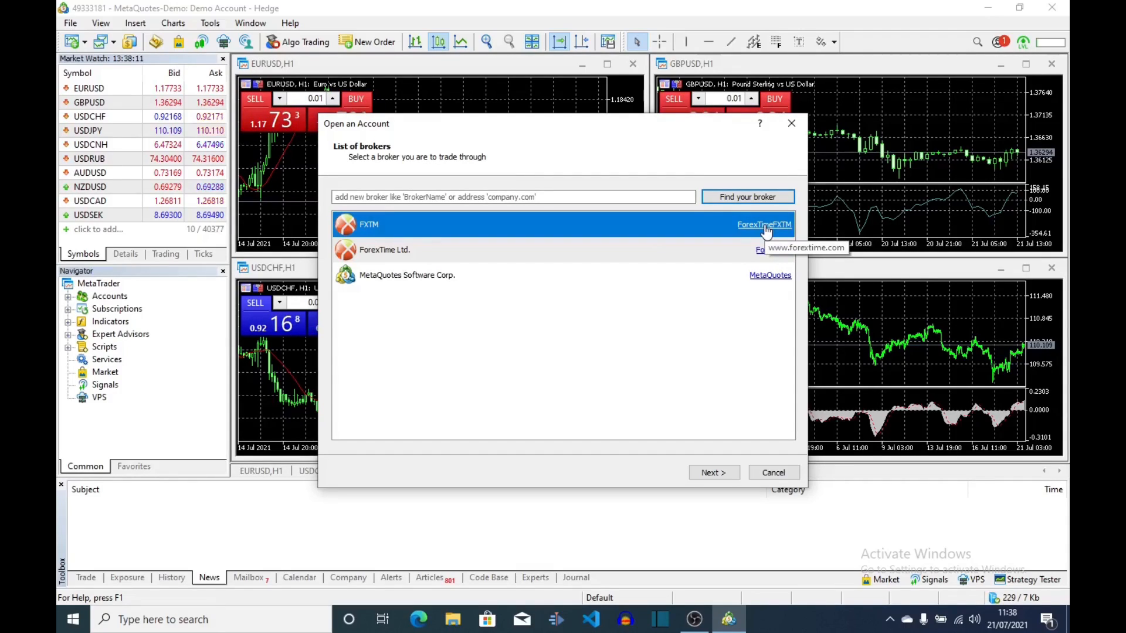
mouse_move(621, 217)
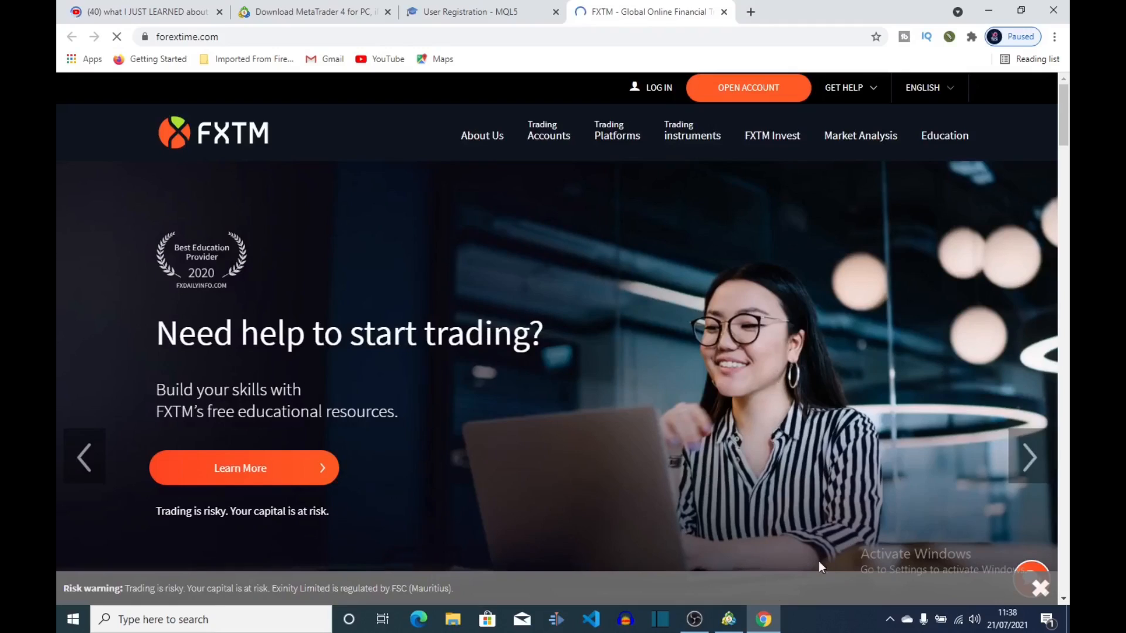
click(728, 619)
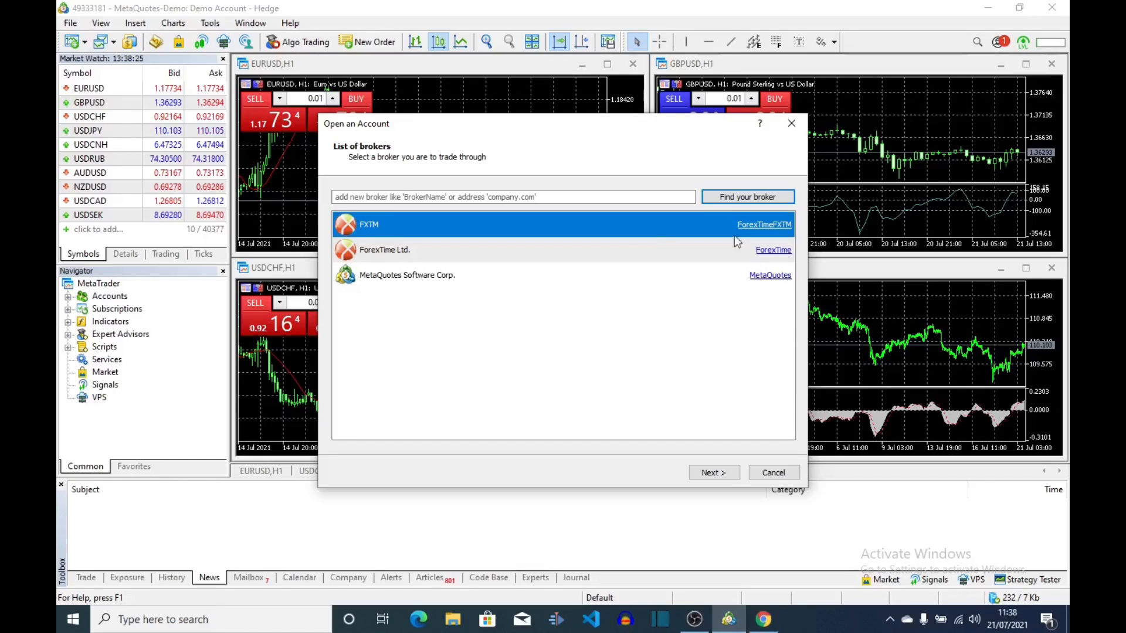
mouse_move(637, 230)
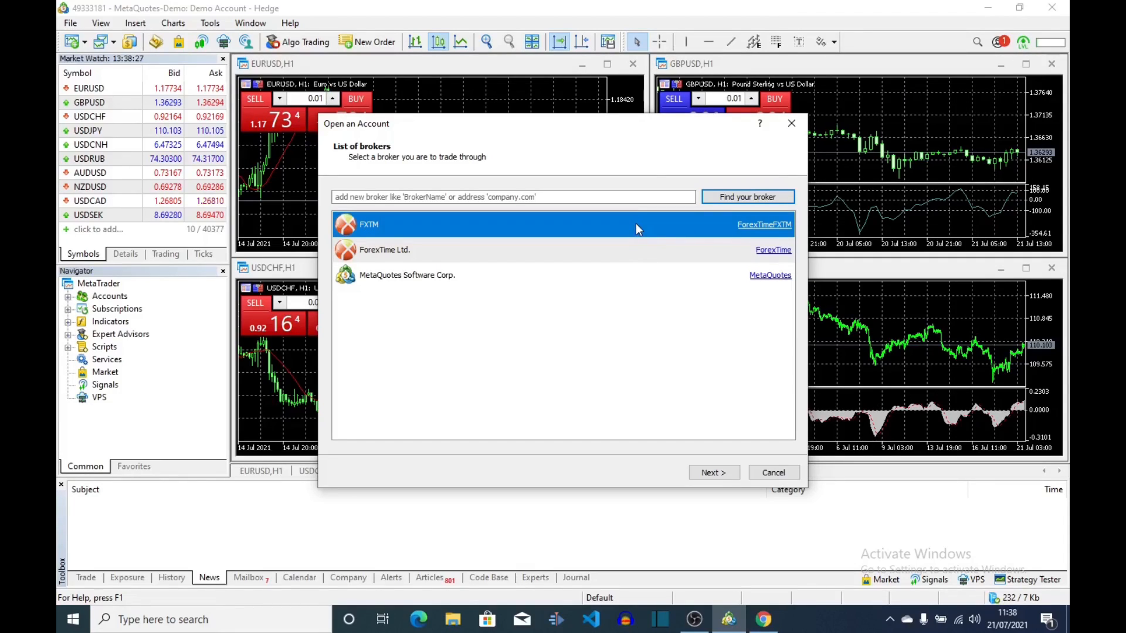
mouse_move(763, 228)
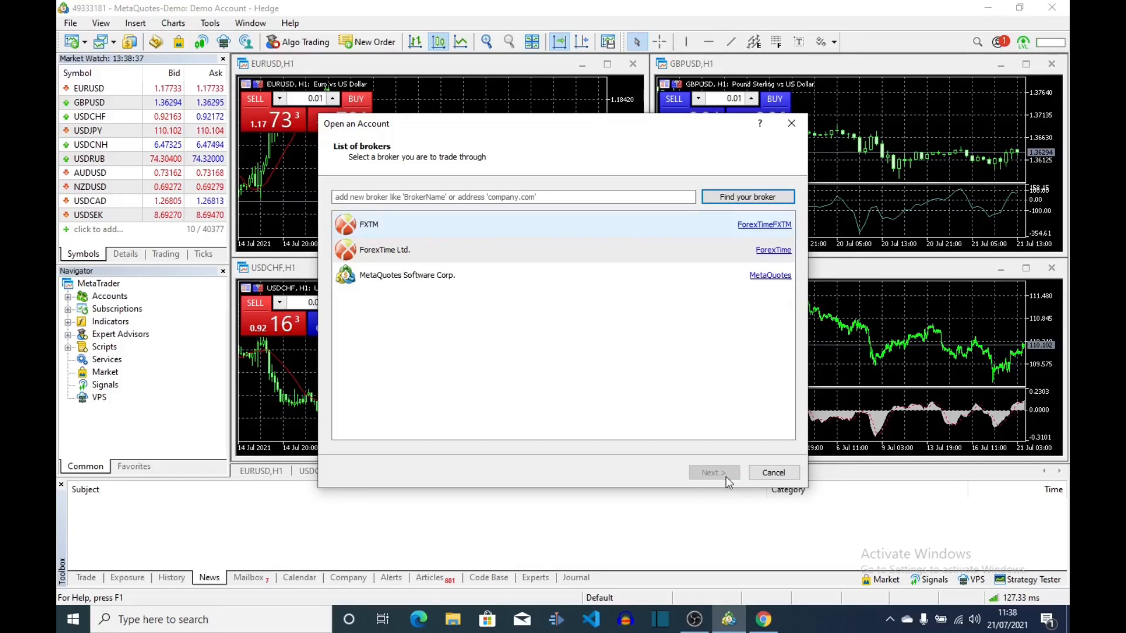
Advance the FXTM wizard to the account-type page, with demo account preselected.
click(713, 473)
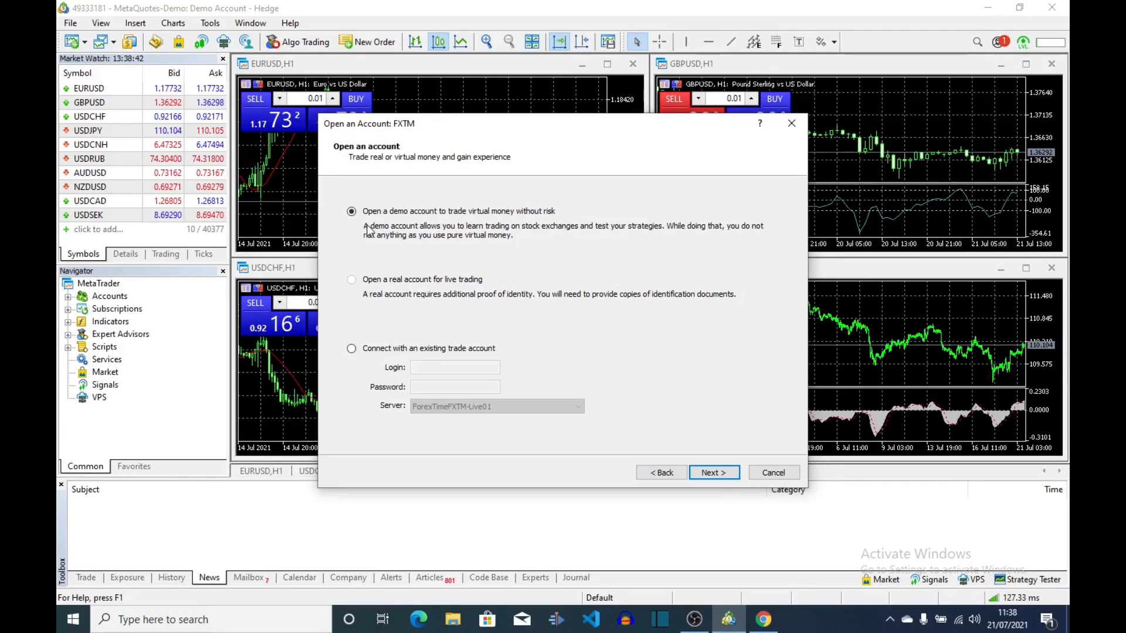
mouse_move(458, 207)
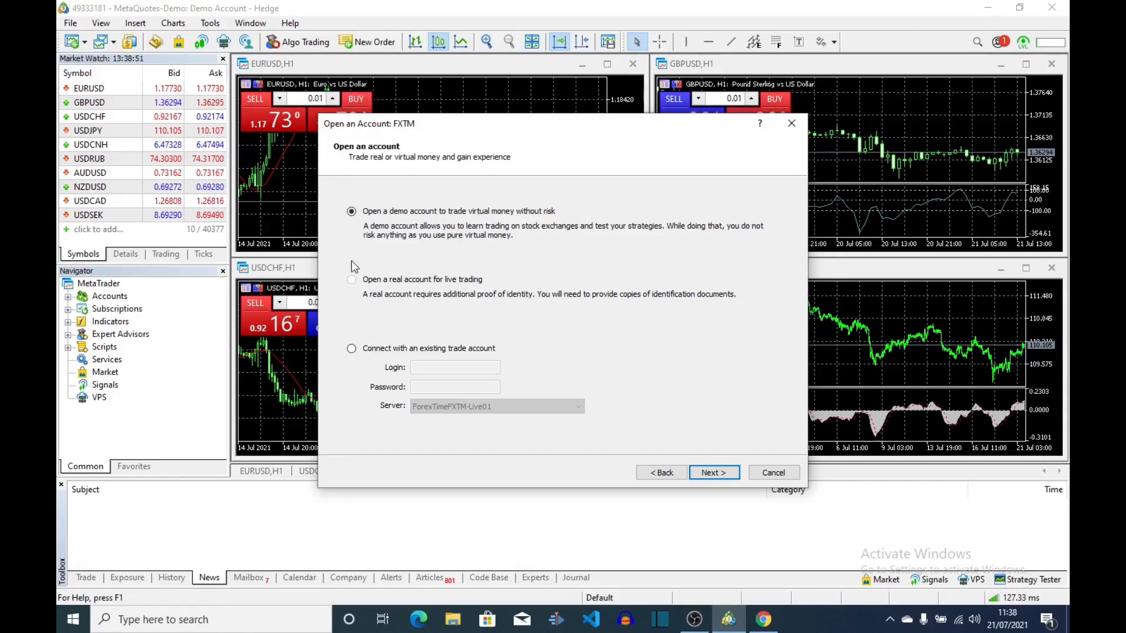
mouse_move(435, 280)
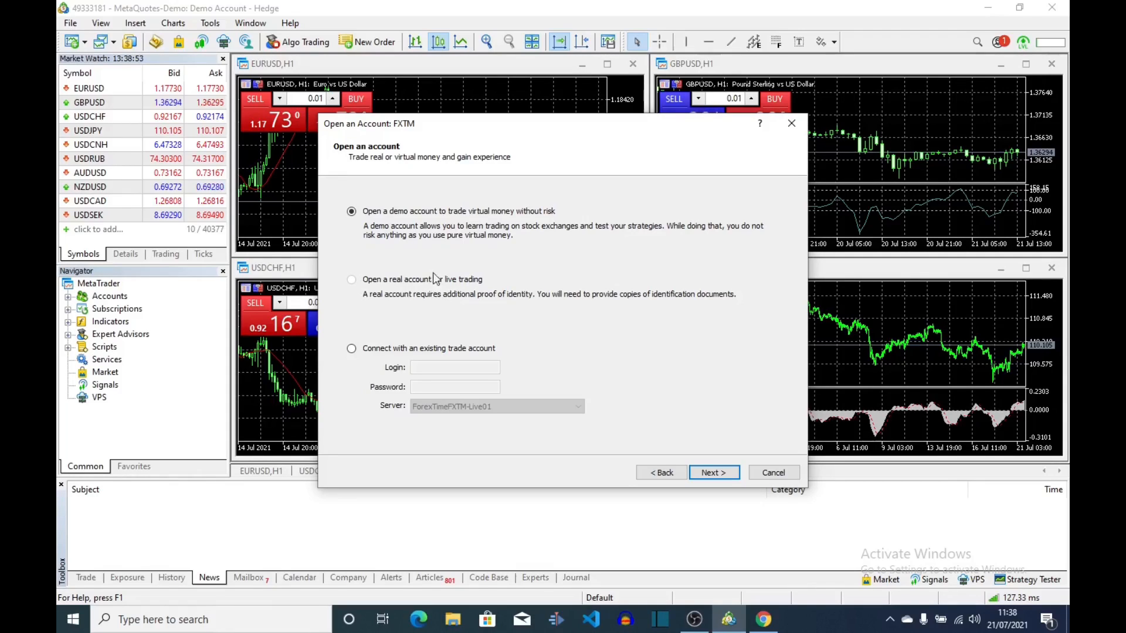
mouse_move(448, 313)
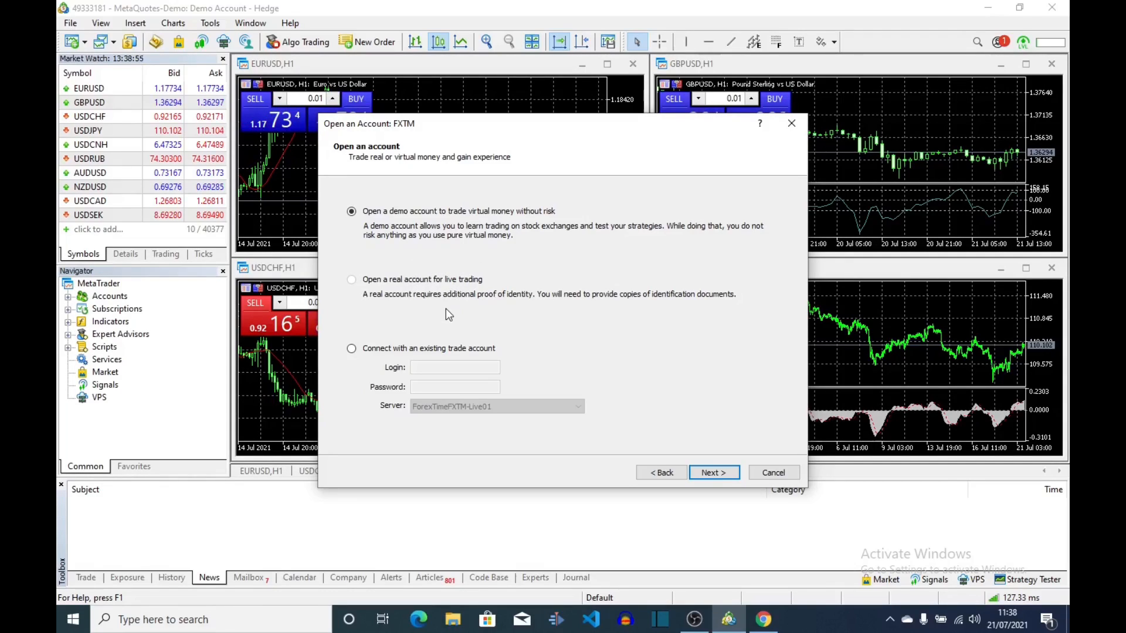
mouse_move(352, 291)
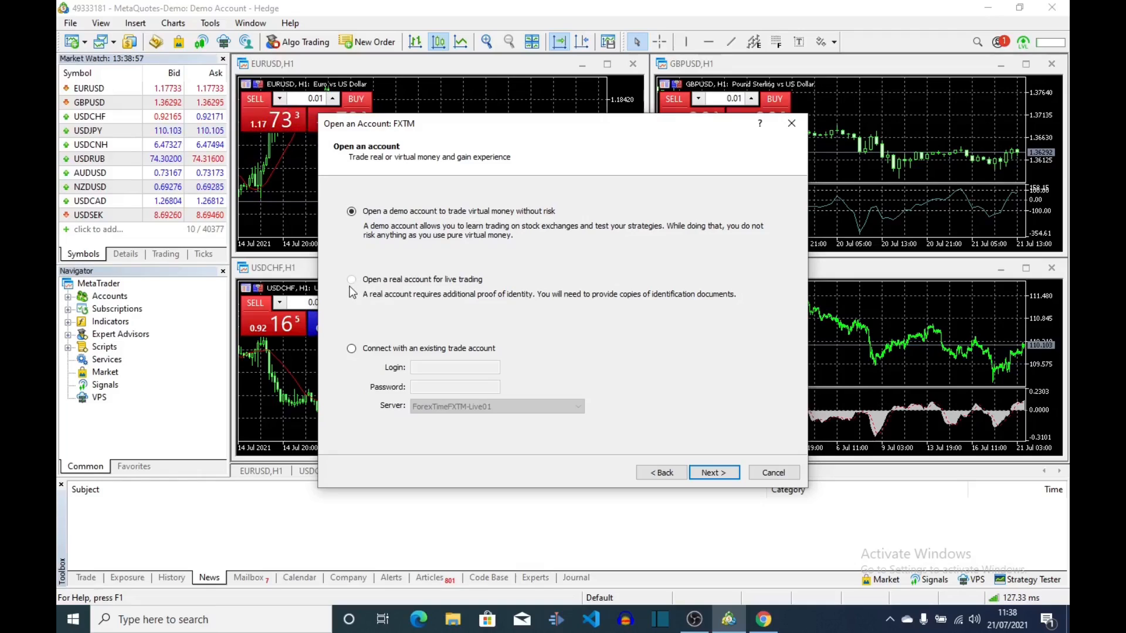
mouse_move(539, 300)
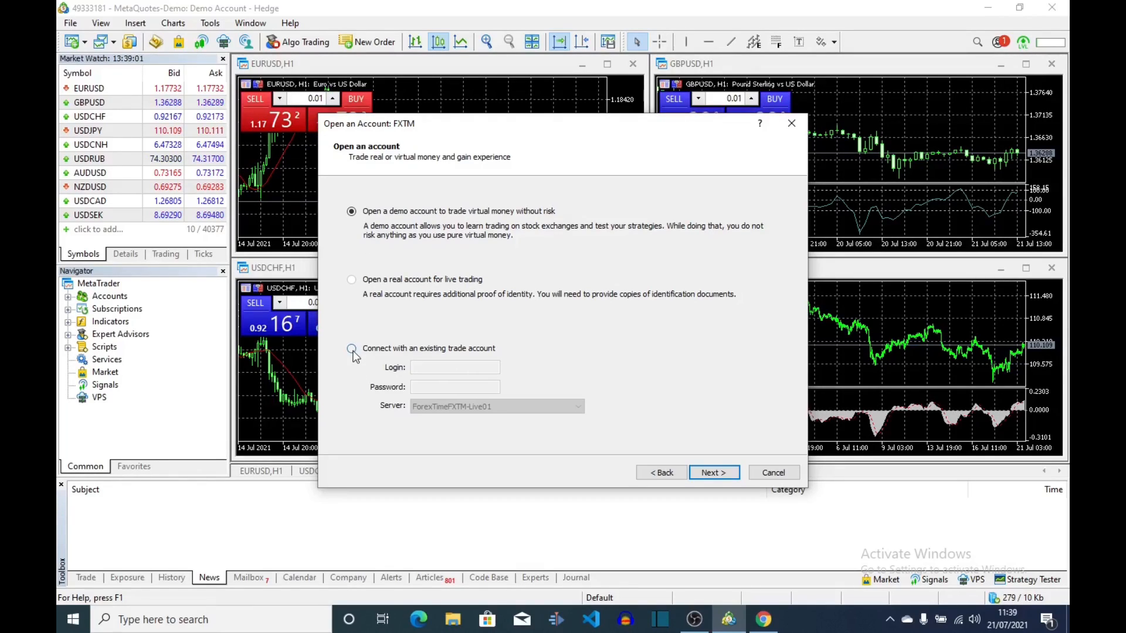
Choose an existing trade account and keep ForexTimeFXTM-Live01 as the trade server.
click(351, 348)
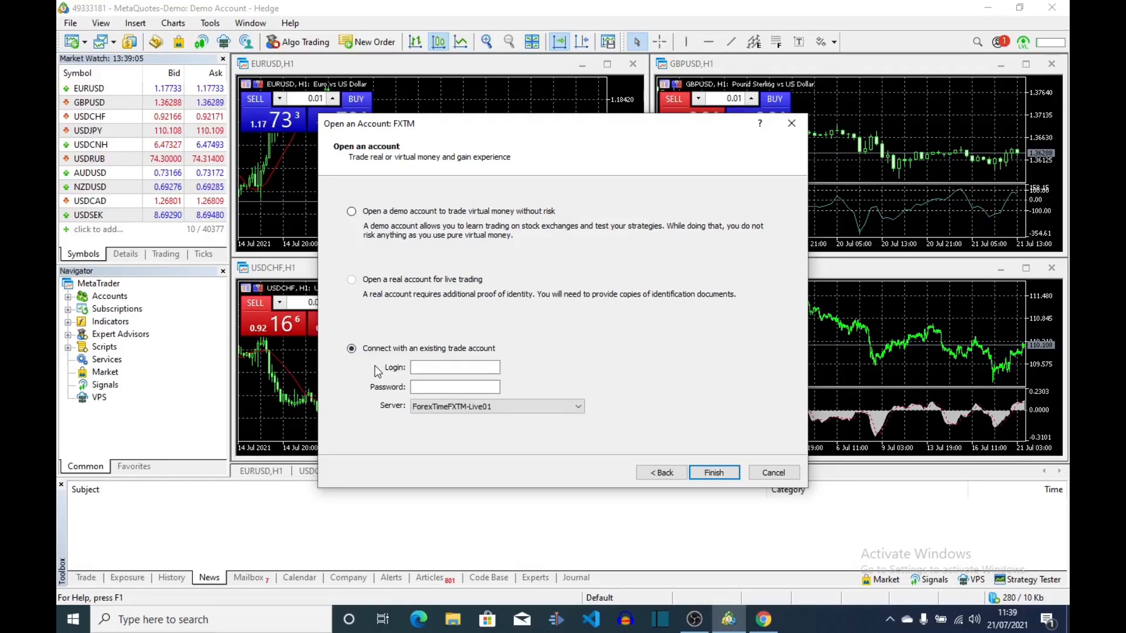
click(455, 367)
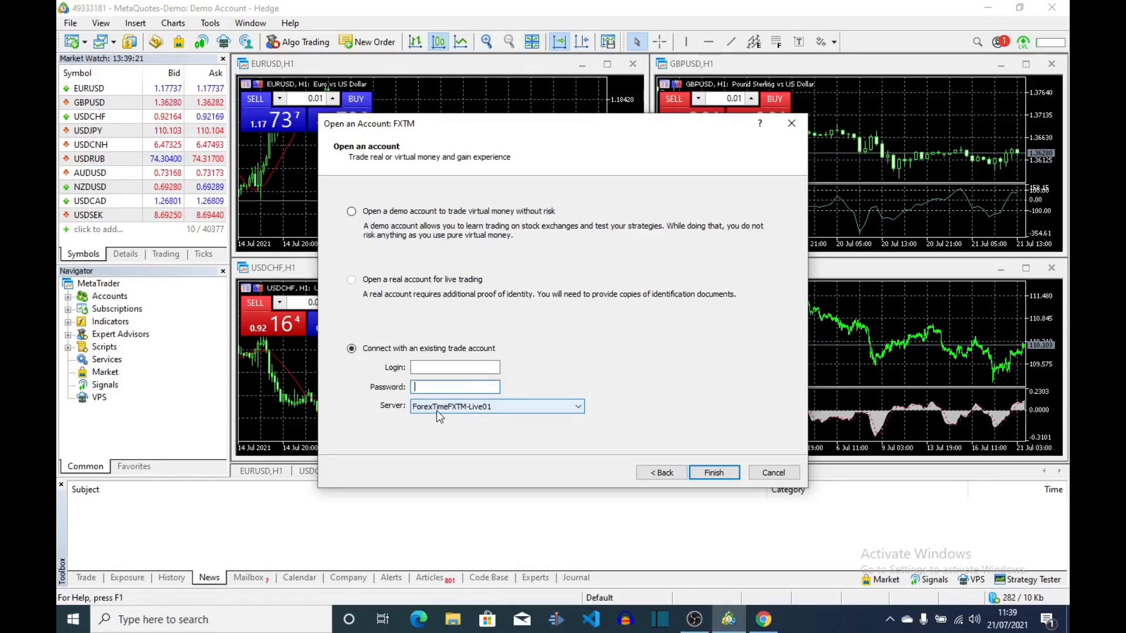
mouse_move(465, 414)
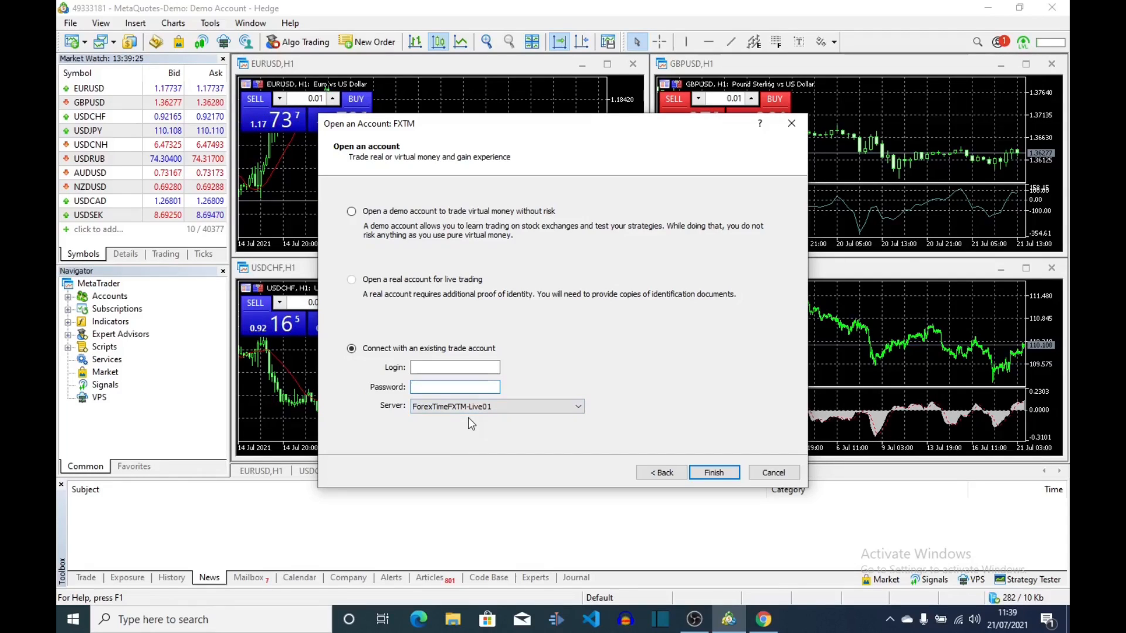
mouse_move(493, 419)
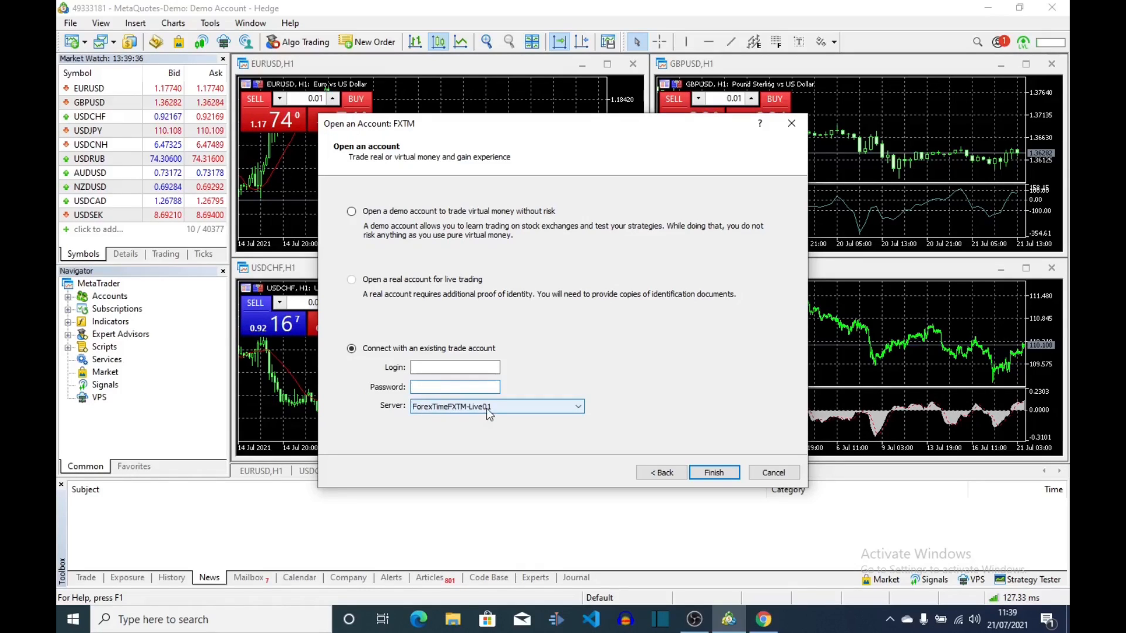
click(455, 387)
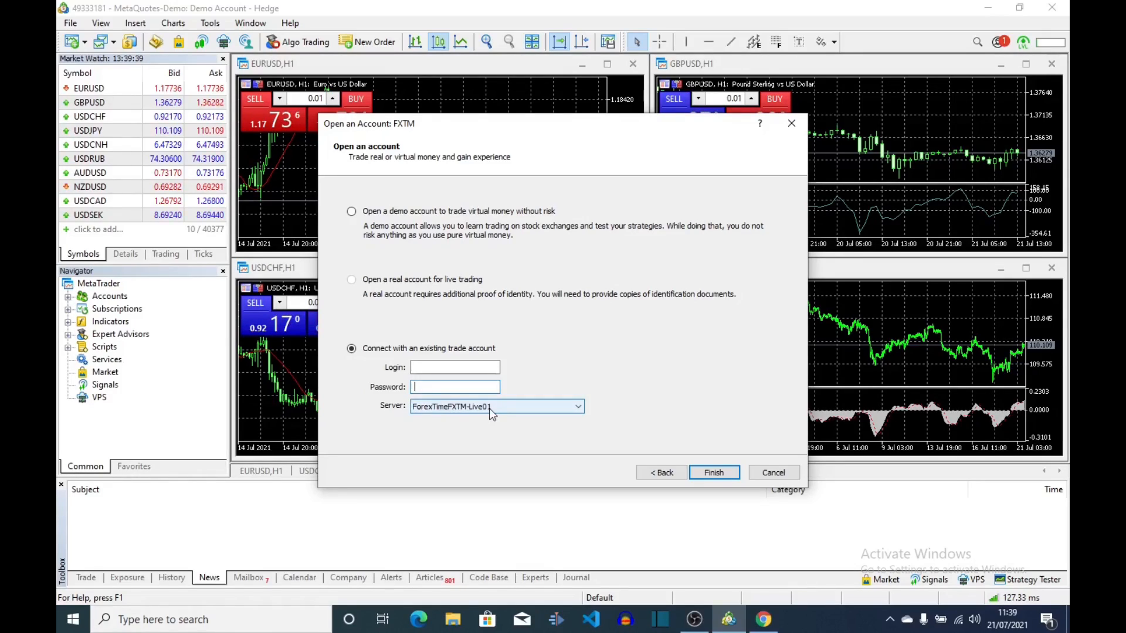
click(577, 407)
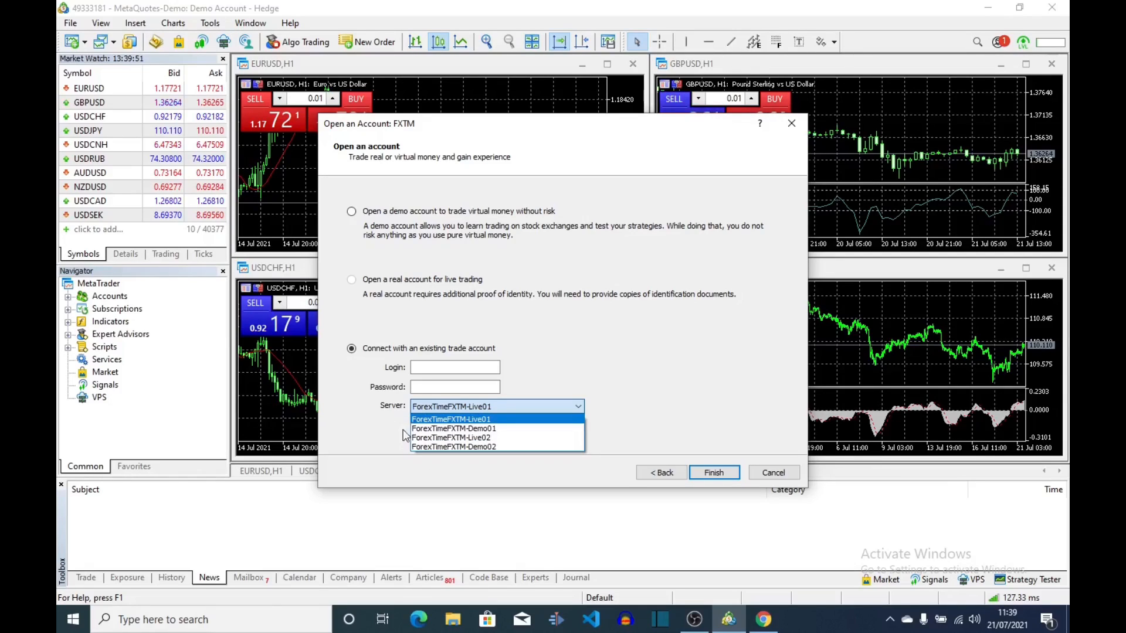
click(451, 418)
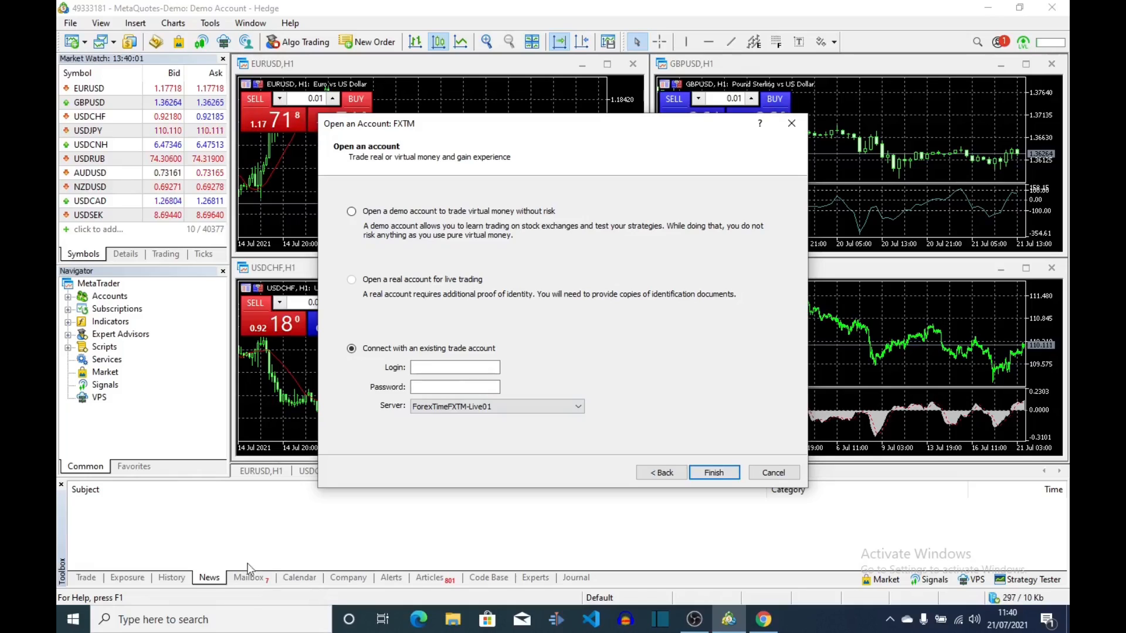
click(70, 23)
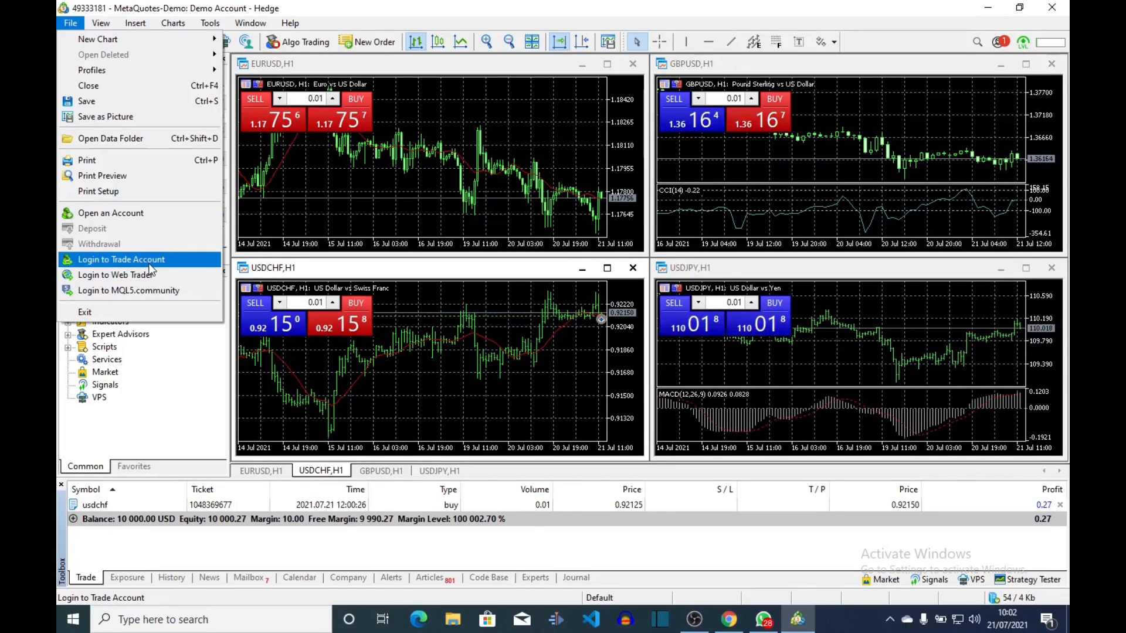
mouse_move(115, 275)
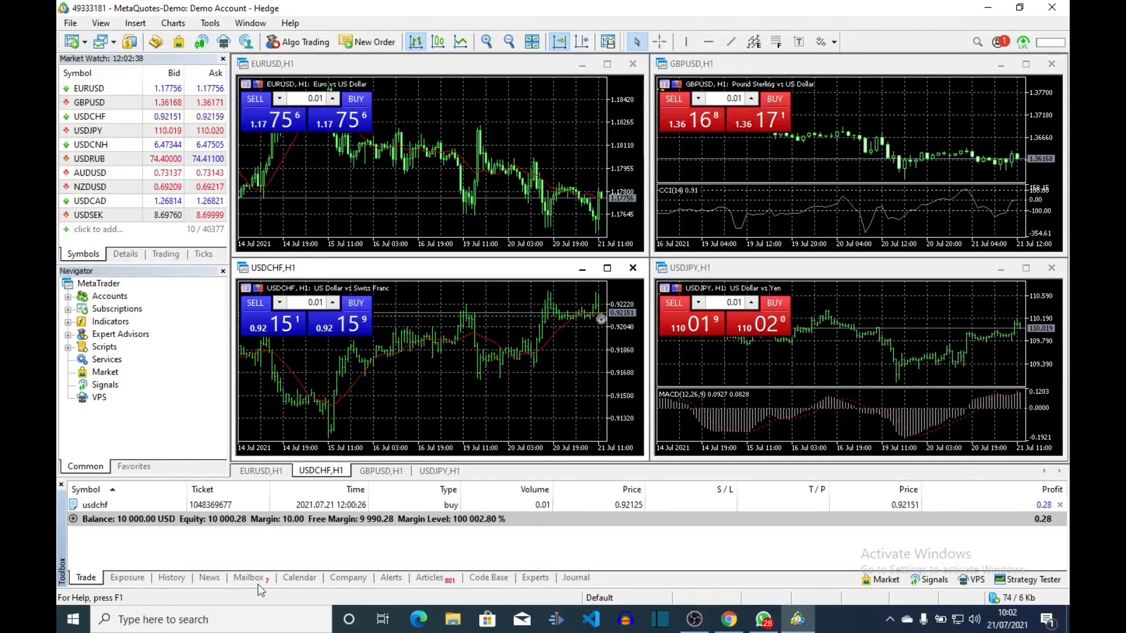
Browse the Mailbox and Articles tabs, then return to the USDCHF buy trade.
click(248, 577)
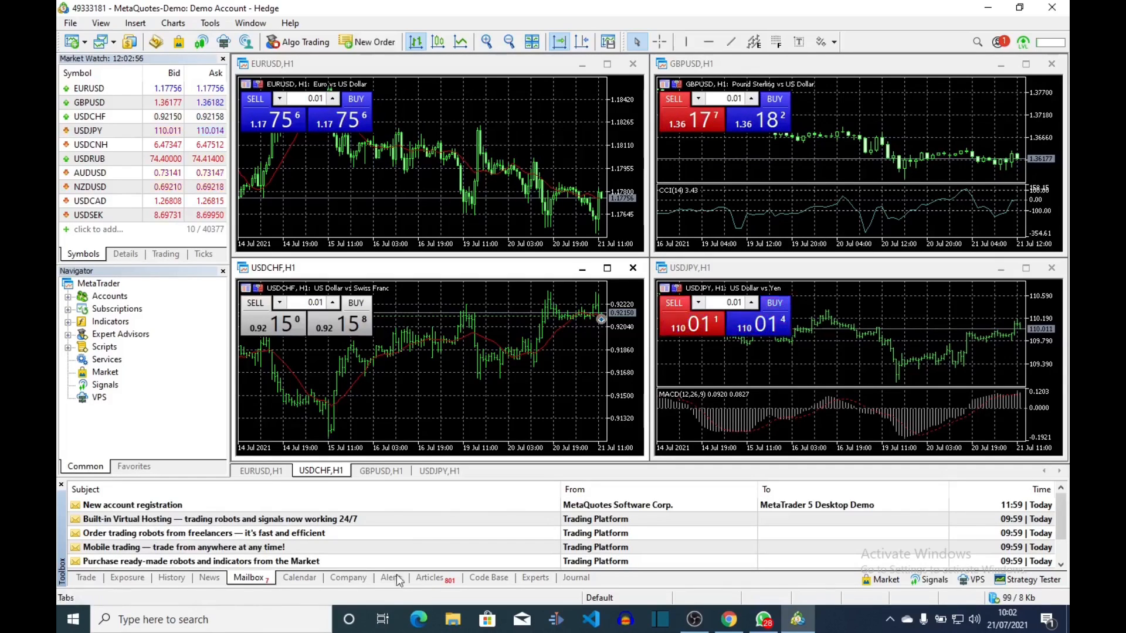
click(429, 577)
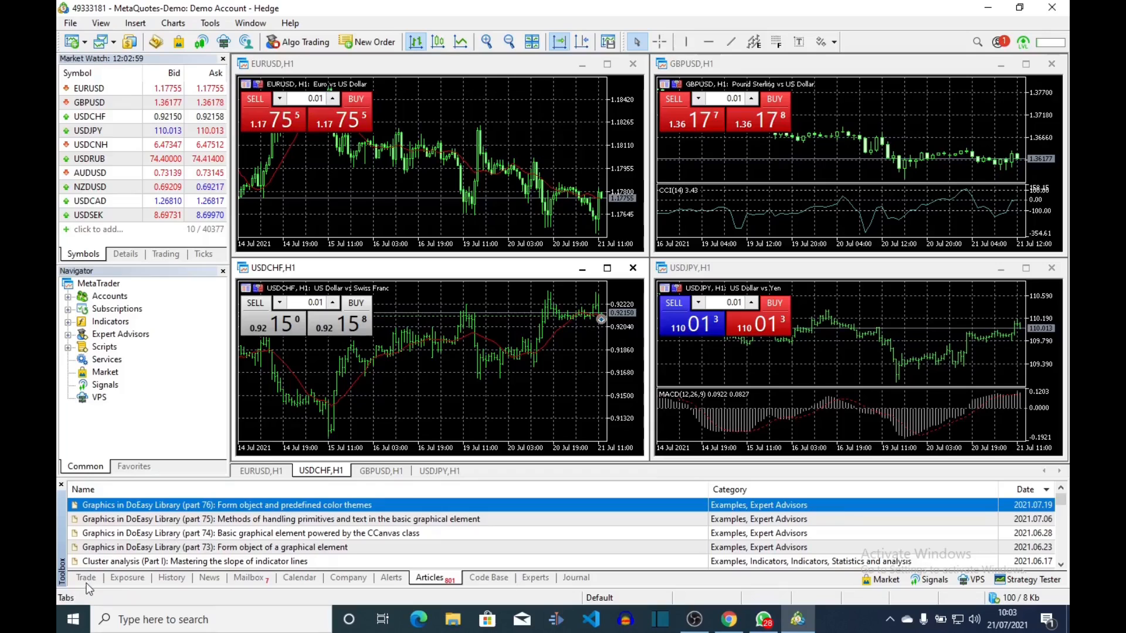
click(86, 577)
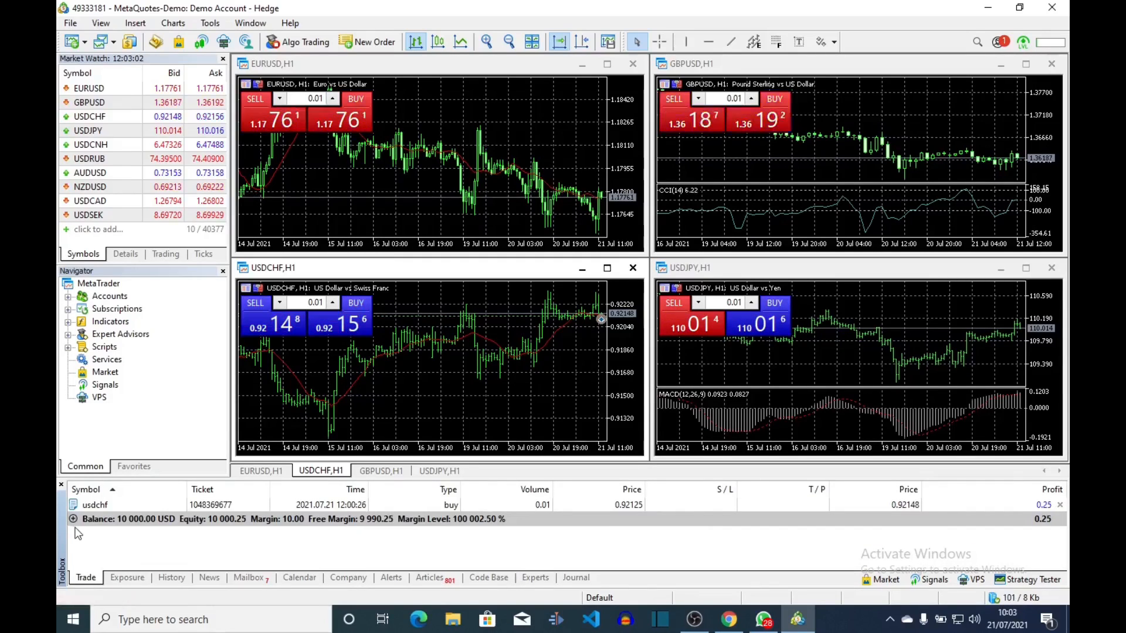
mouse_move(914, 522)
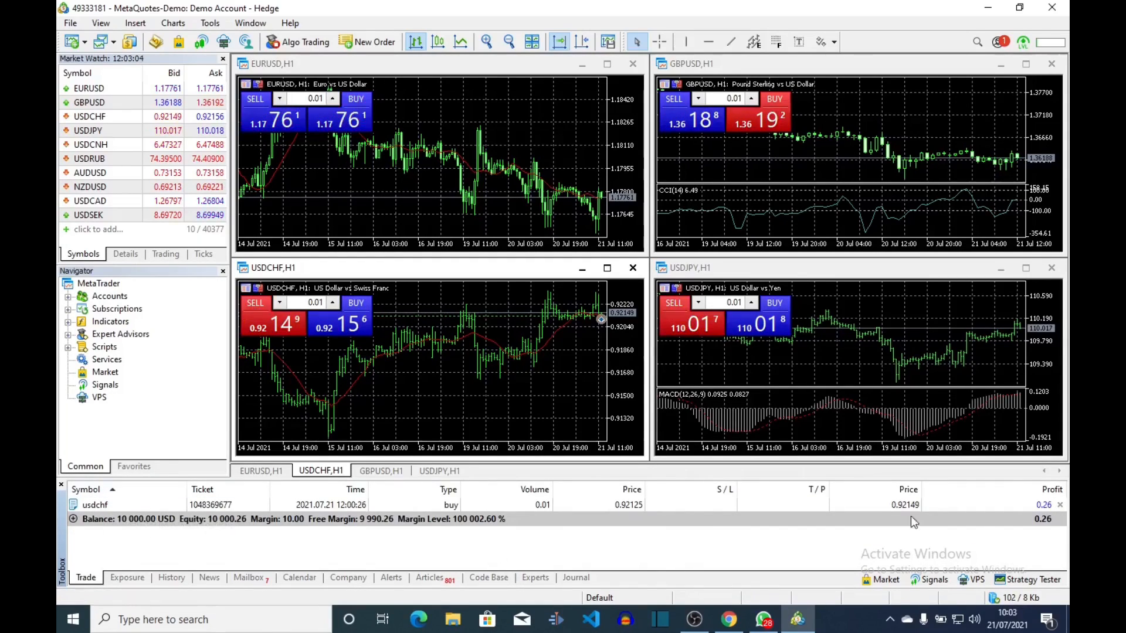